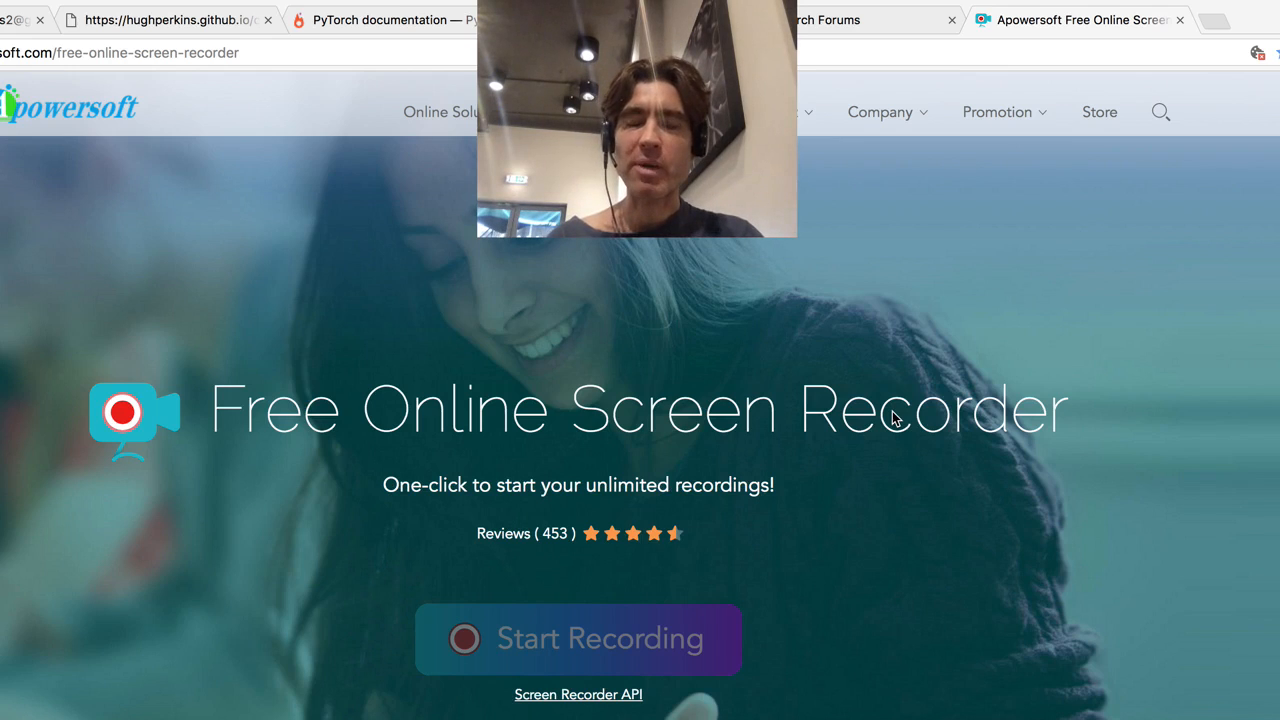
pyautogui.moveTo(796, 296)
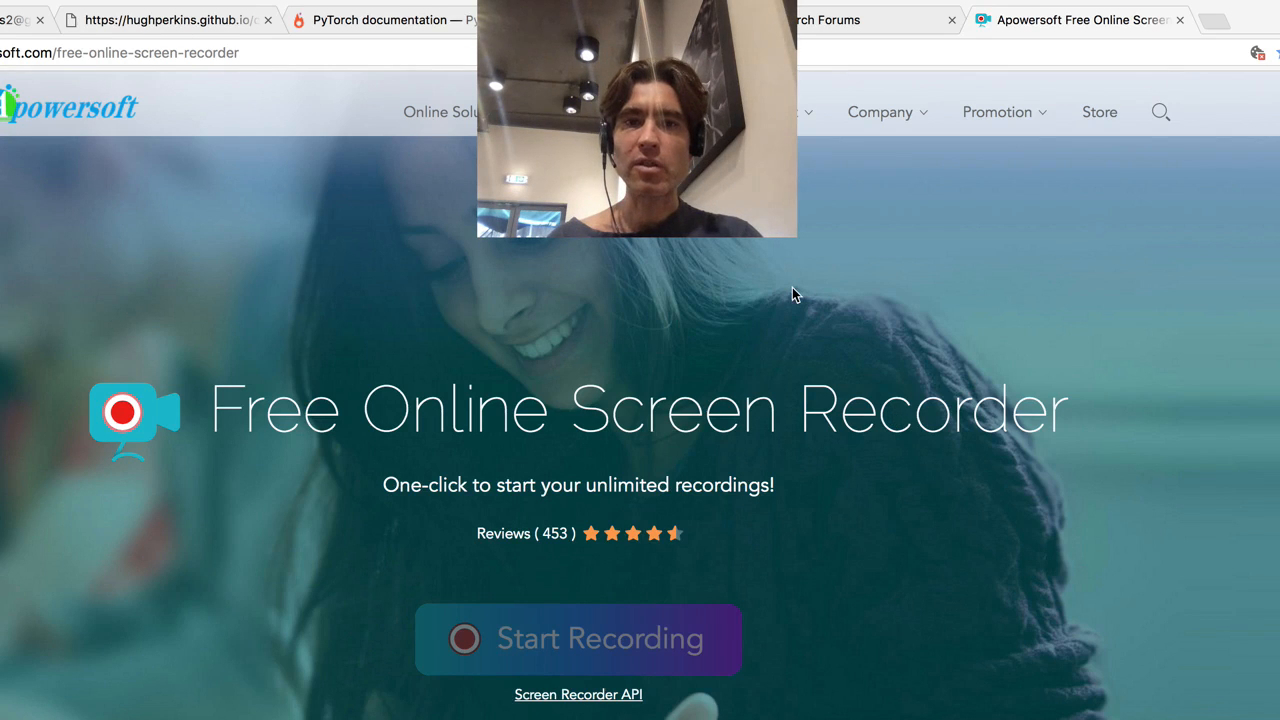
pyautogui.moveTo(796, 296)
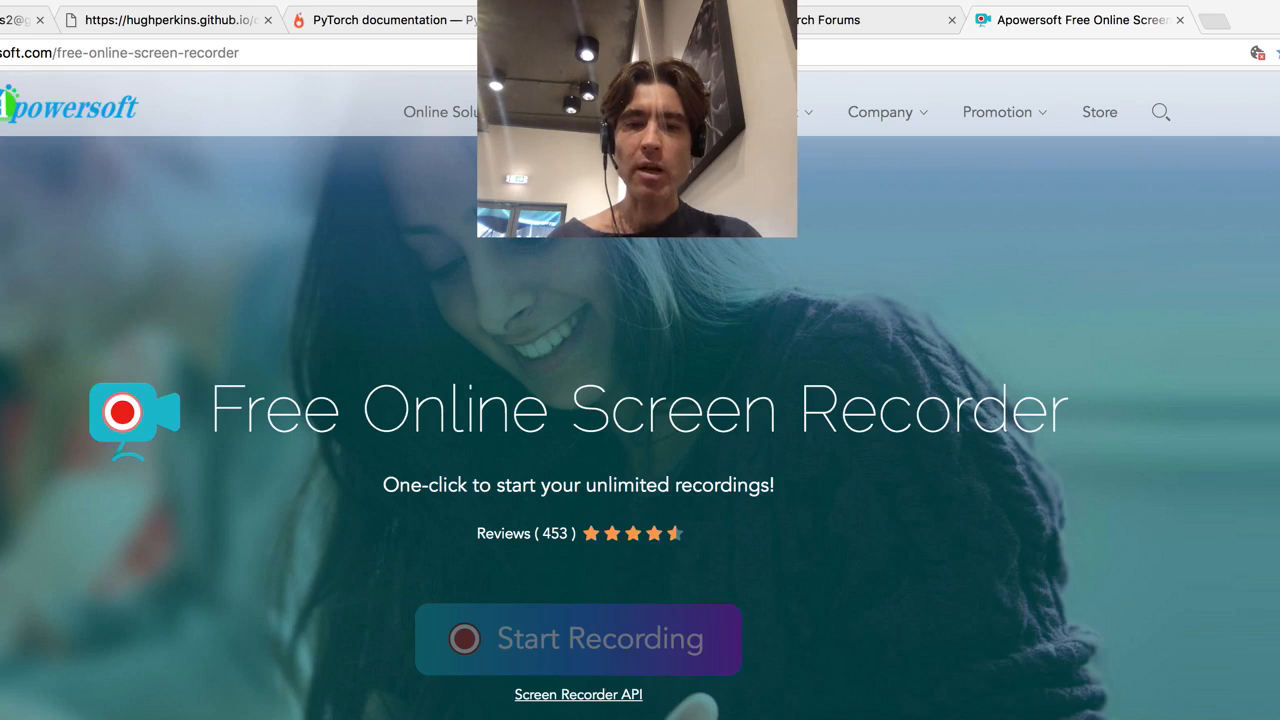
pyautogui.moveTo(476, 714)
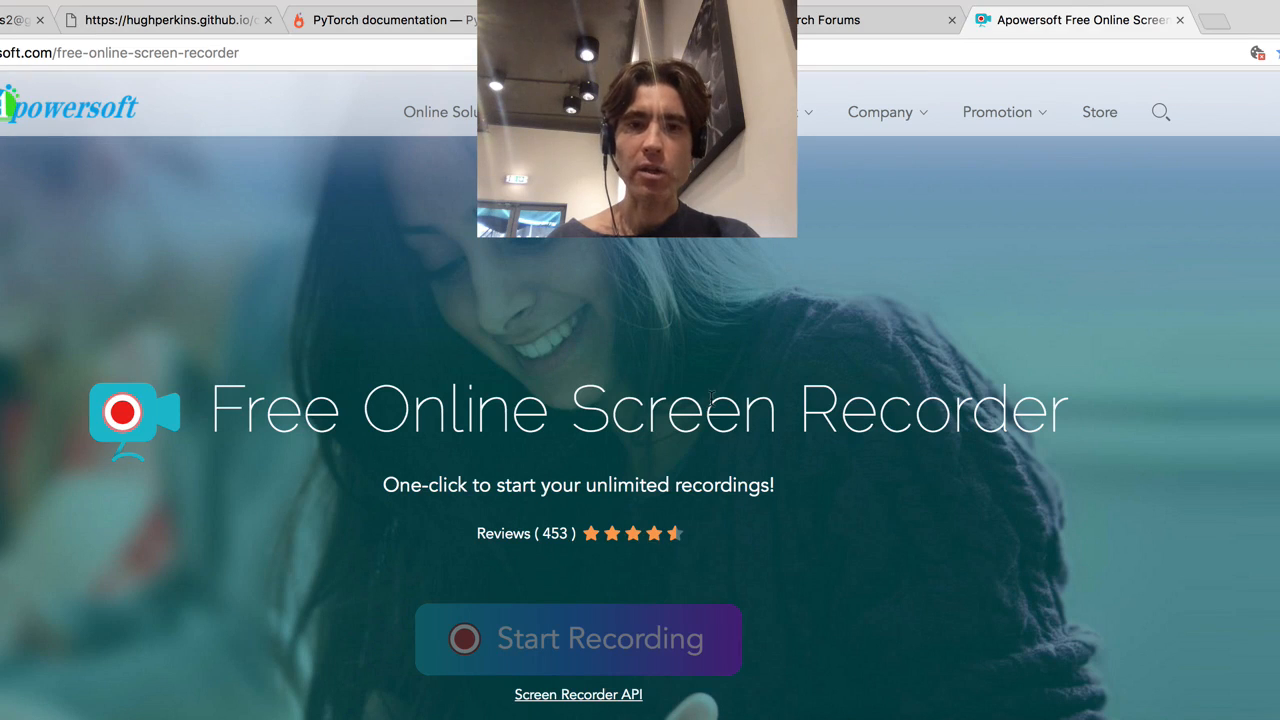
# Keep only the PyTorch documentation tab, closing the torch.nn and screen recorder tabs.
pyautogui.click(380, 20)
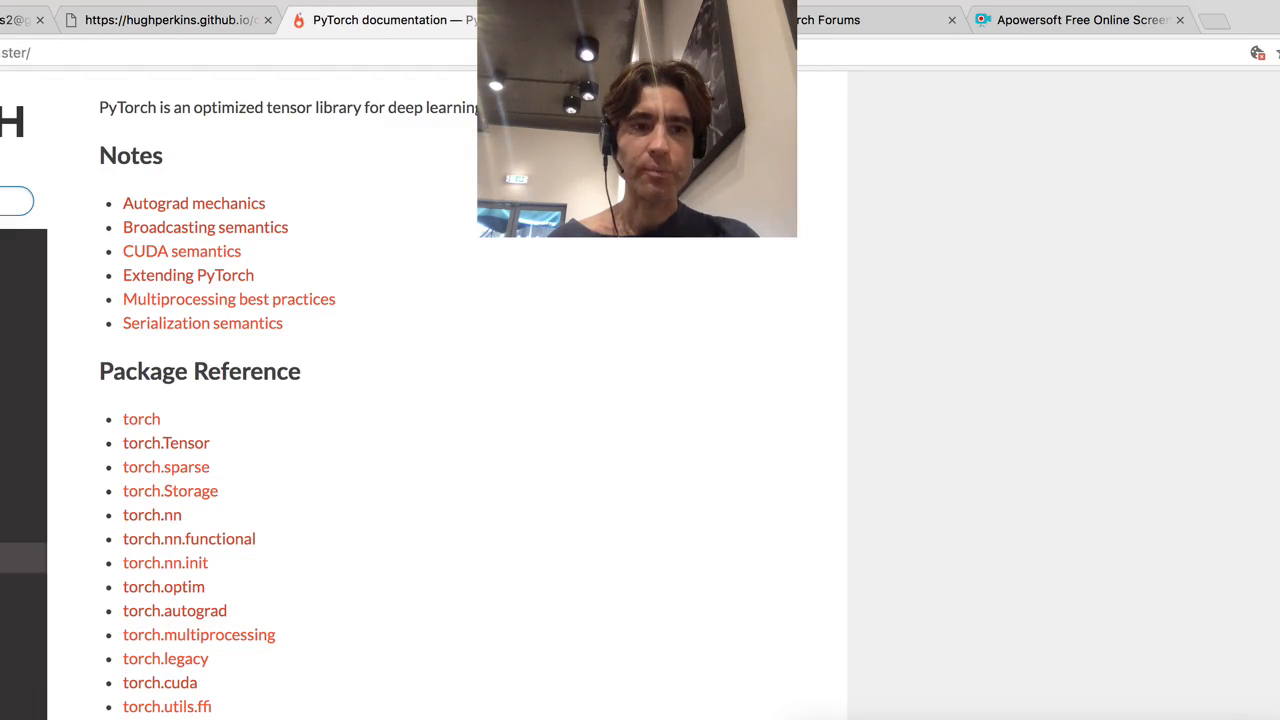
pyautogui.click(152, 514)
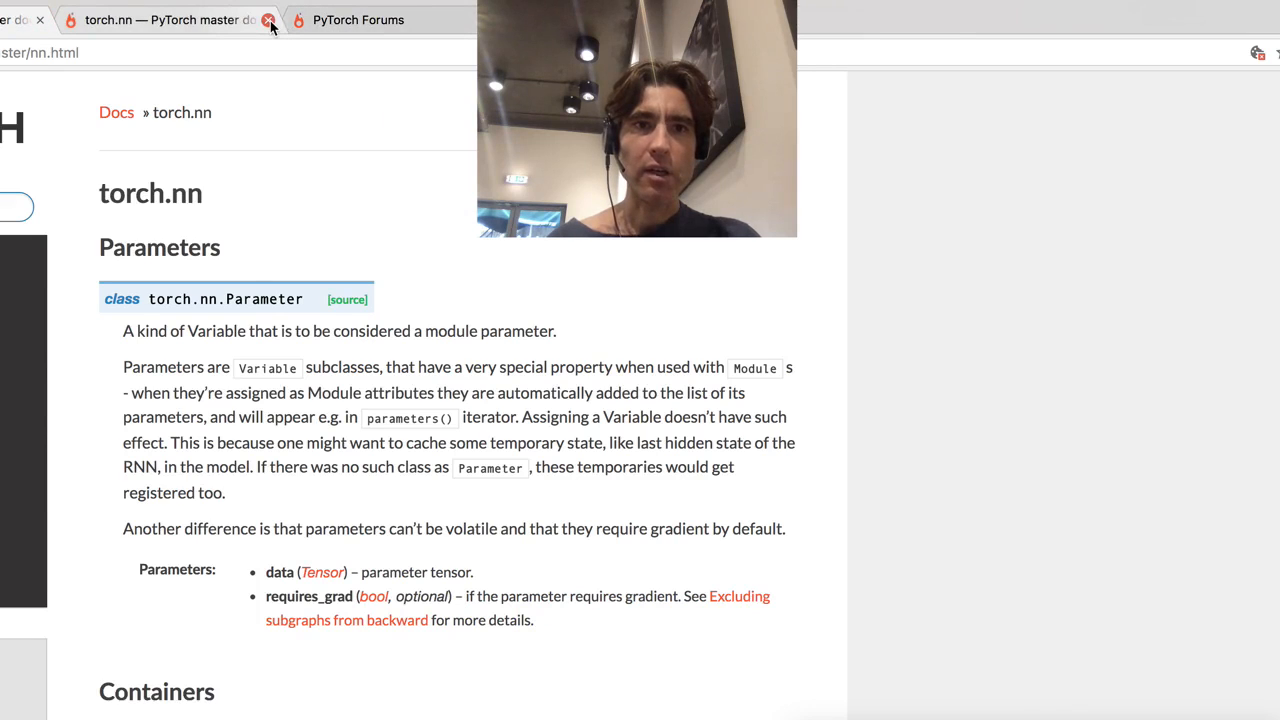
pyautogui.click(268, 20)
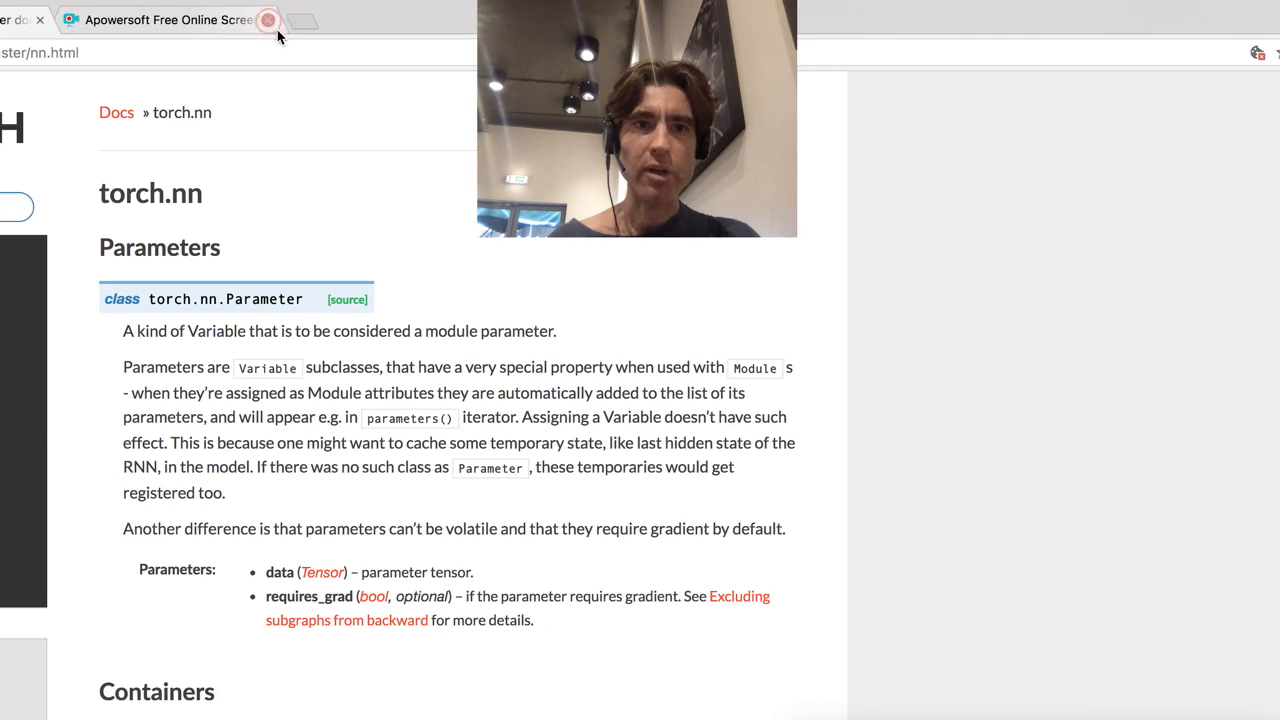
pyautogui.click(268, 20)
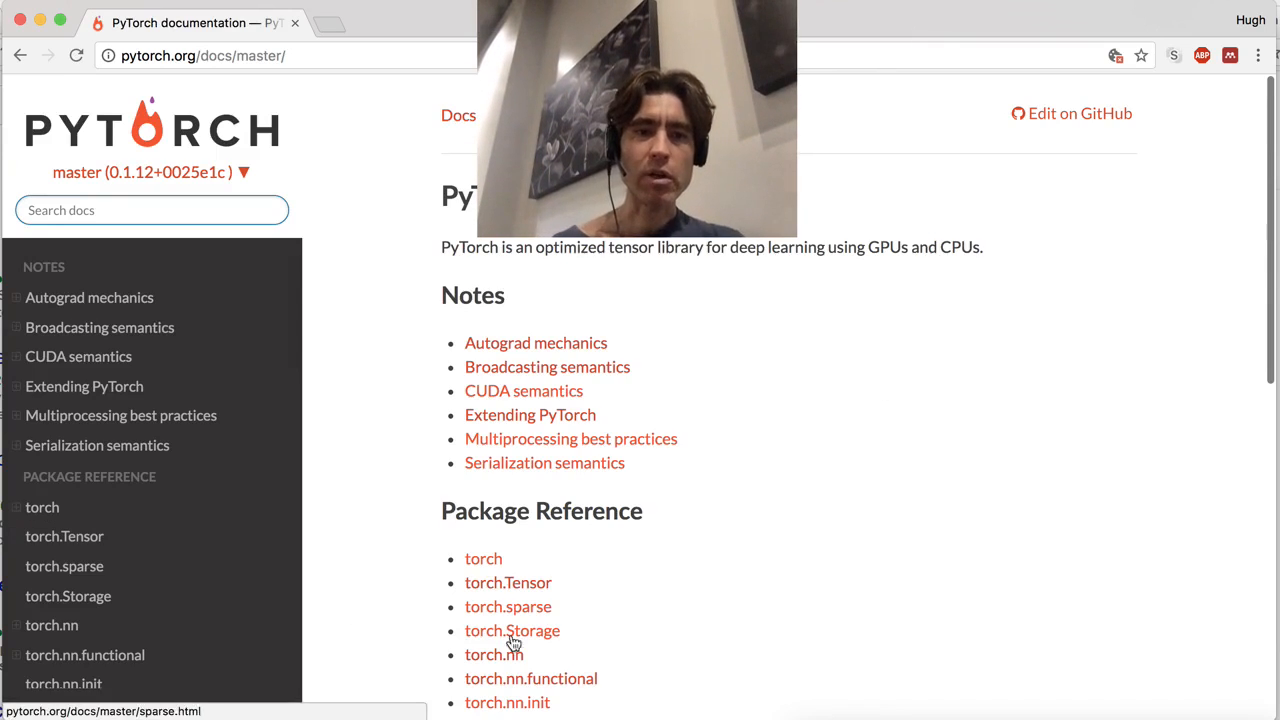
# Go to the torch.nn reference and browse its Recurrent layers section.
pyautogui.click(52, 624)
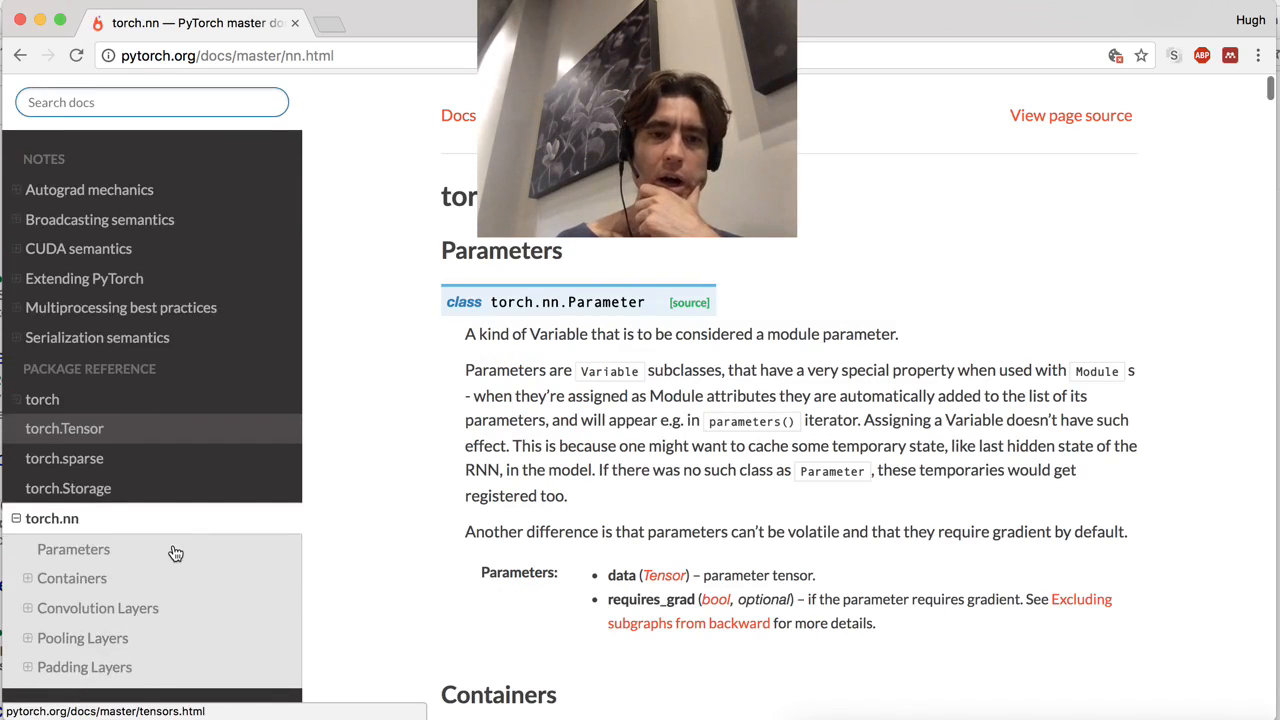
pyautogui.scroll(-3)
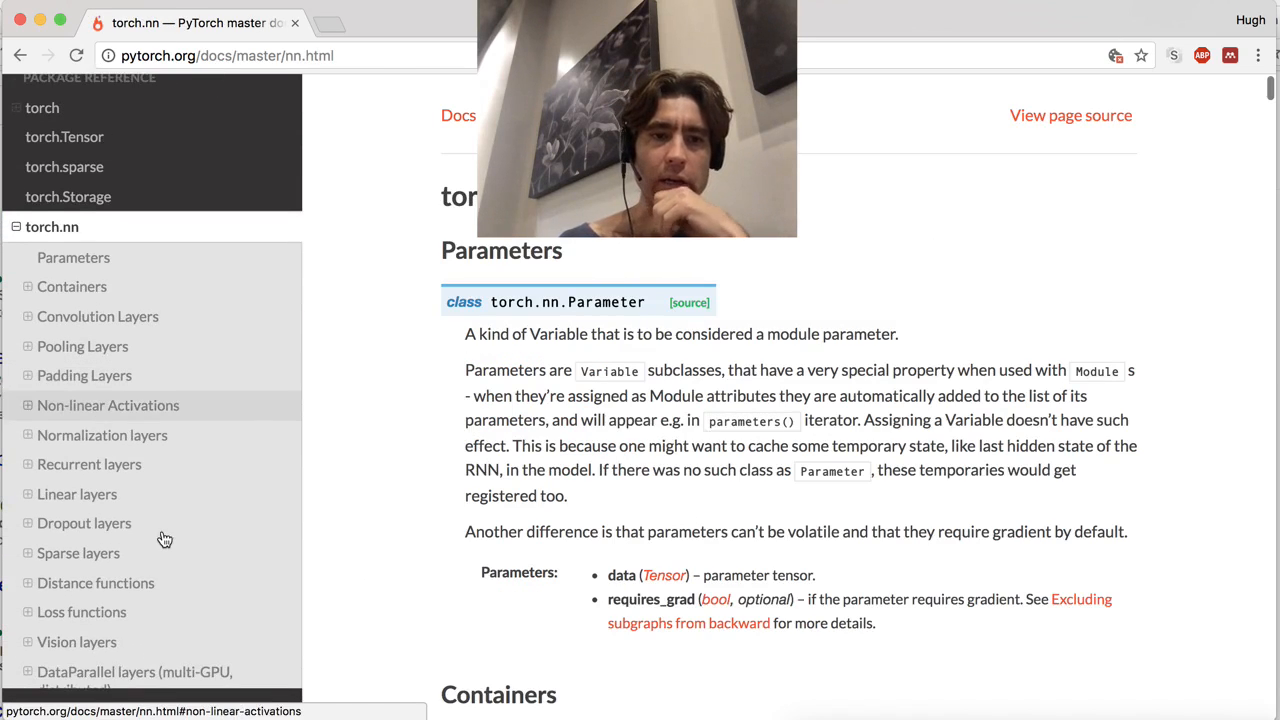
pyautogui.scroll(-3)
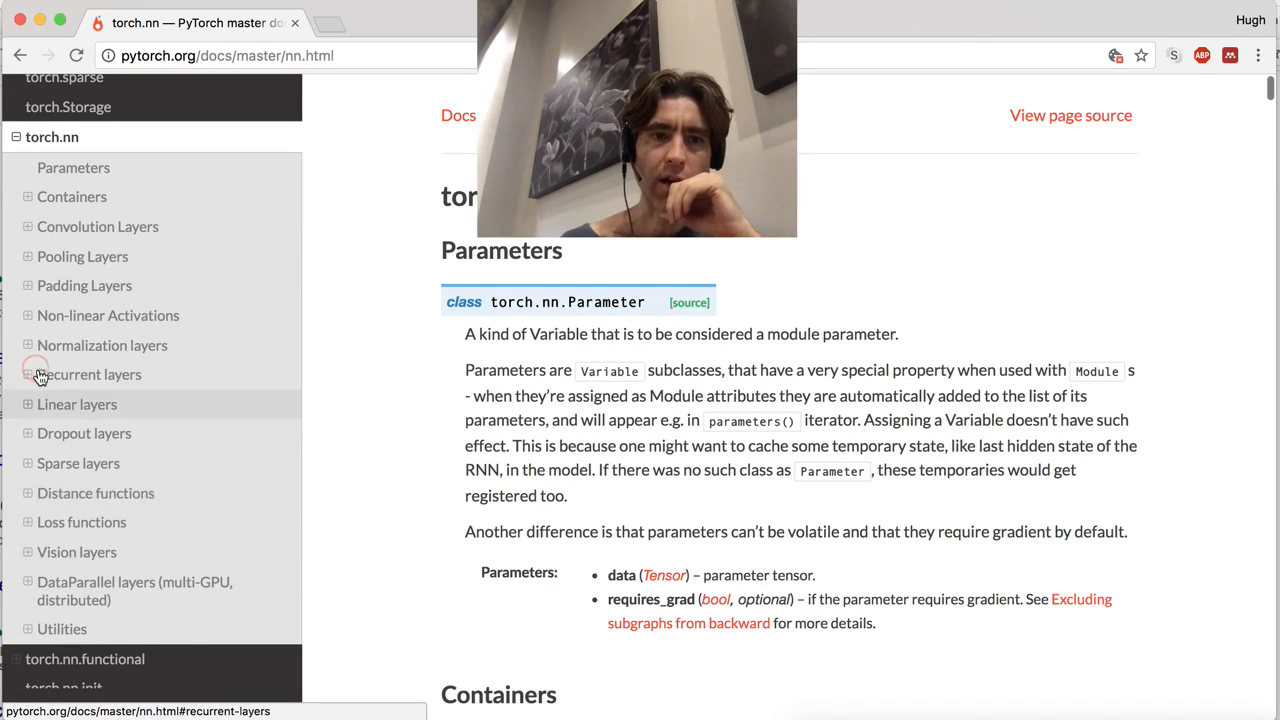
pyautogui.click(94, 374)
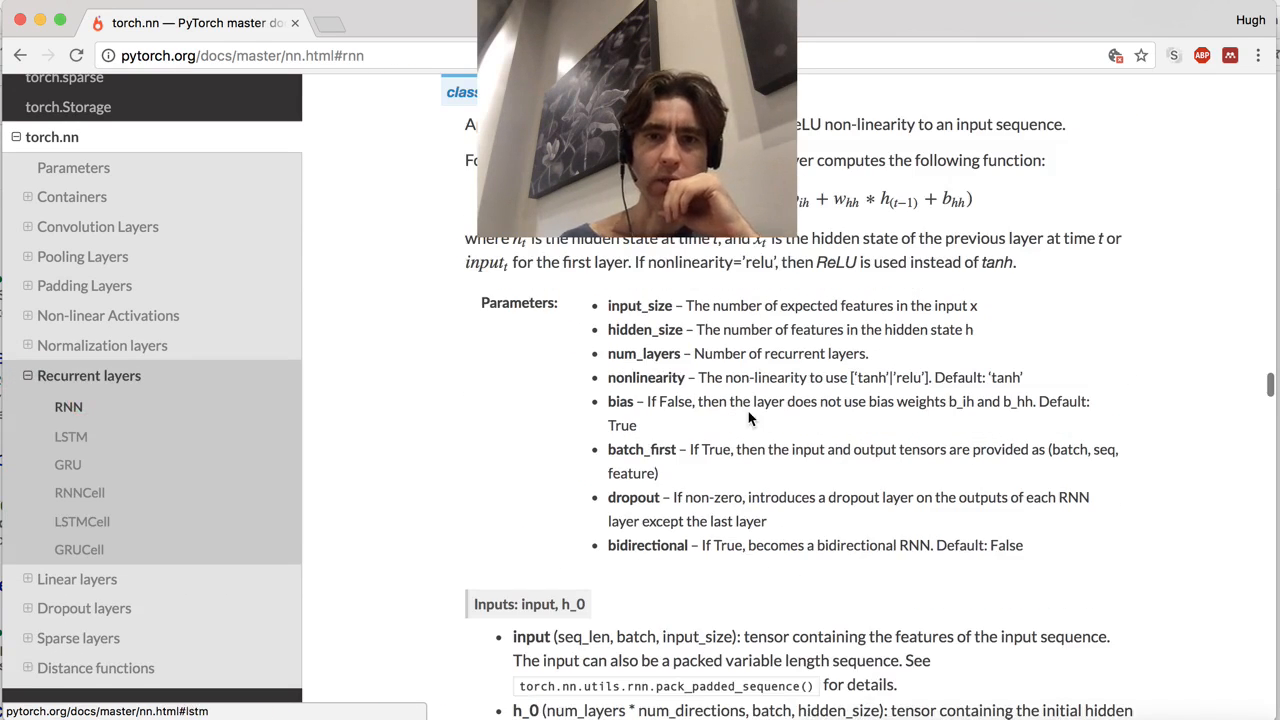
pyautogui.scroll(3)
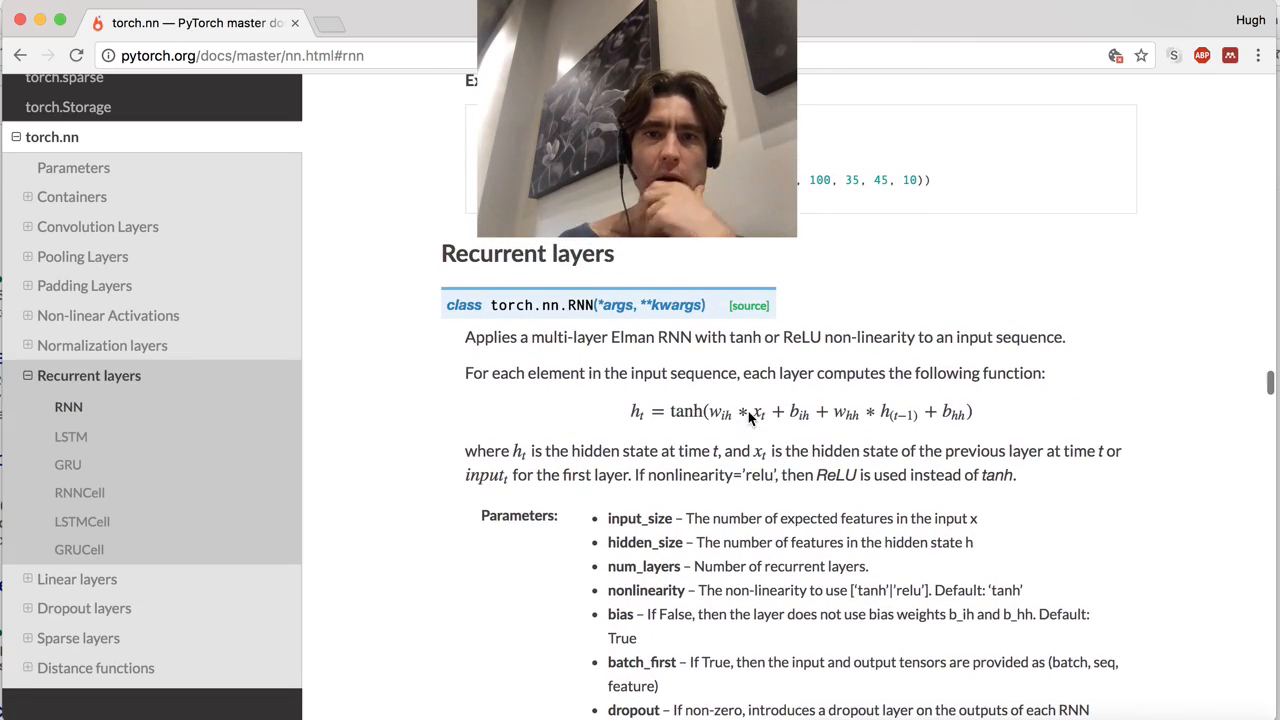
pyautogui.scroll(-3)
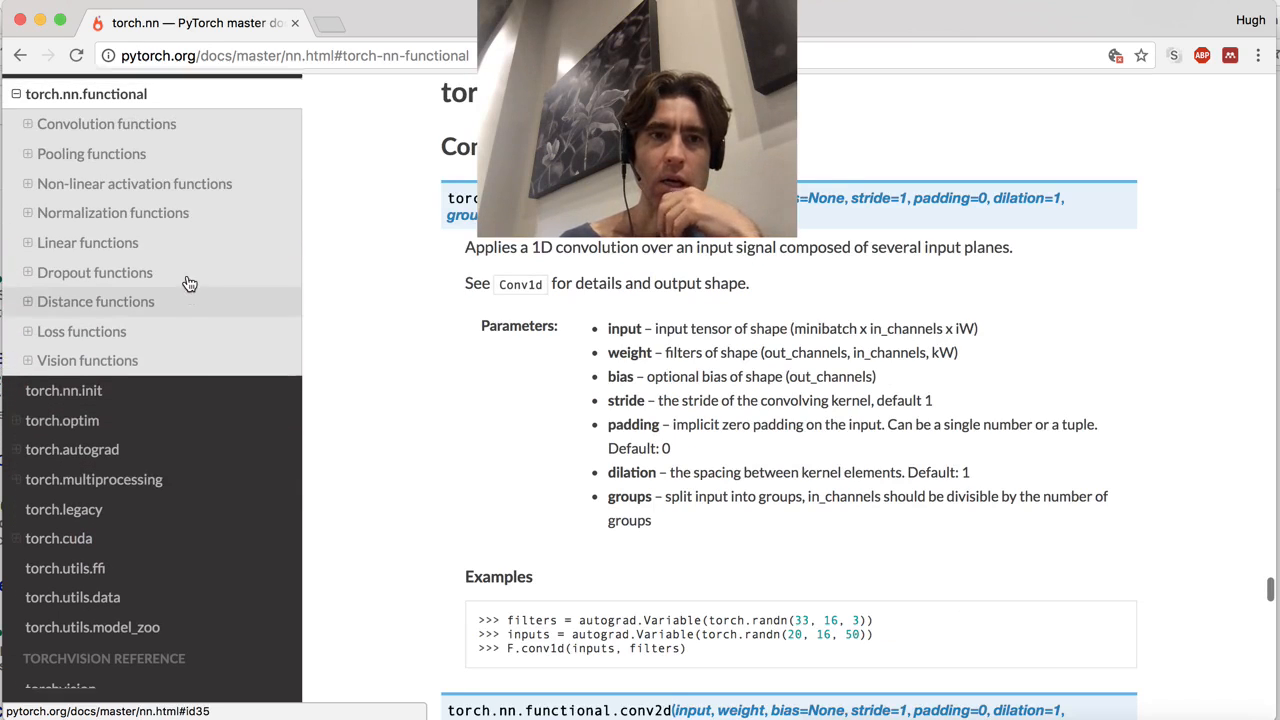
pyautogui.scroll(3)
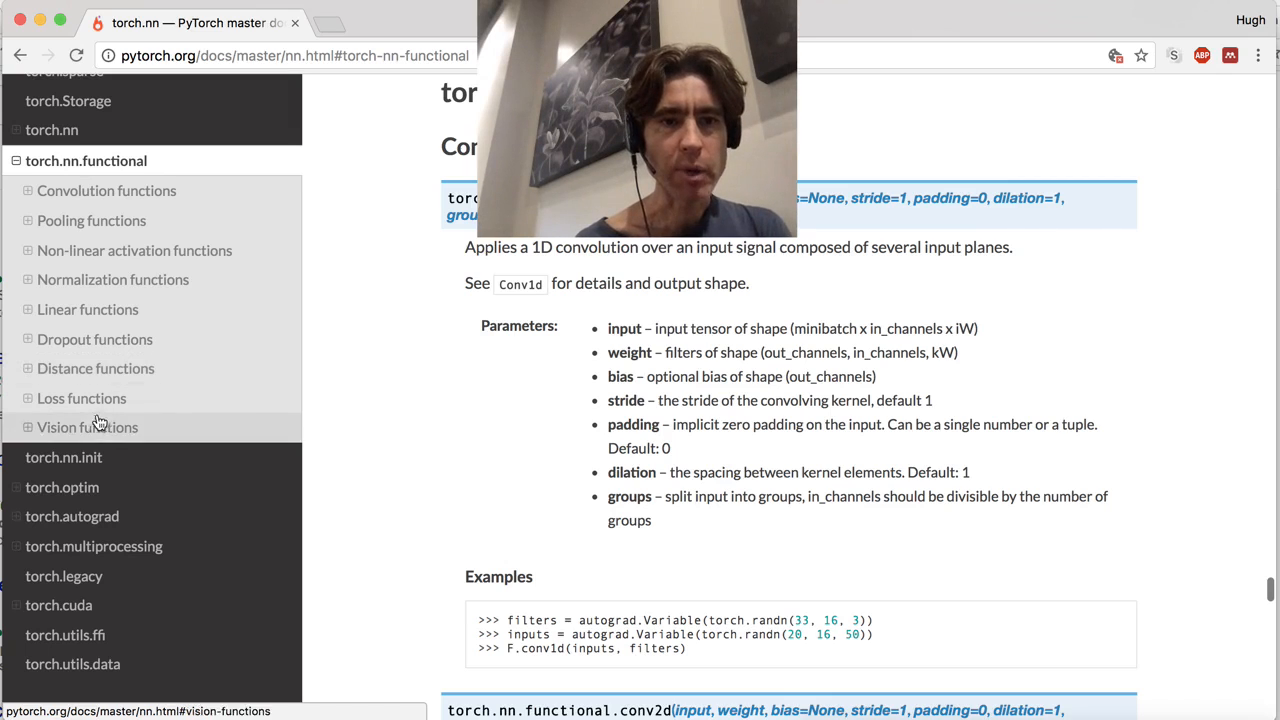
pyautogui.moveTo(92, 220)
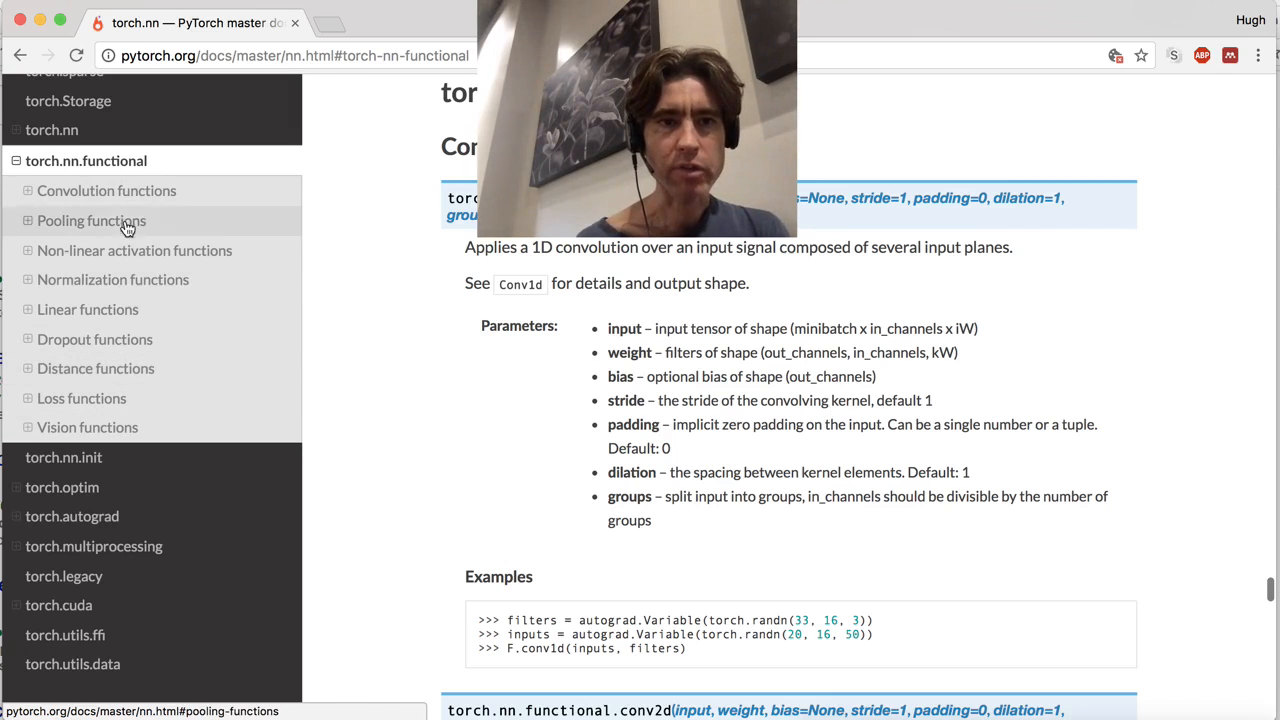
pyautogui.moveTo(108, 408)
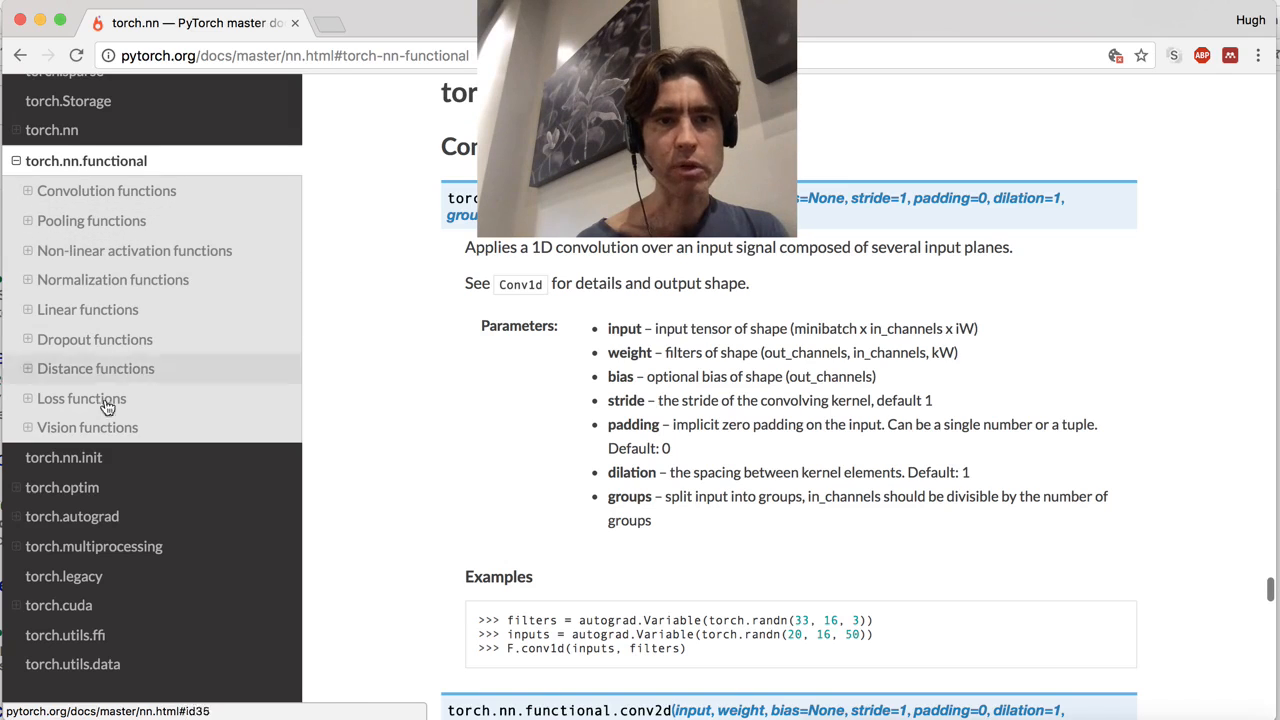
pyautogui.scroll(3)
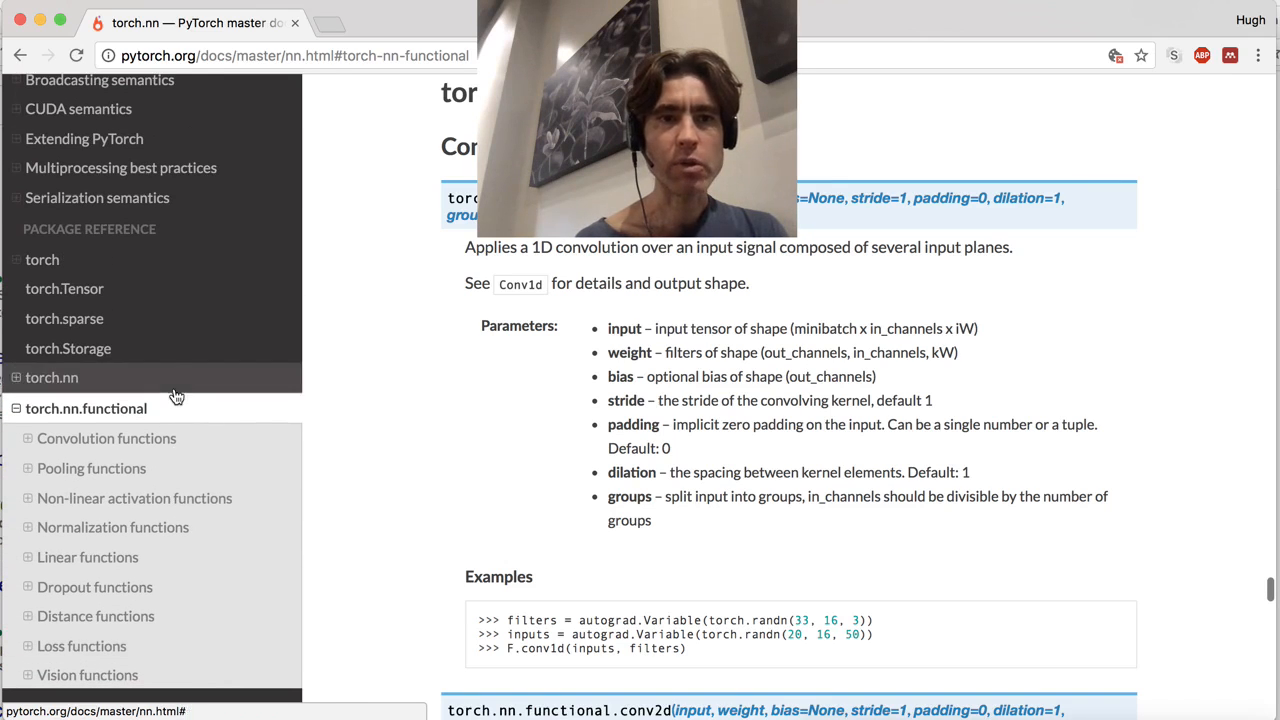
# Expand the torch.nn sidebar sections and jump to the RNN class reference.
pyautogui.click(52, 376)
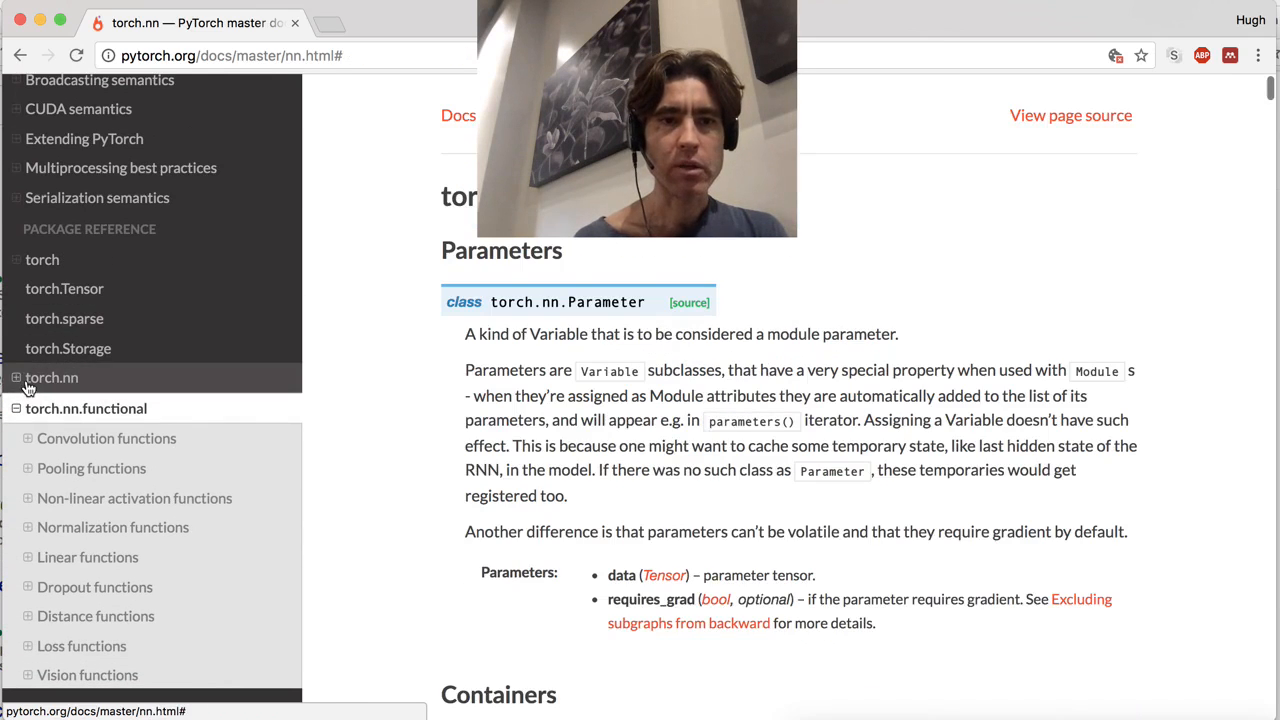
pyautogui.click(52, 376)
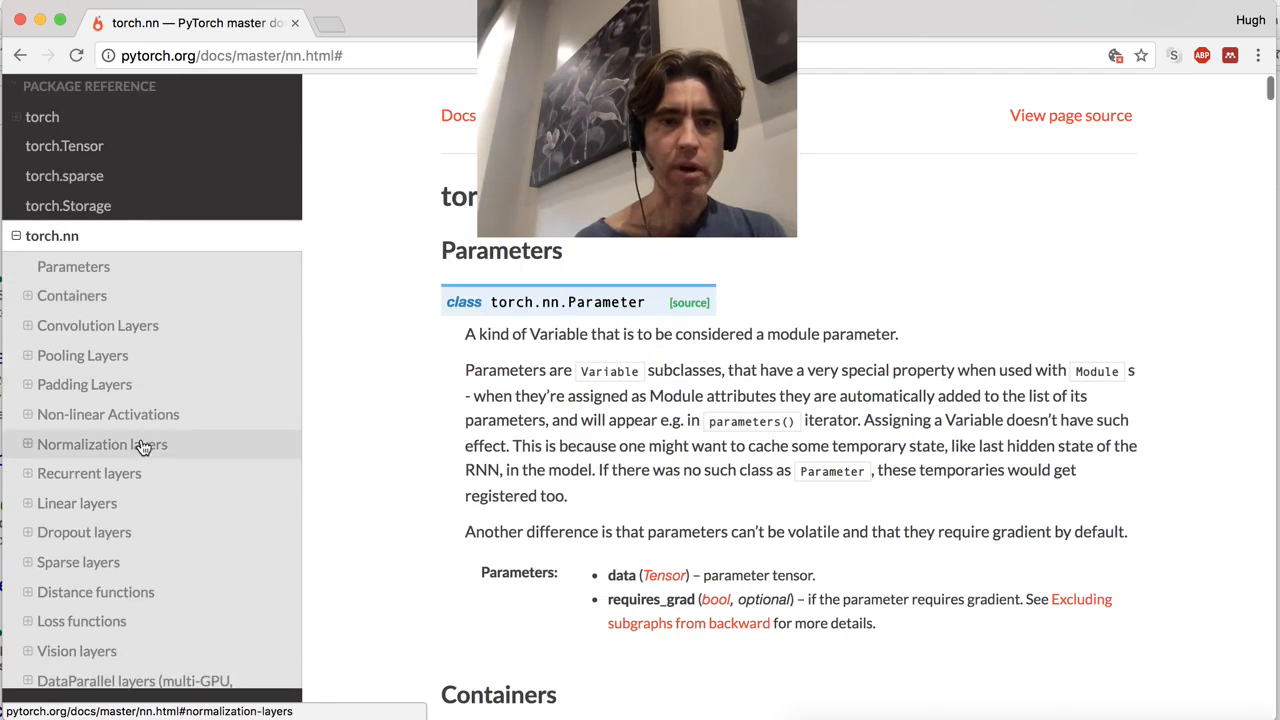
pyautogui.scroll(-3)
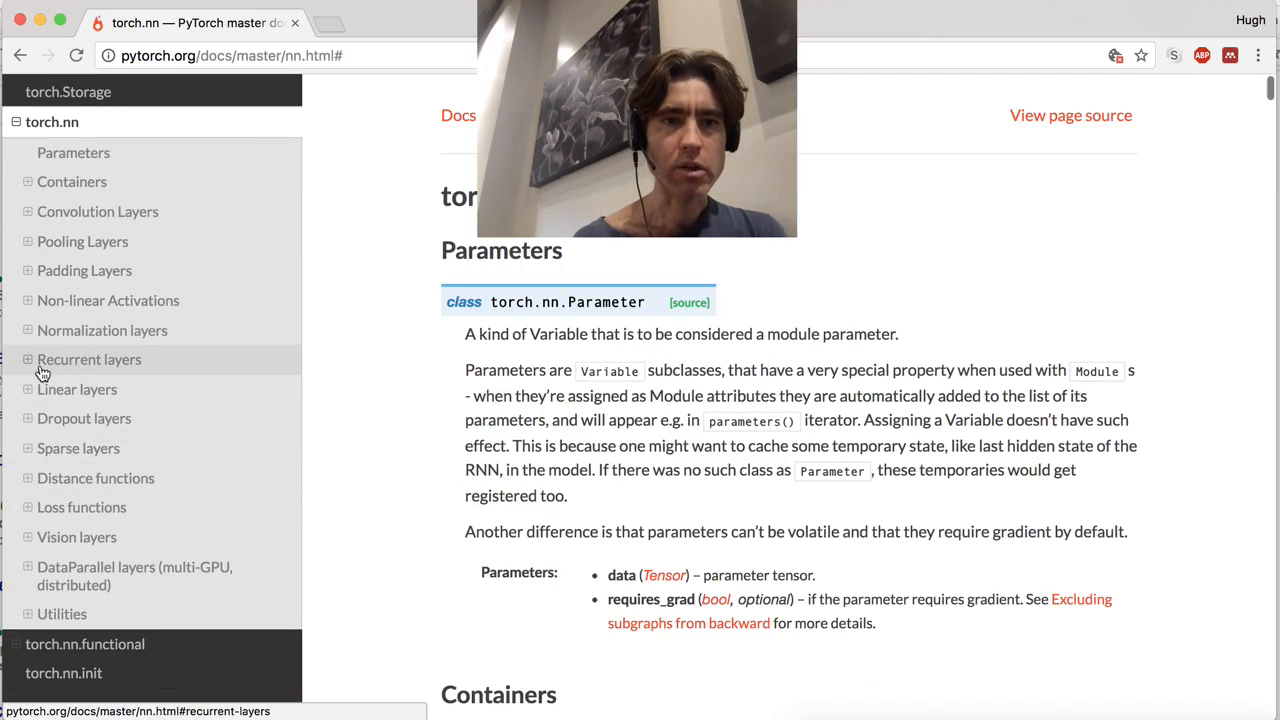
pyautogui.click(88, 360)
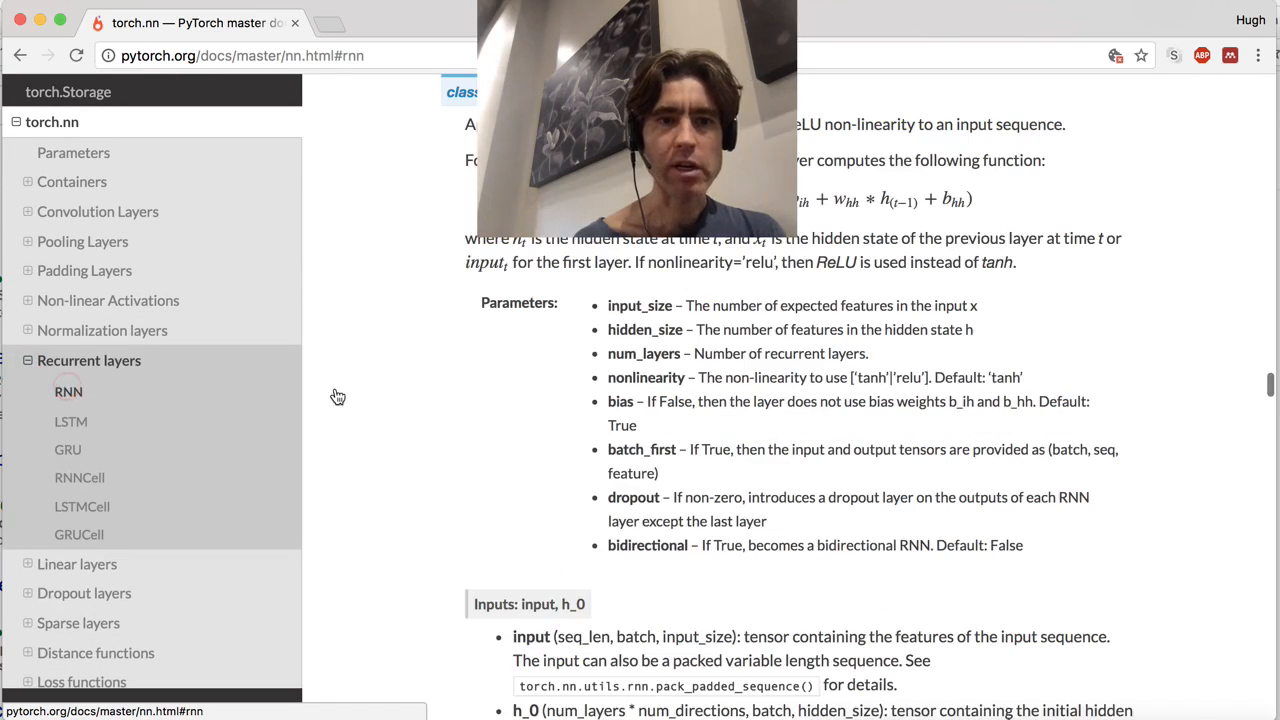
pyautogui.scroll(3)
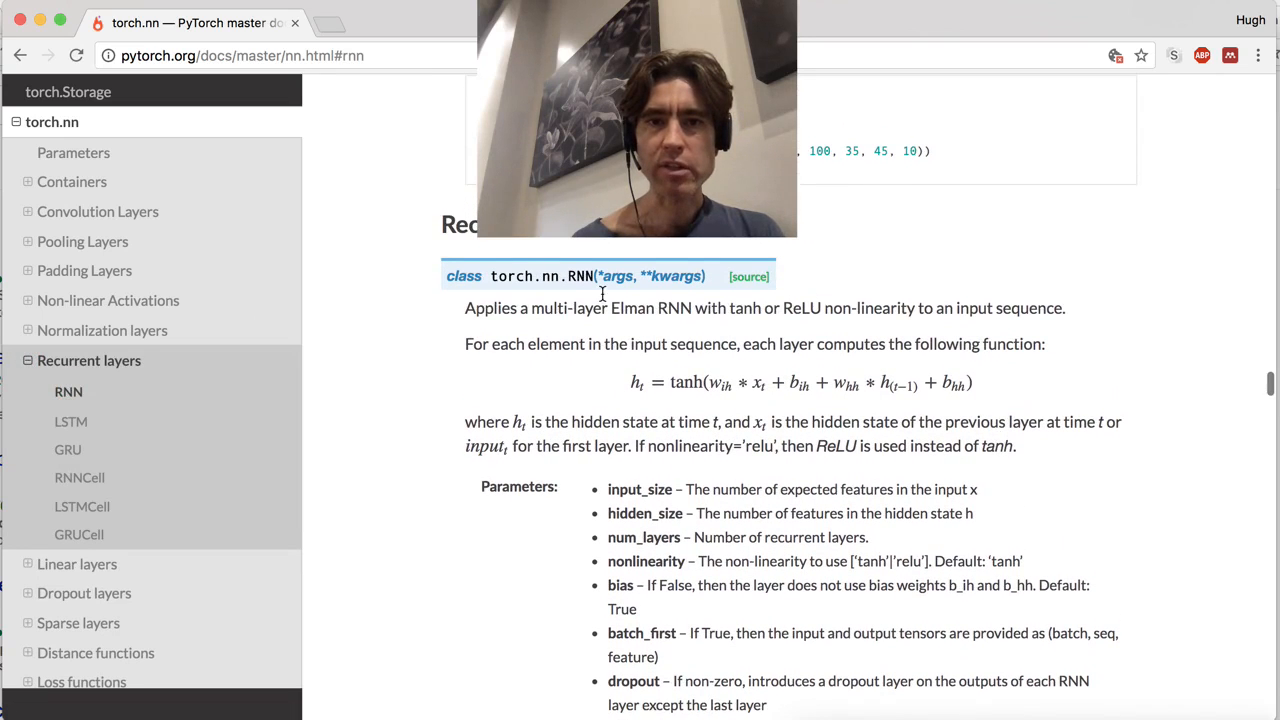
pyautogui.moveTo(530, 270)
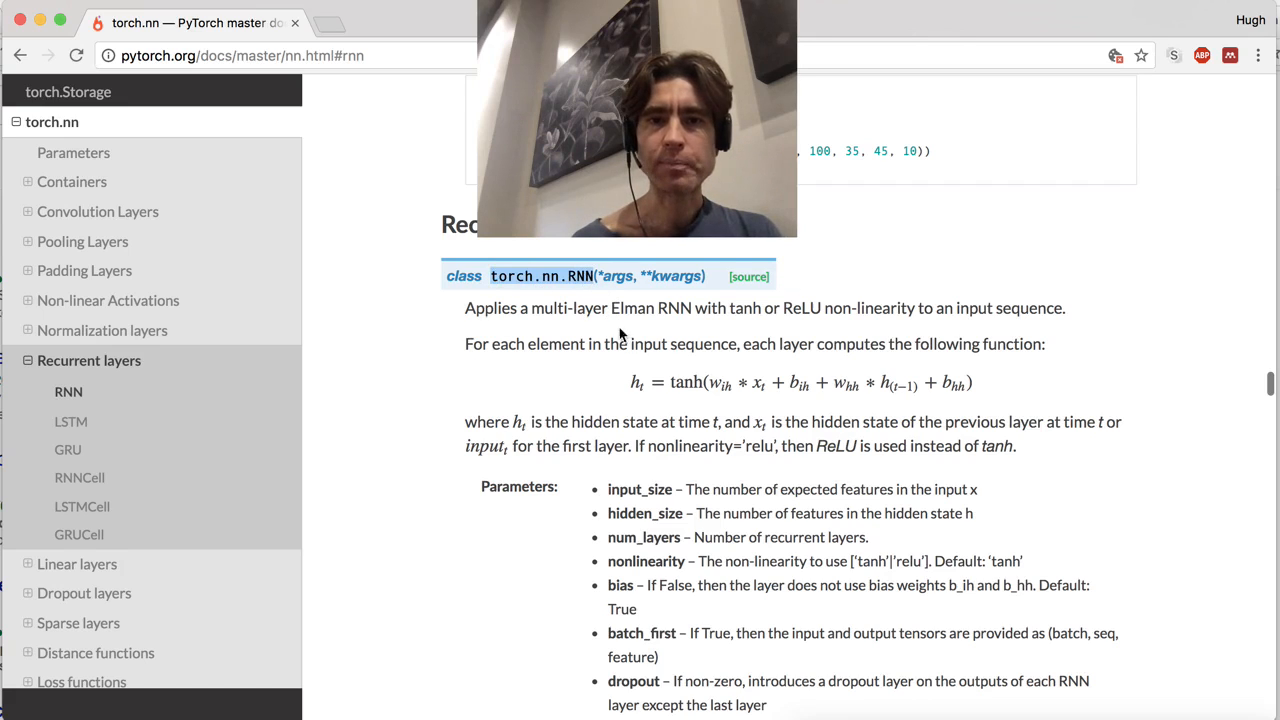
pyautogui.moveTo(670, 418)
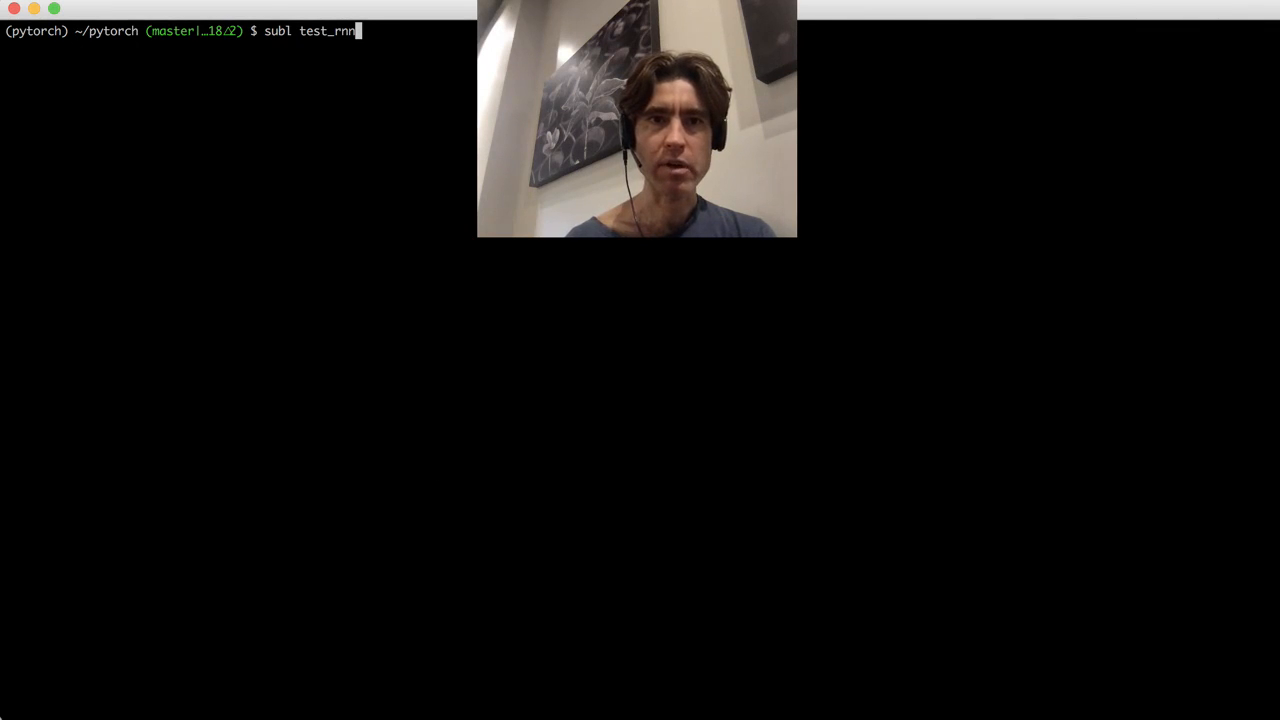
# Run subl test_rnn.py and focus the new empty test_rnn.py tab.
pyautogui.press('Return')
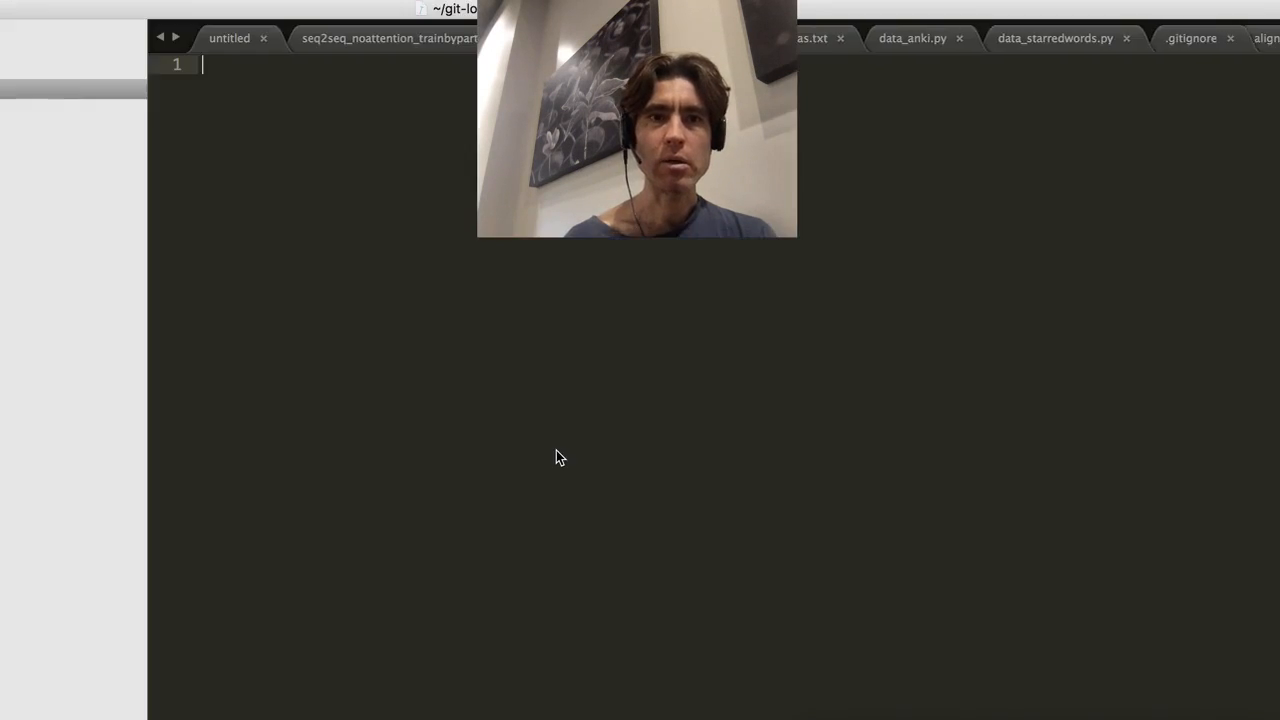
pyautogui.moveTo(116, 8)
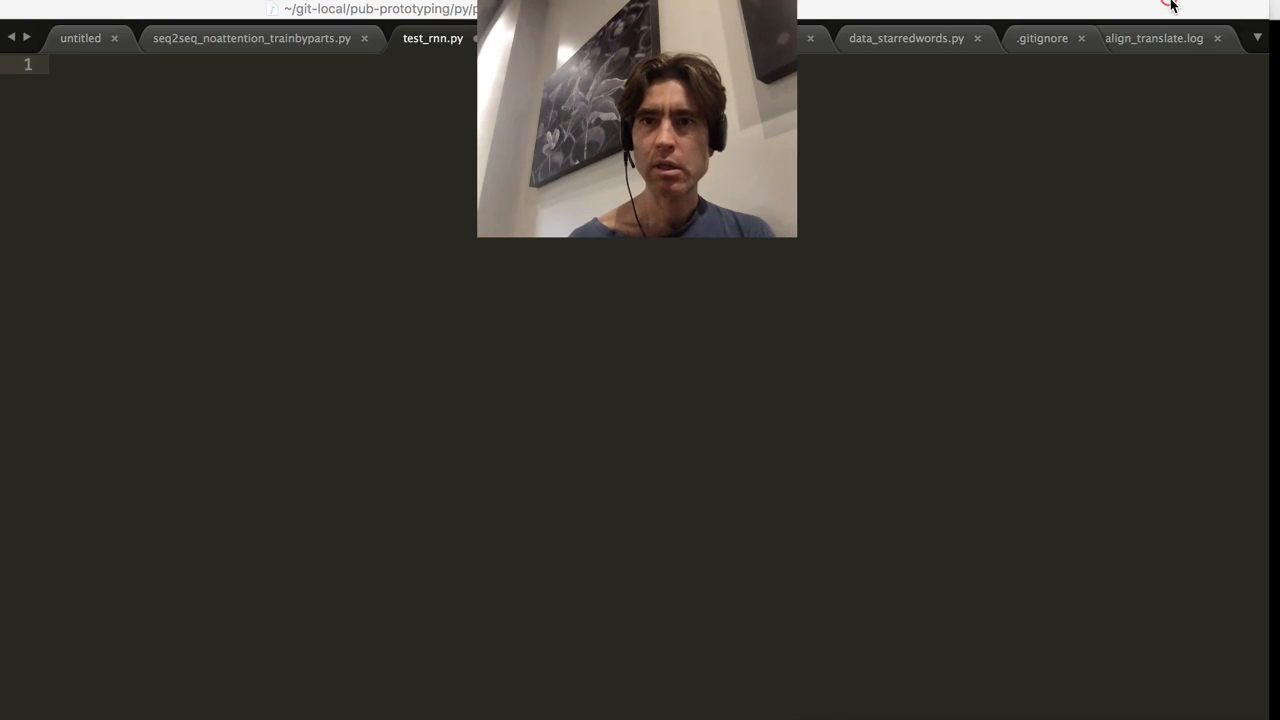
pyautogui.moveTo(1178, 670)
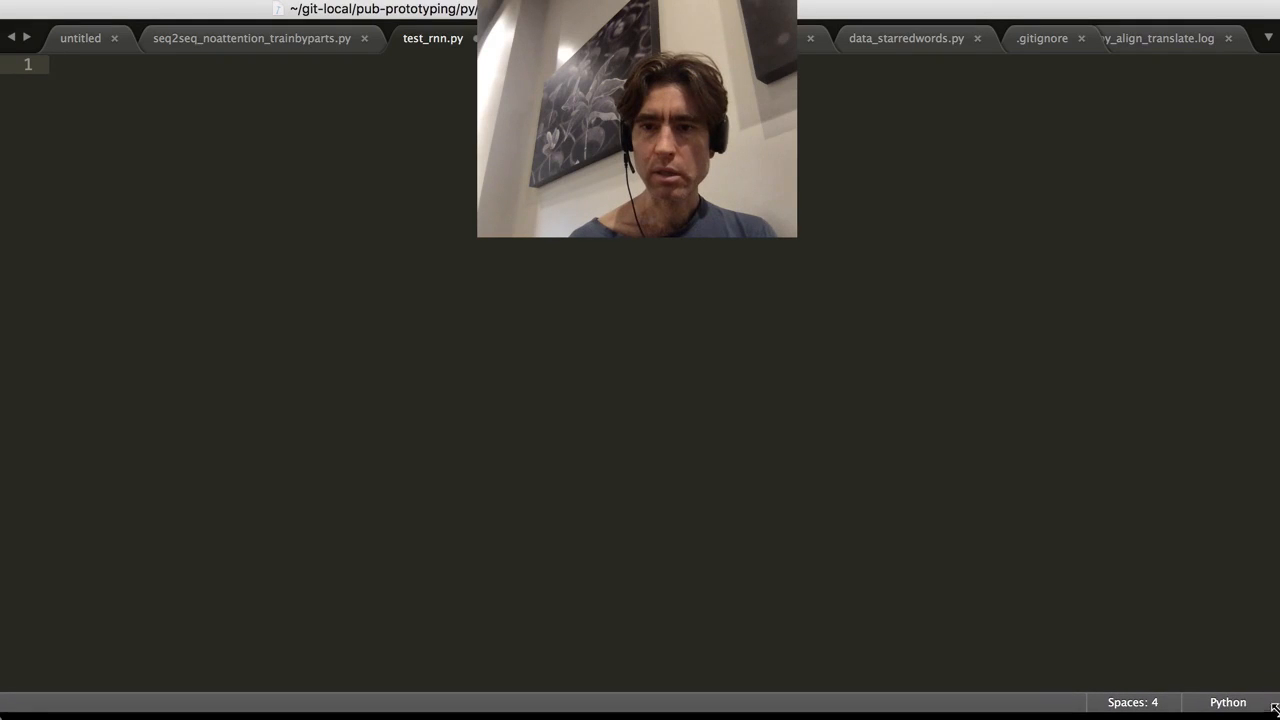
pyautogui.moveTo(128, 8)
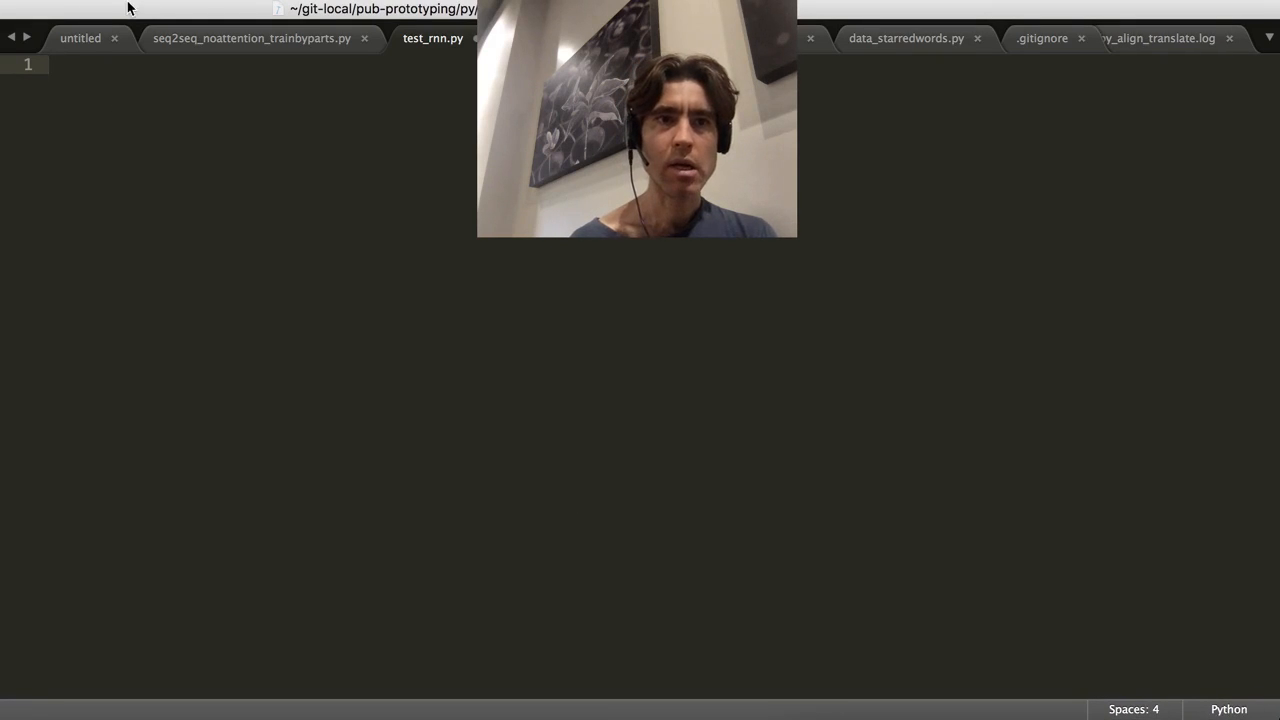
pyautogui.click(180, 8)
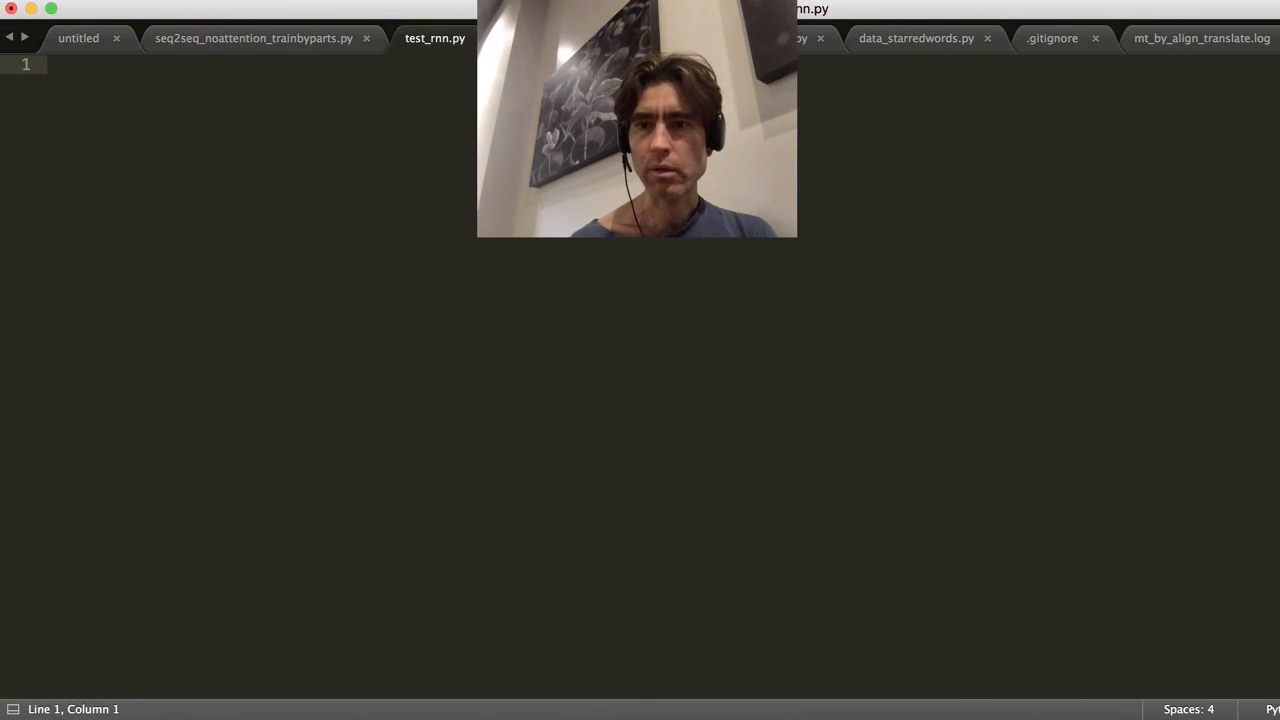
# Write 'import torch' and begin an 'rnn = torch.RNN(' call with its closing parenthesis on a new line.
pyautogui.write('i')
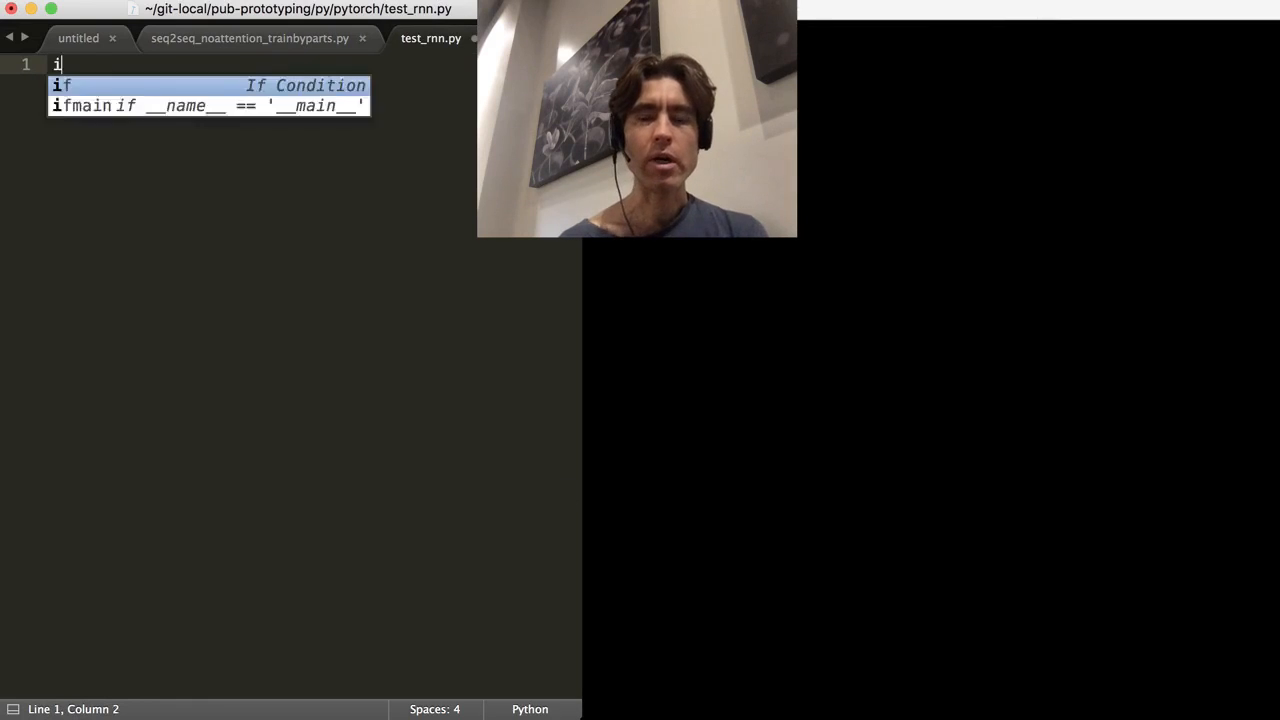
pyautogui.write('import torch')
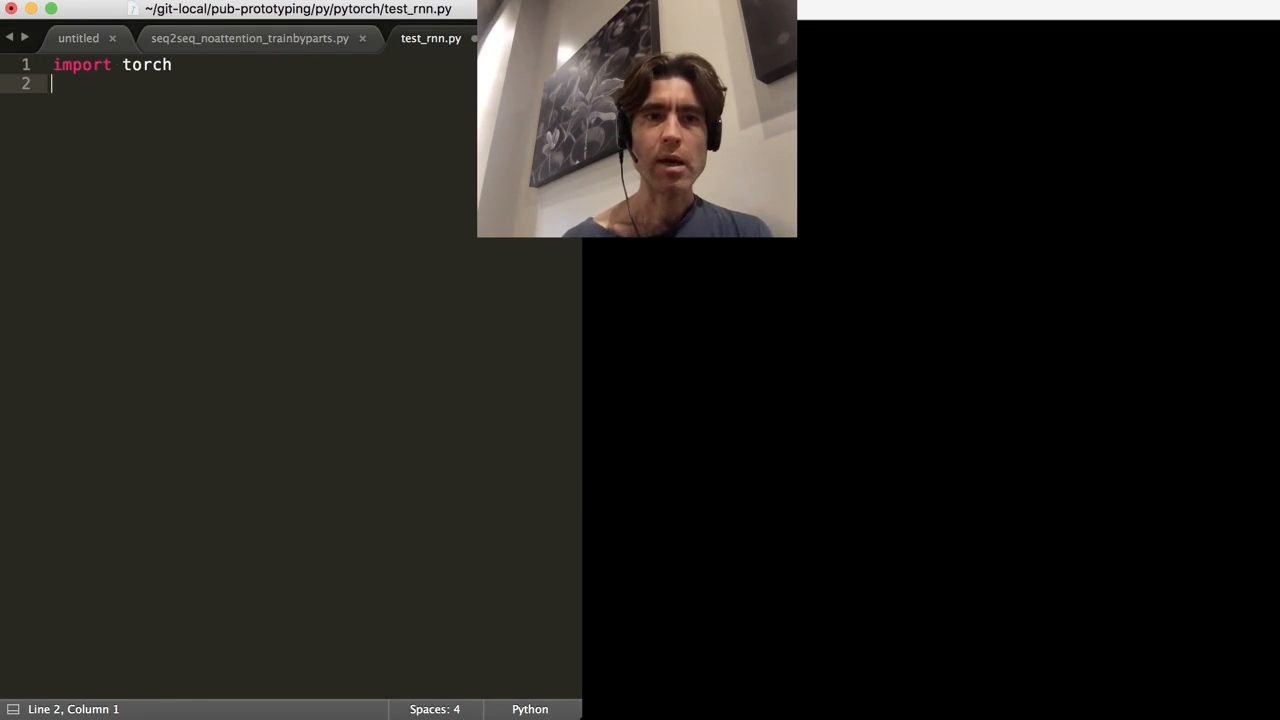
pyautogui.write('rnn = t')
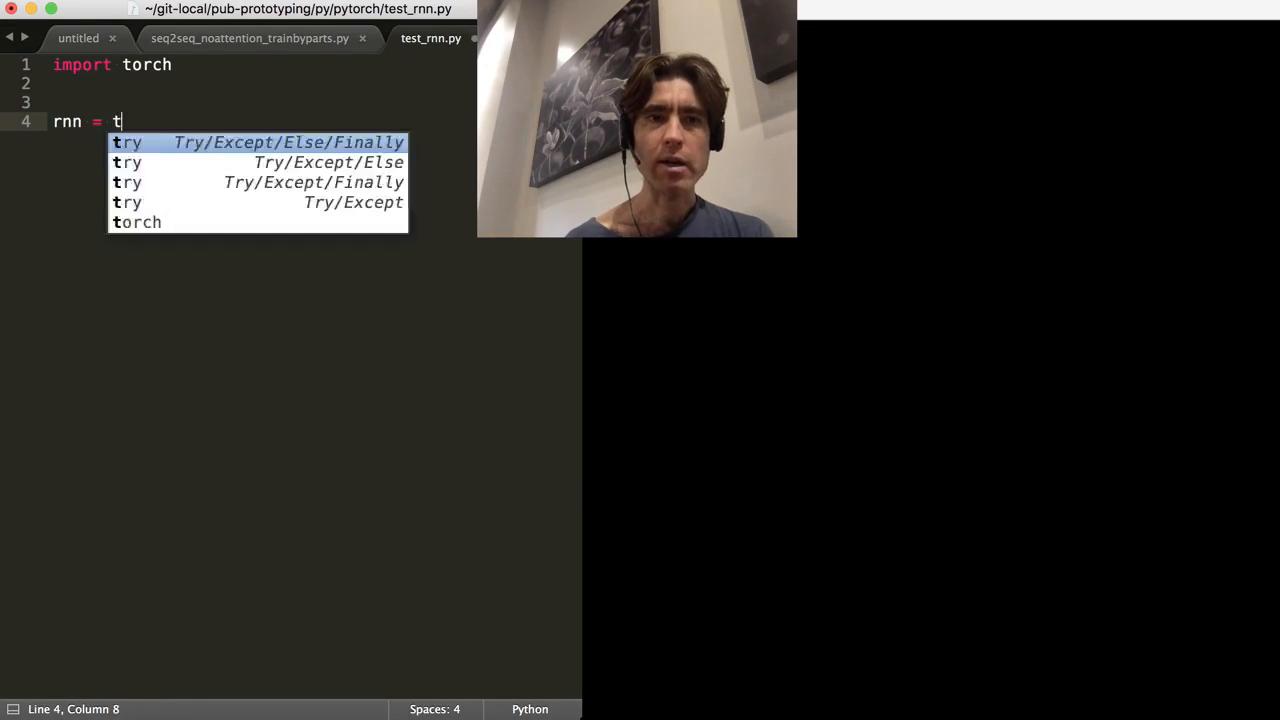
pyautogui.write('orch.RNN(')
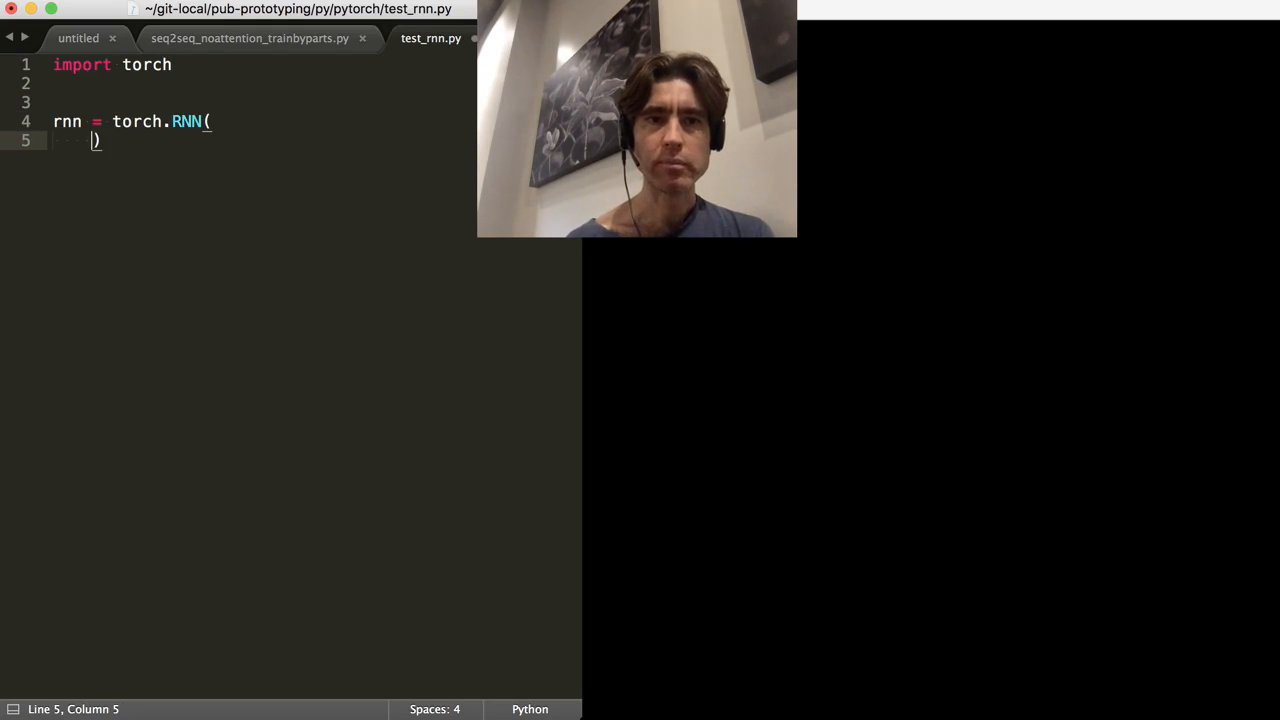
pyautogui.press('Return')
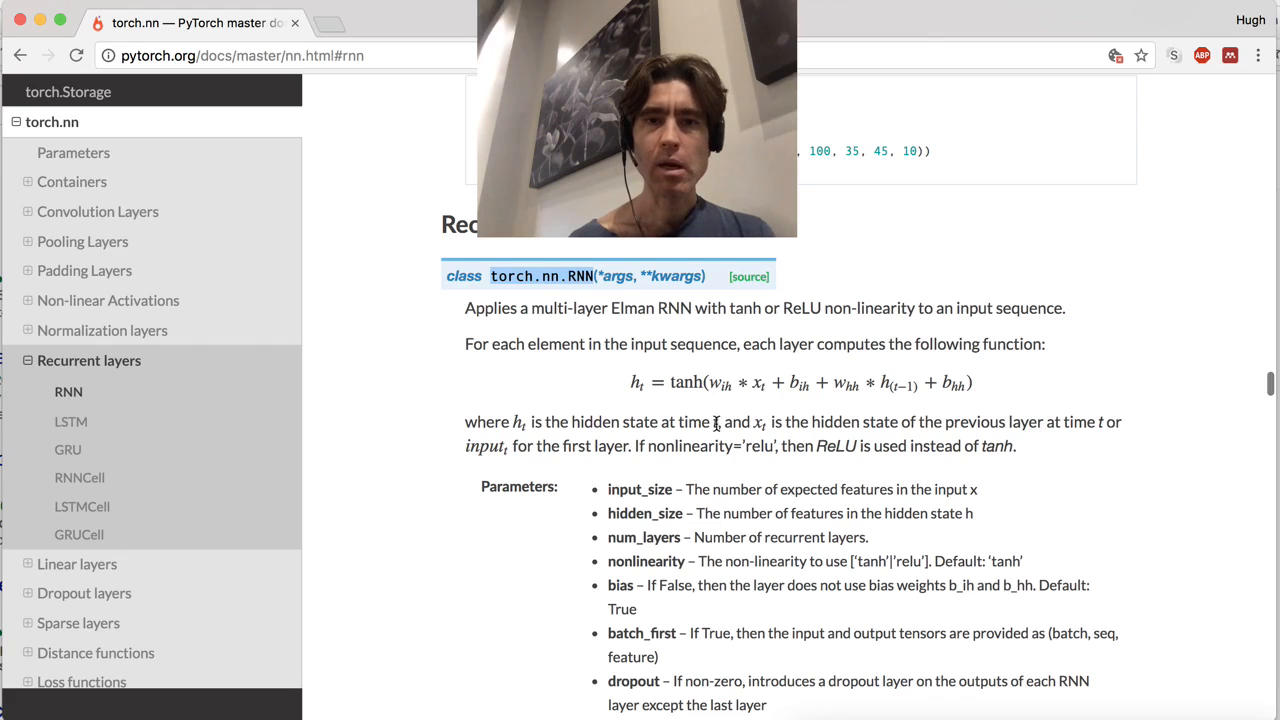
# Highlight a parameter in the torch.nn.RNN description while reading its parameter list.
pyautogui.doubleClick(640, 488)
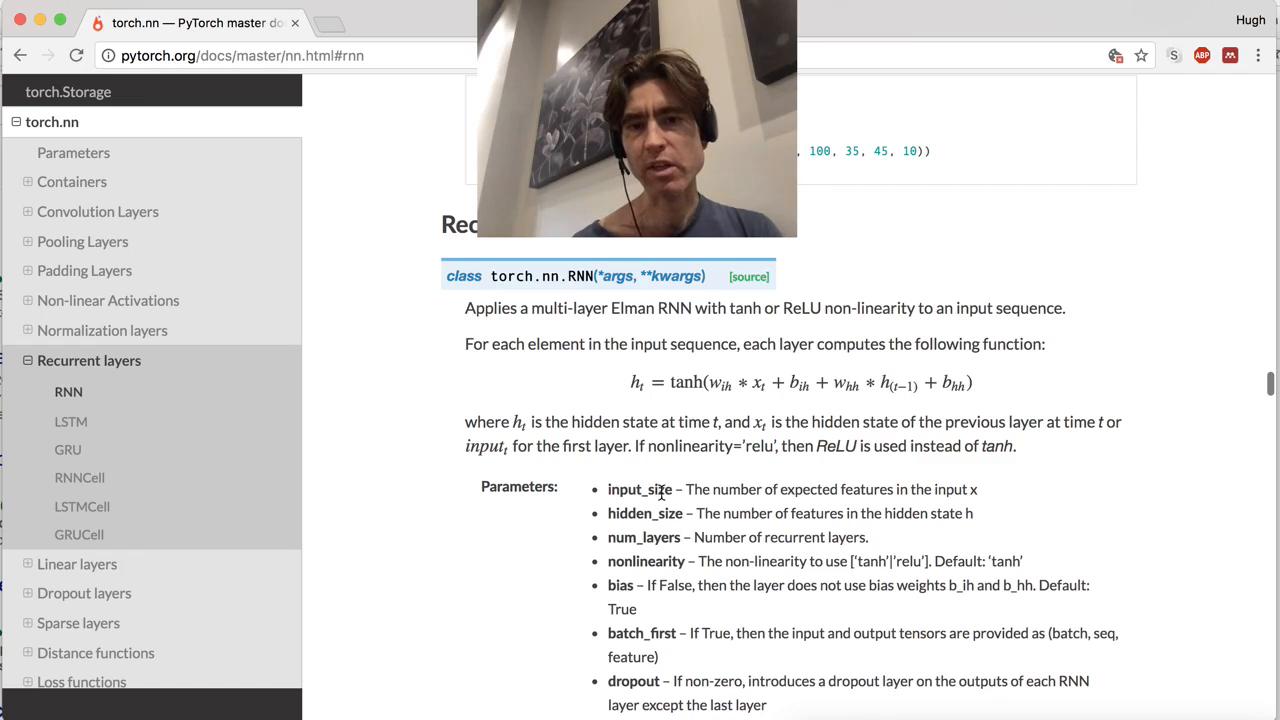
pyautogui.moveTo(324, 90)
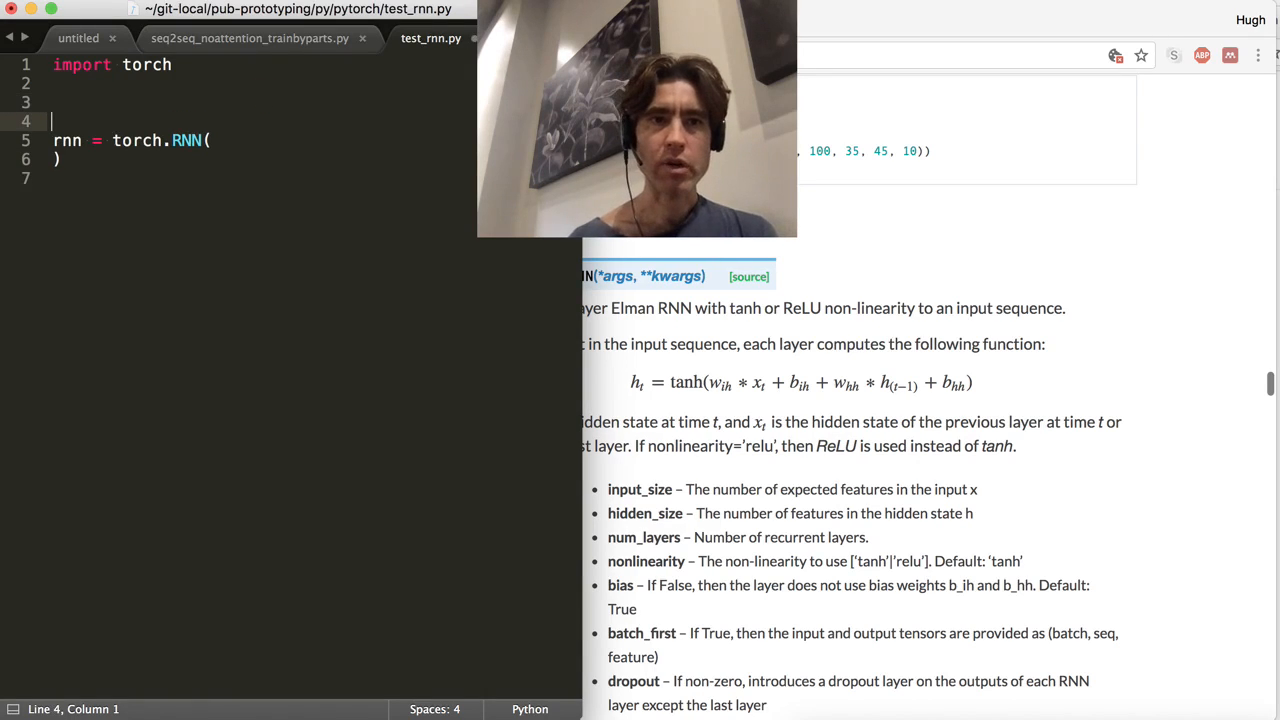
# Add 'input = torch.Tensor()' plus 'batch_size = 5' and 'seq_len = 7' definitions.
pyautogui.write('input =')
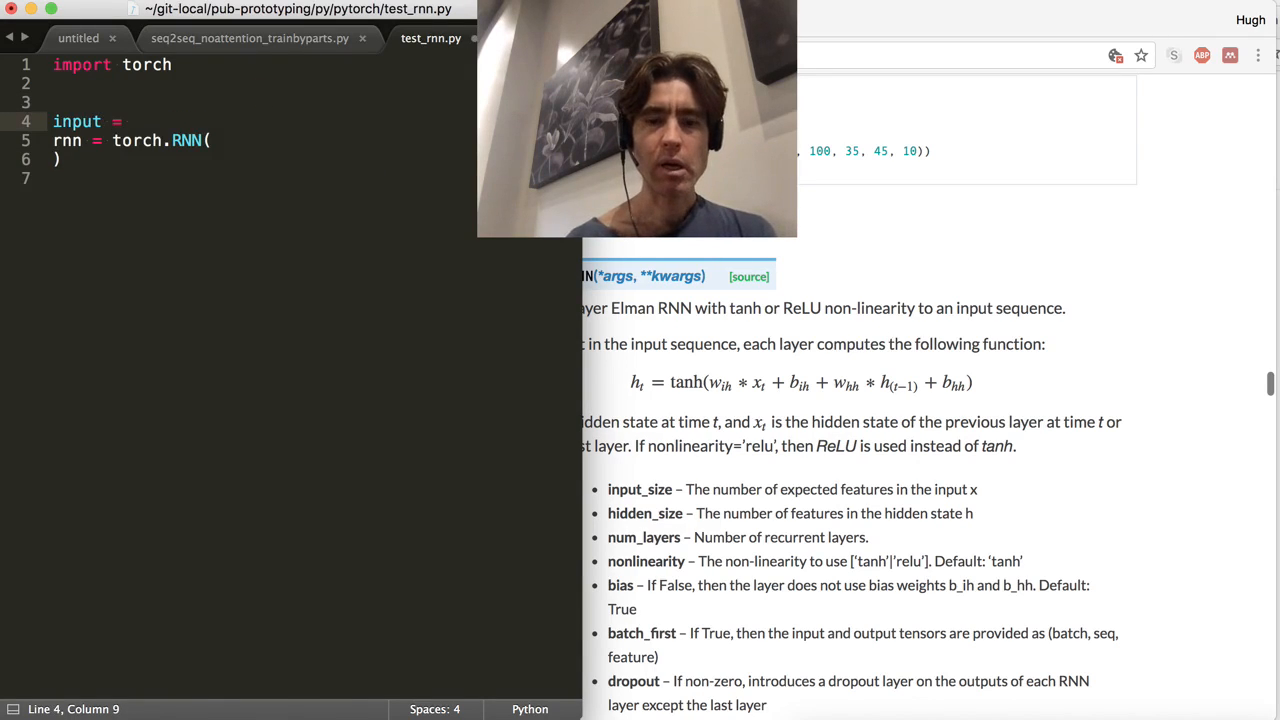
pyautogui.write('torch.Tenso')
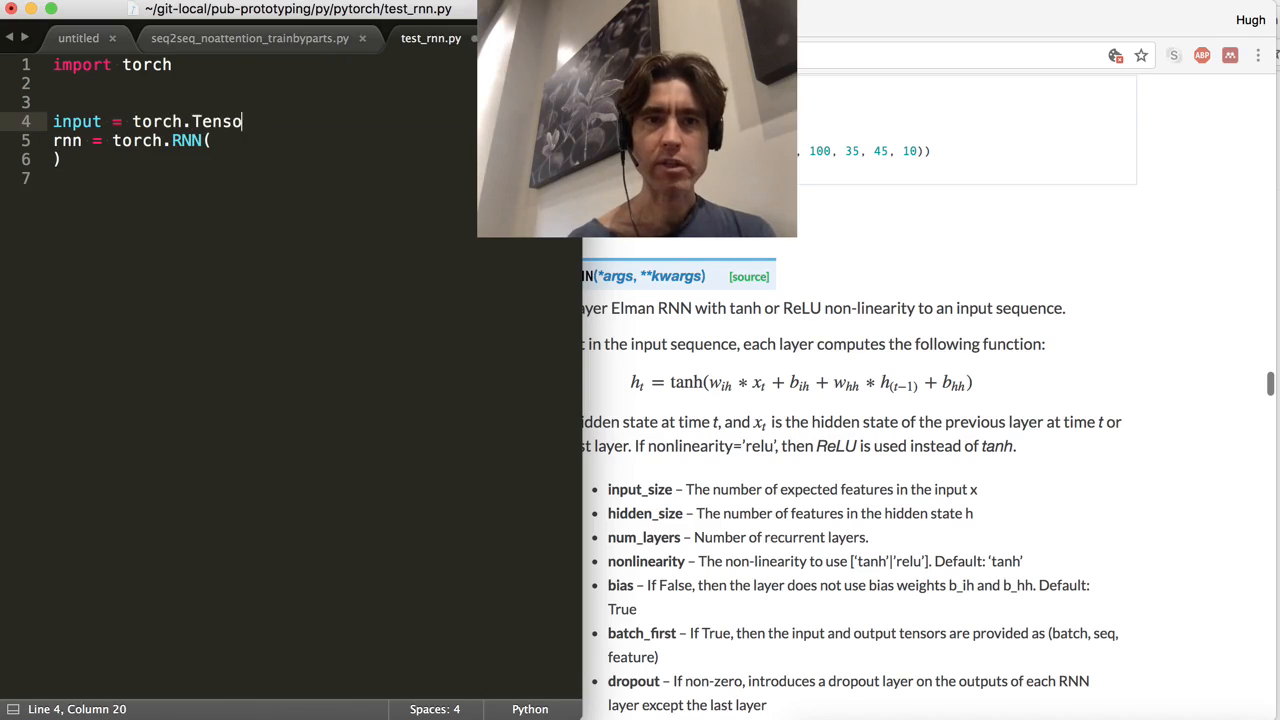
pyautogui.write('r()')
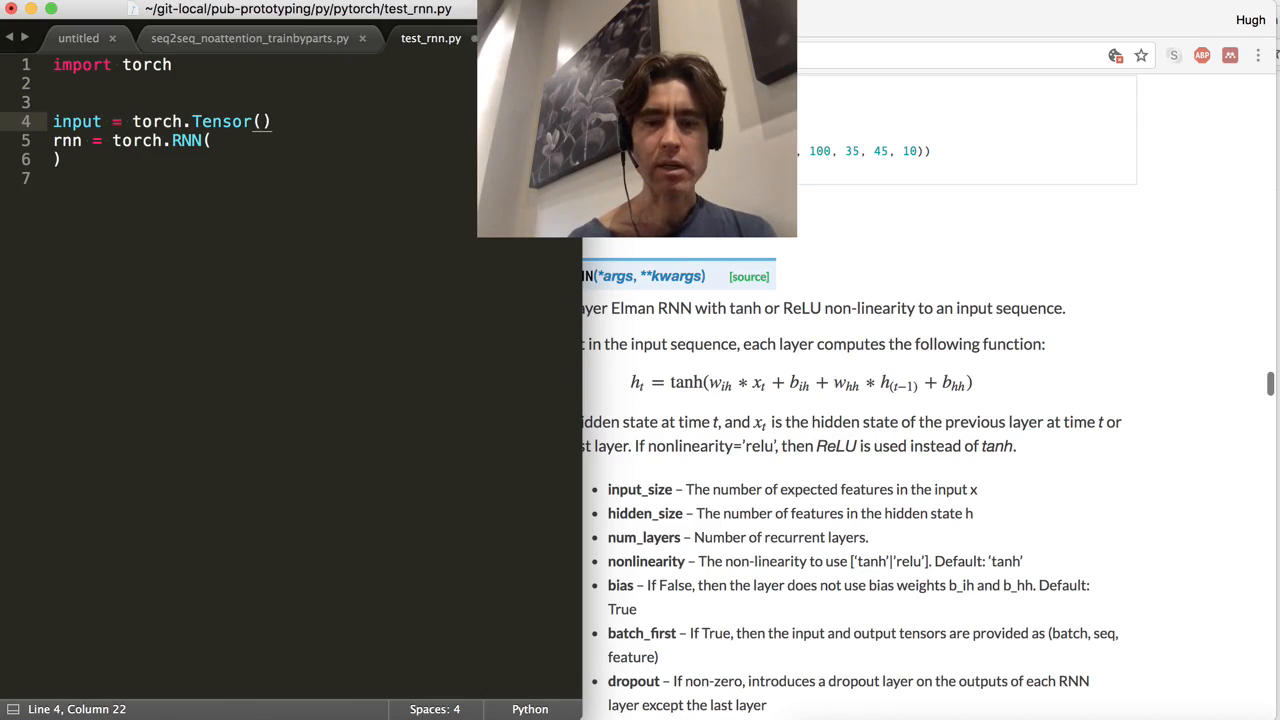
pyautogui.write('bat')
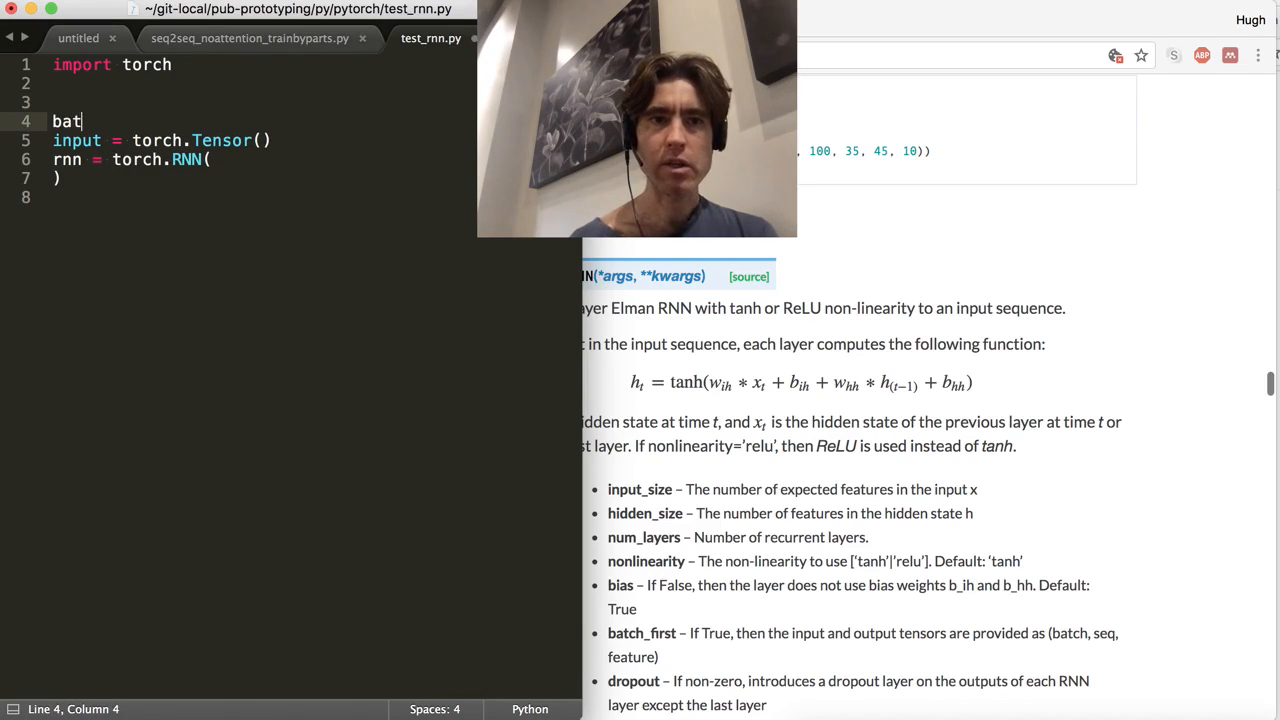
pyautogui.write('ch_size')
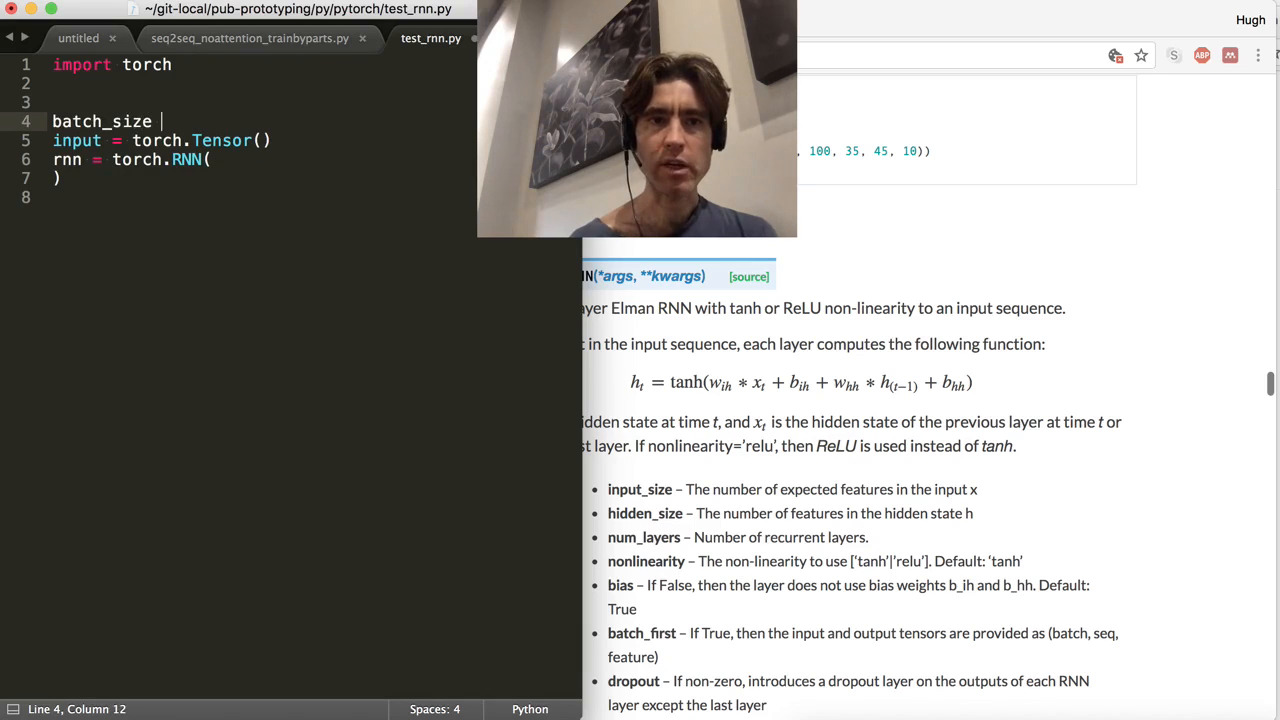
pyautogui.write('= 5')
pyautogui.write('seq_len =')
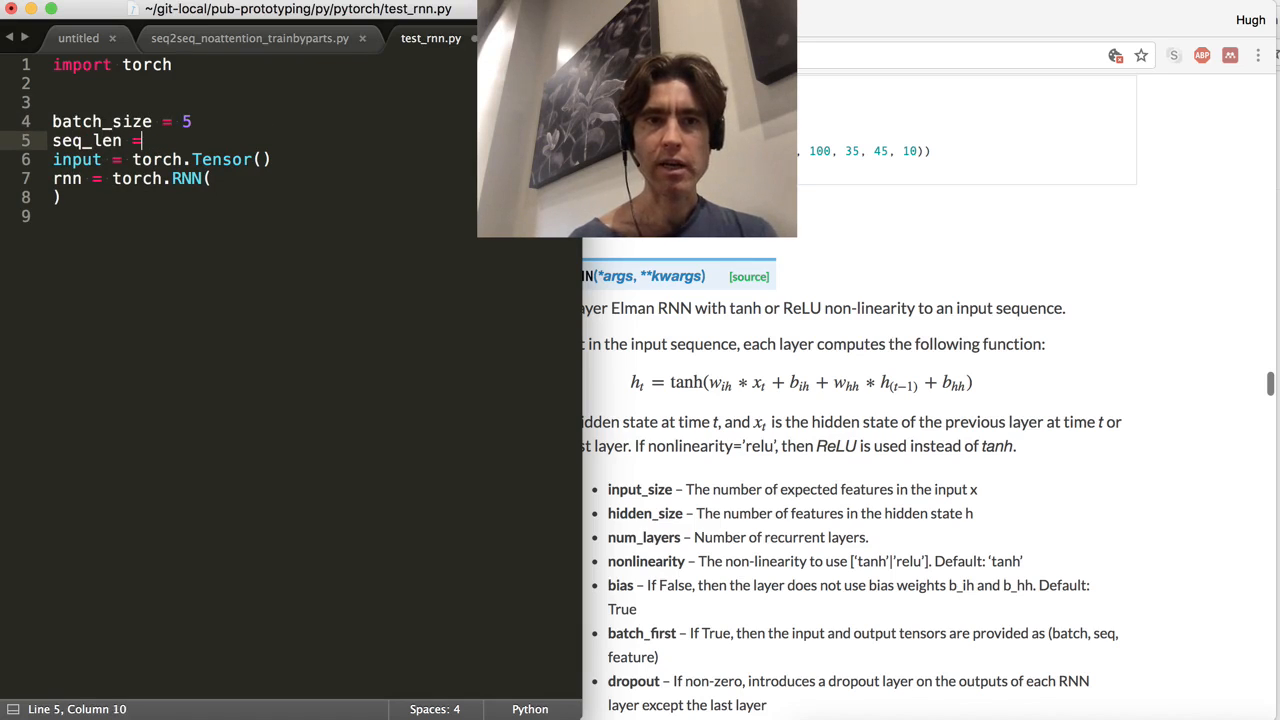
pyautogui.write('7')
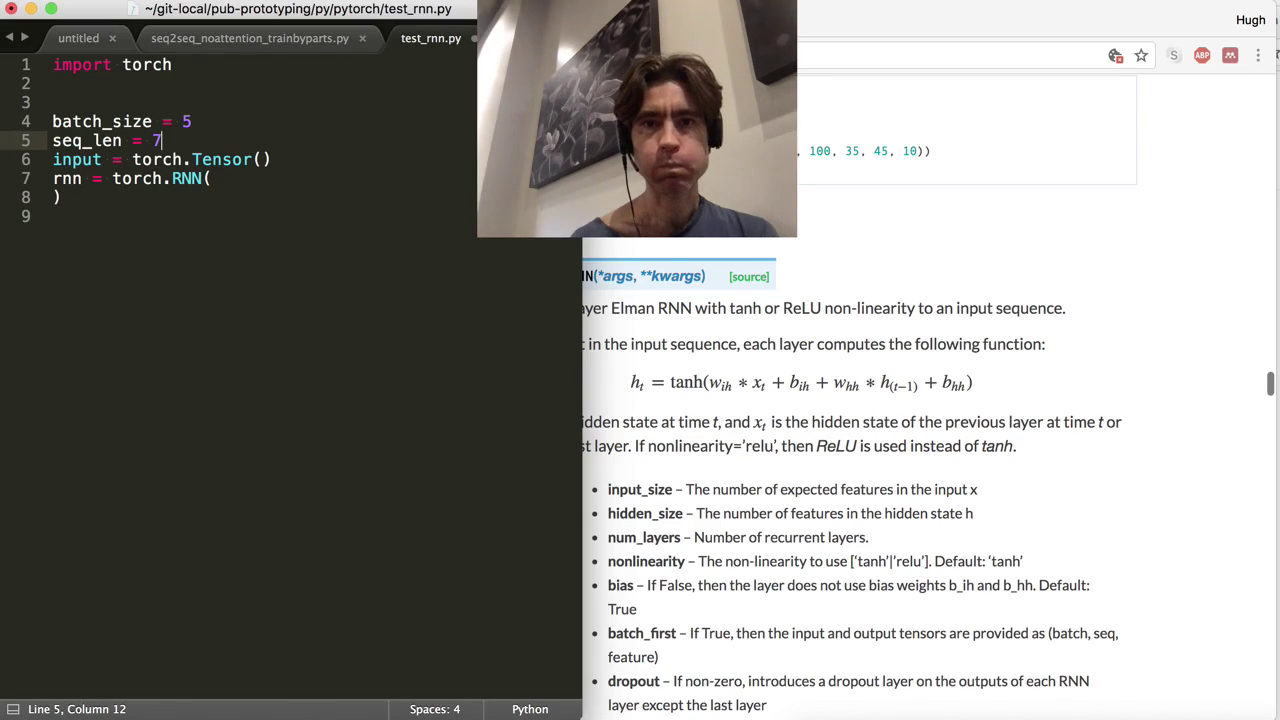
# Fill the tensor's dimensions as (batch_size, seq_len).
pyautogui.click(156, 160)
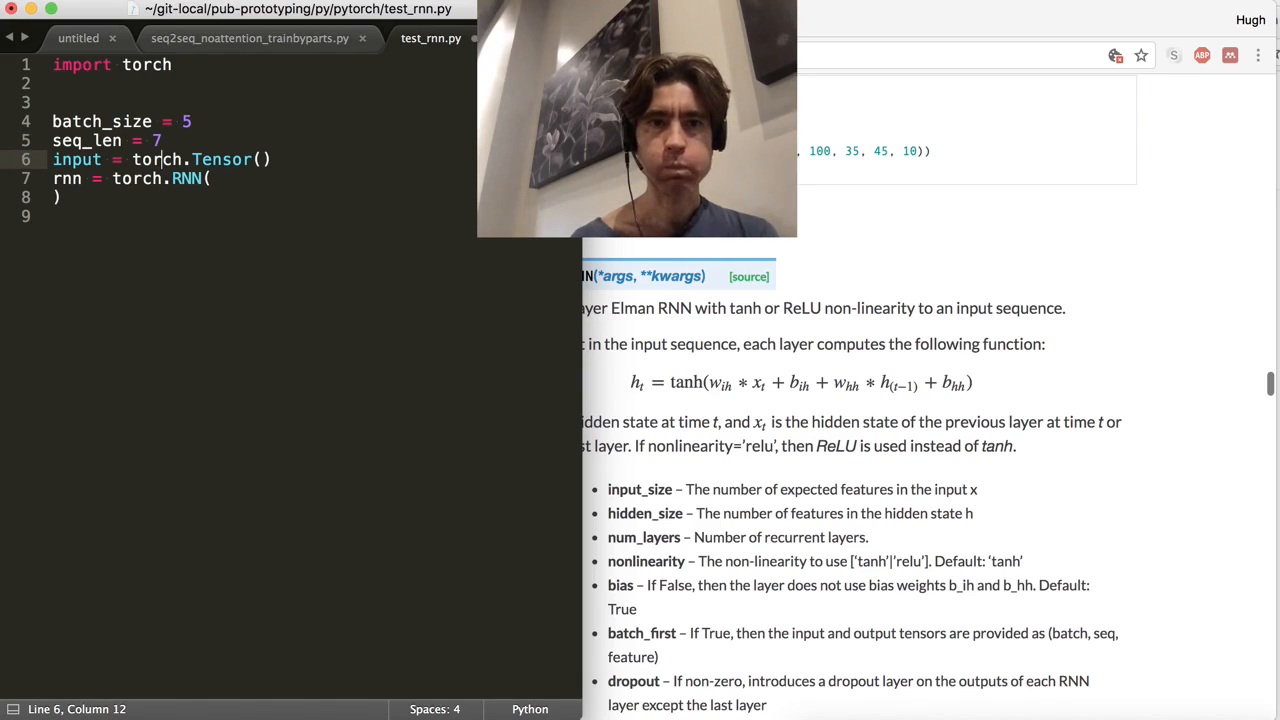
pyautogui.write('batch_size')
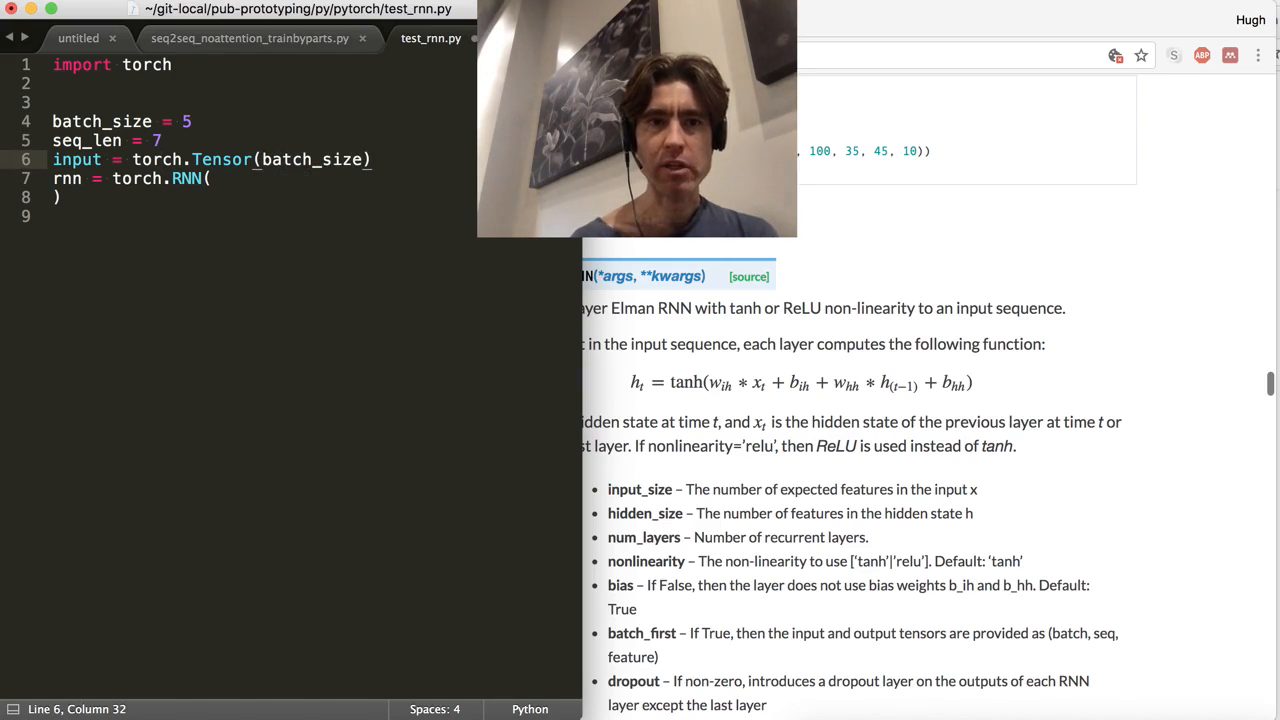
pyautogui.write(', seq_len')
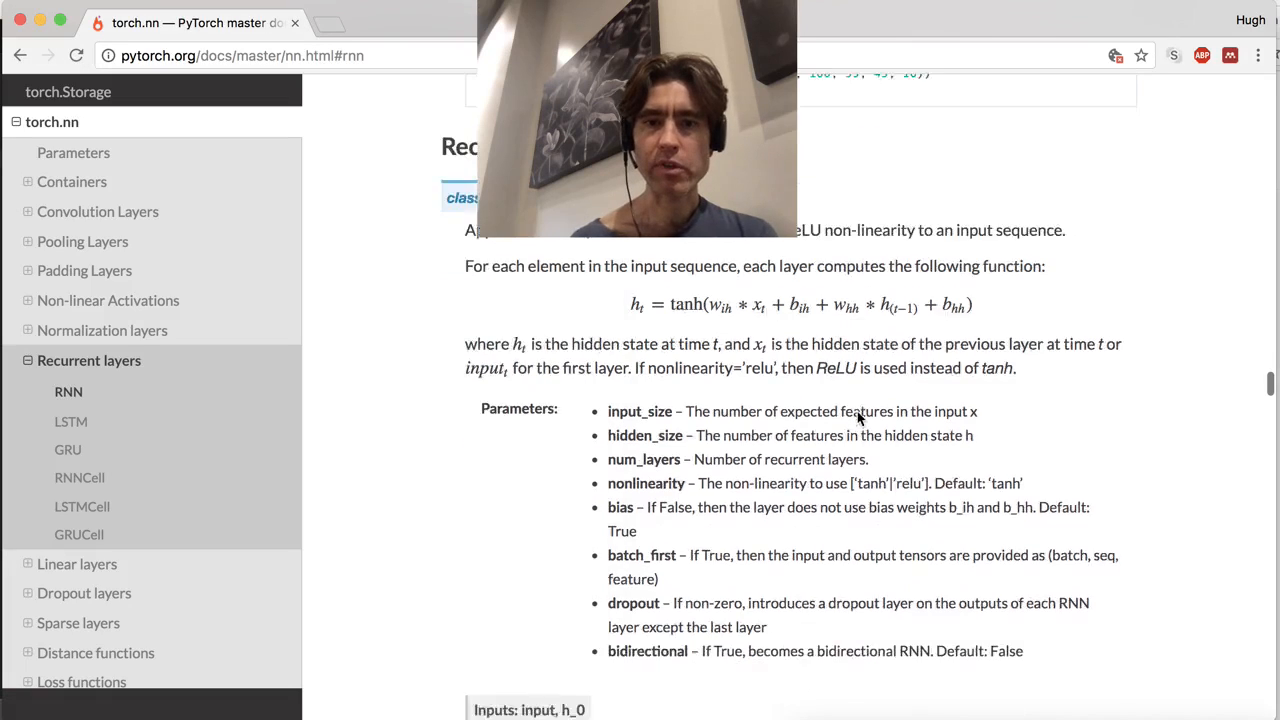
# Check the RNN Inputs section, highlighting seq_len, batch and input_size in the input shape.
pyautogui.scroll(-3)
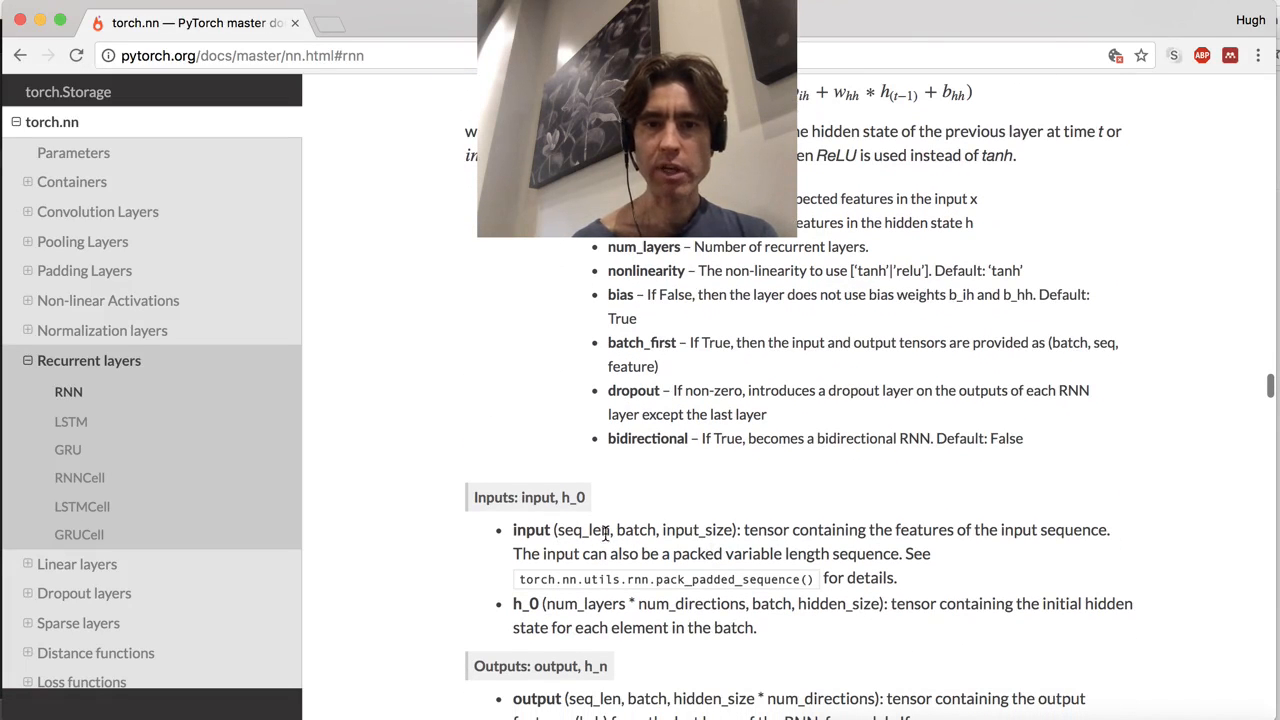
pyautogui.doubleClick(570, 528)
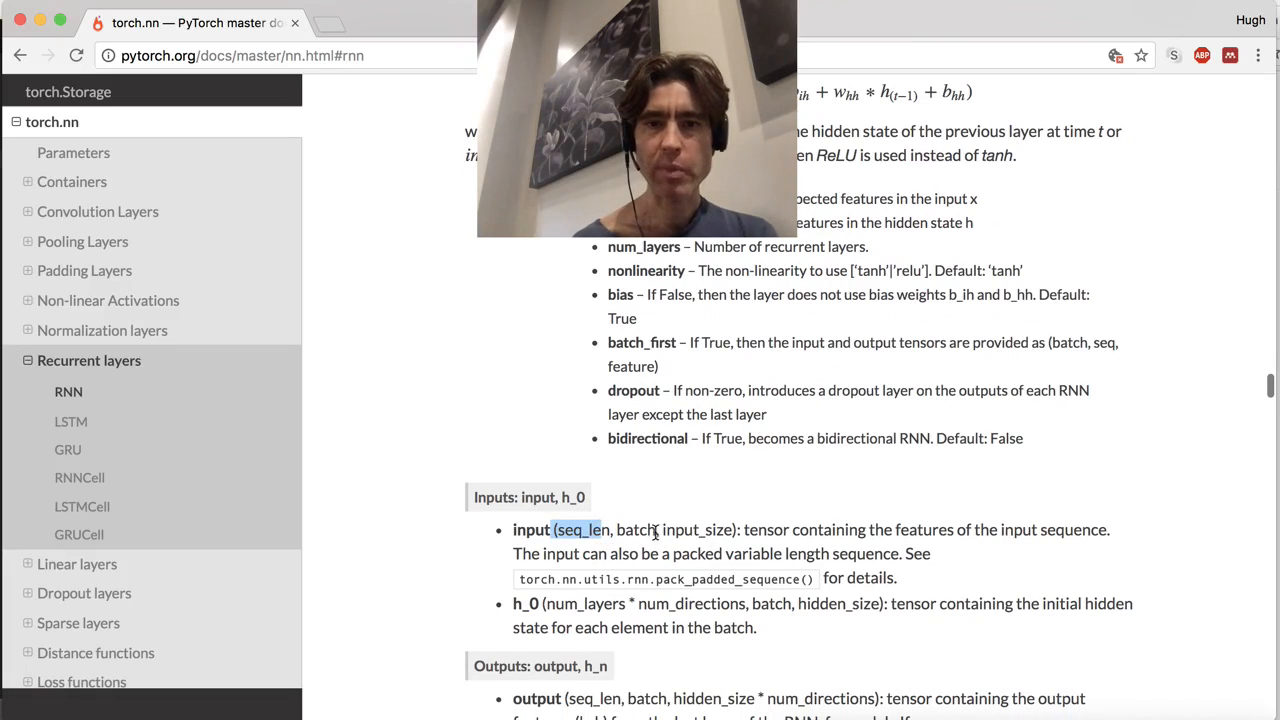
pyautogui.doubleClick(636, 528)
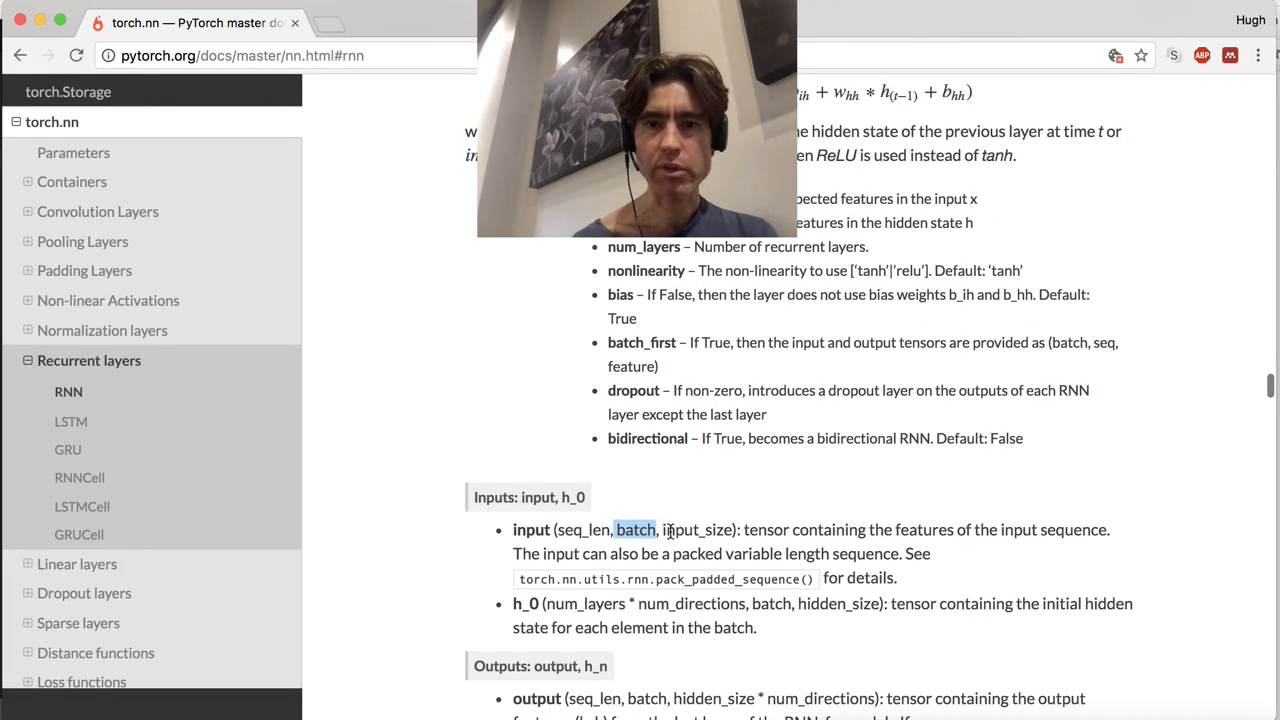
pyautogui.doubleClick(696, 528)
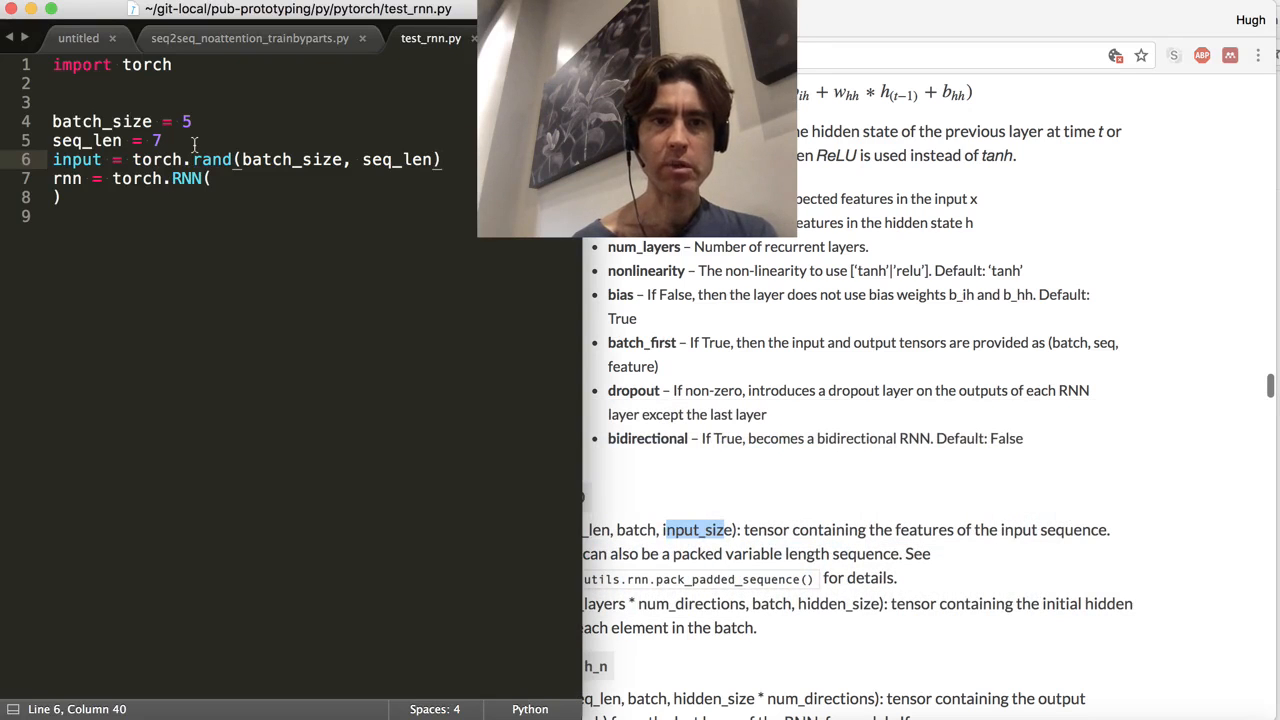
# Define 'input_size = 2' below seq_len.
pyautogui.write('input_sizae')
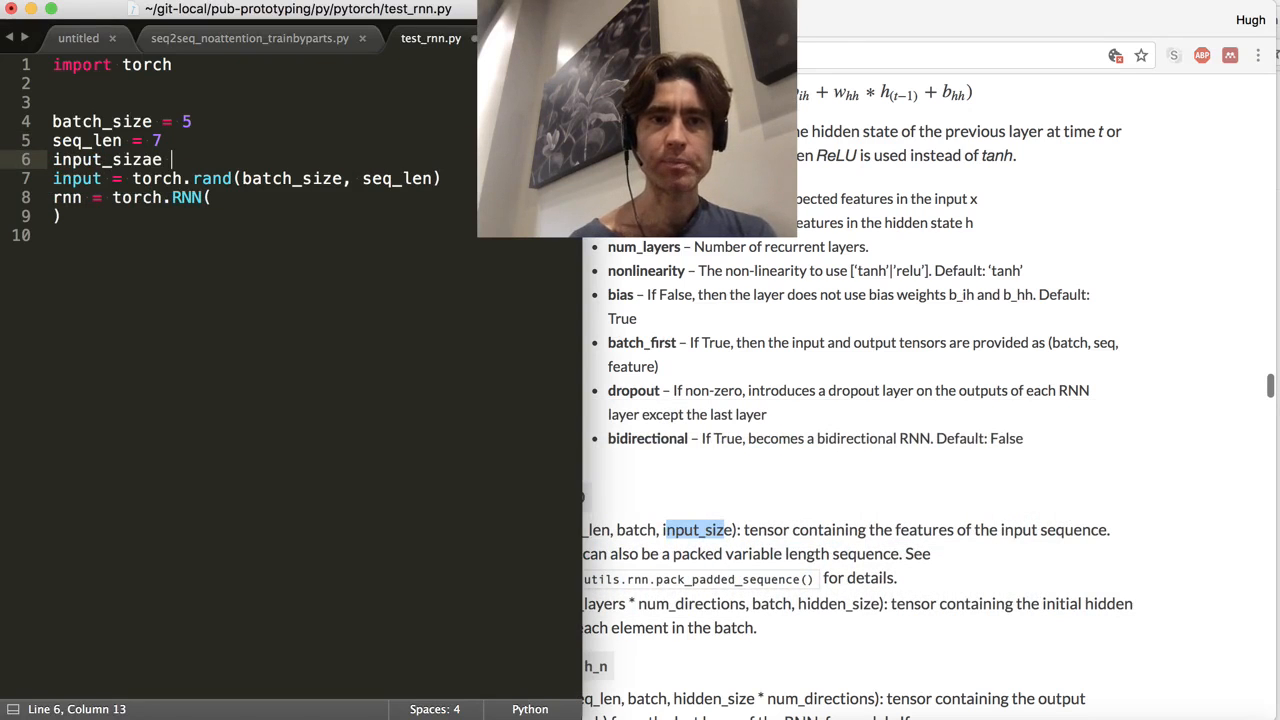
pyautogui.write('=')
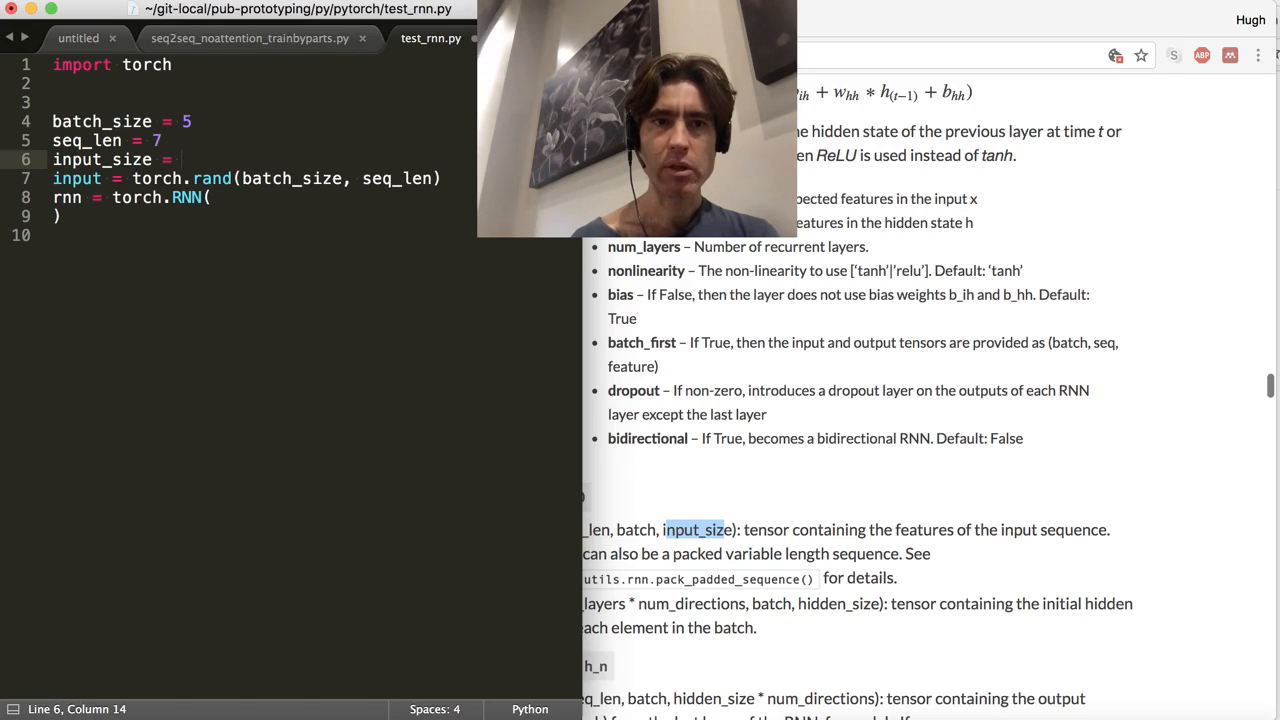
pyautogui.write('2')
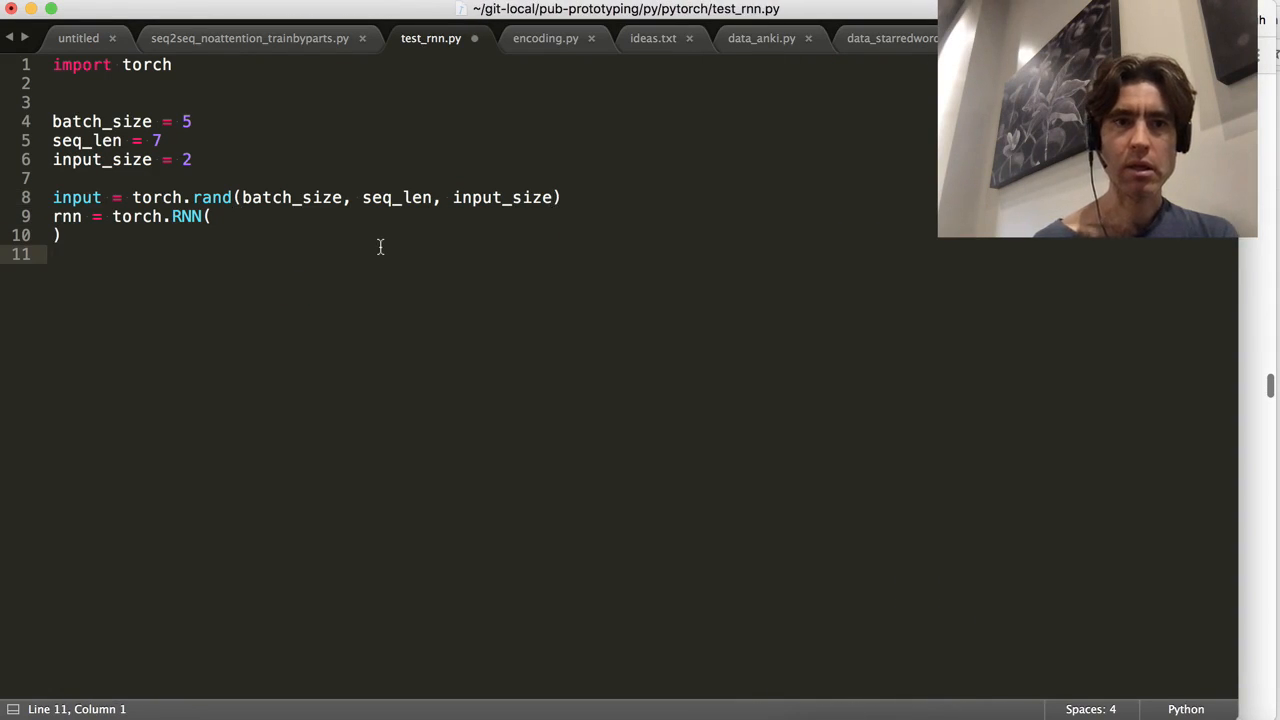
# Reorder the input tensor to torch.rand(seq_len, batch_size, input_size) after checking the documented shape.
pyautogui.click(210, 216)
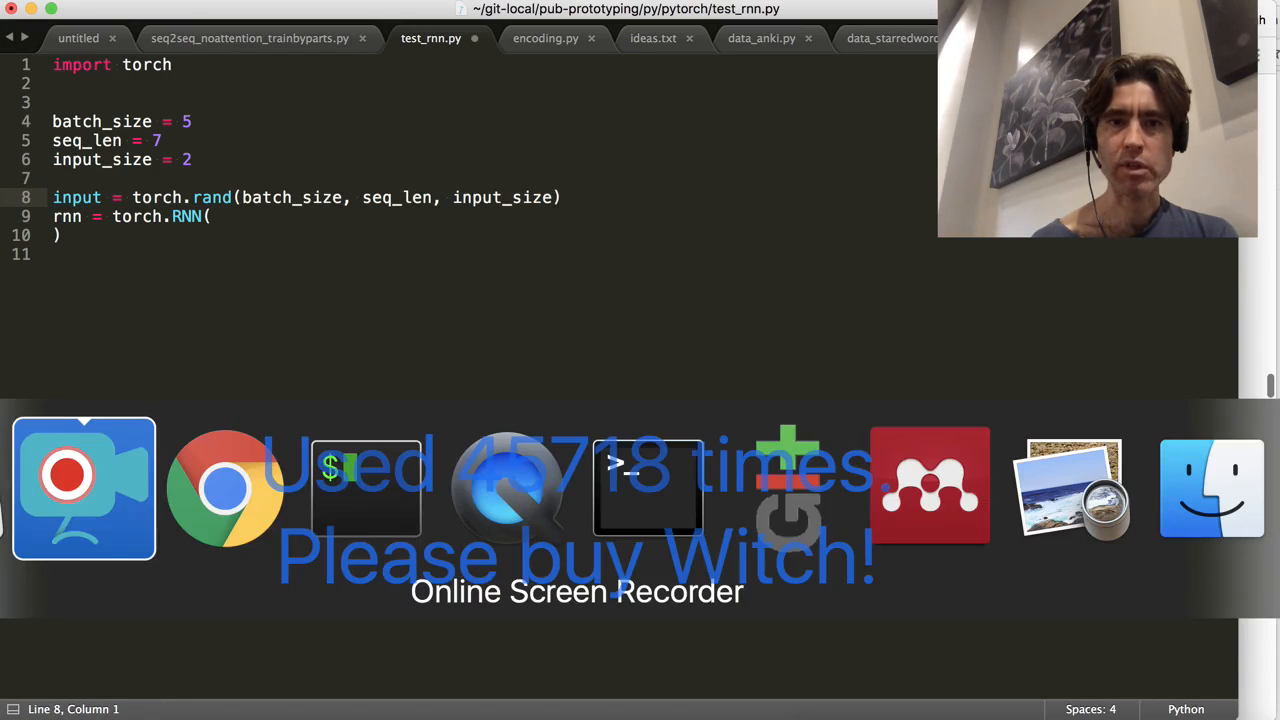
pyautogui.click(226, 488)
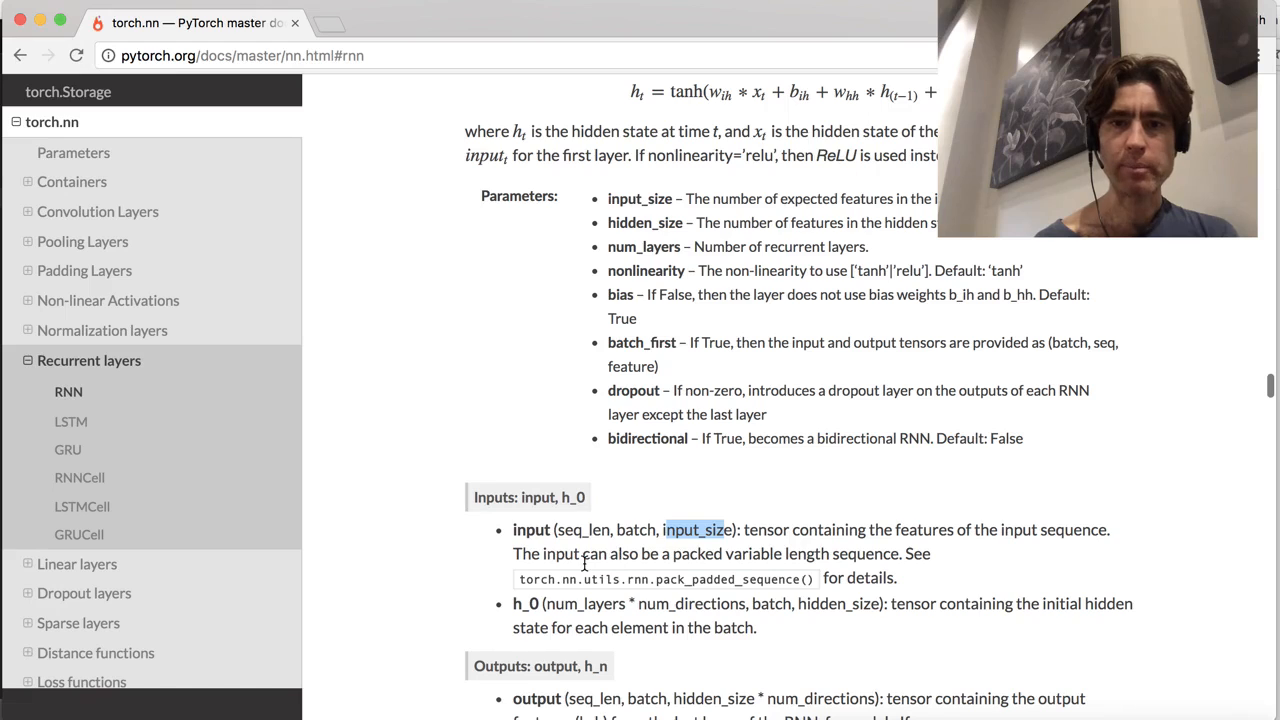
pyautogui.moveTo(818, 548)
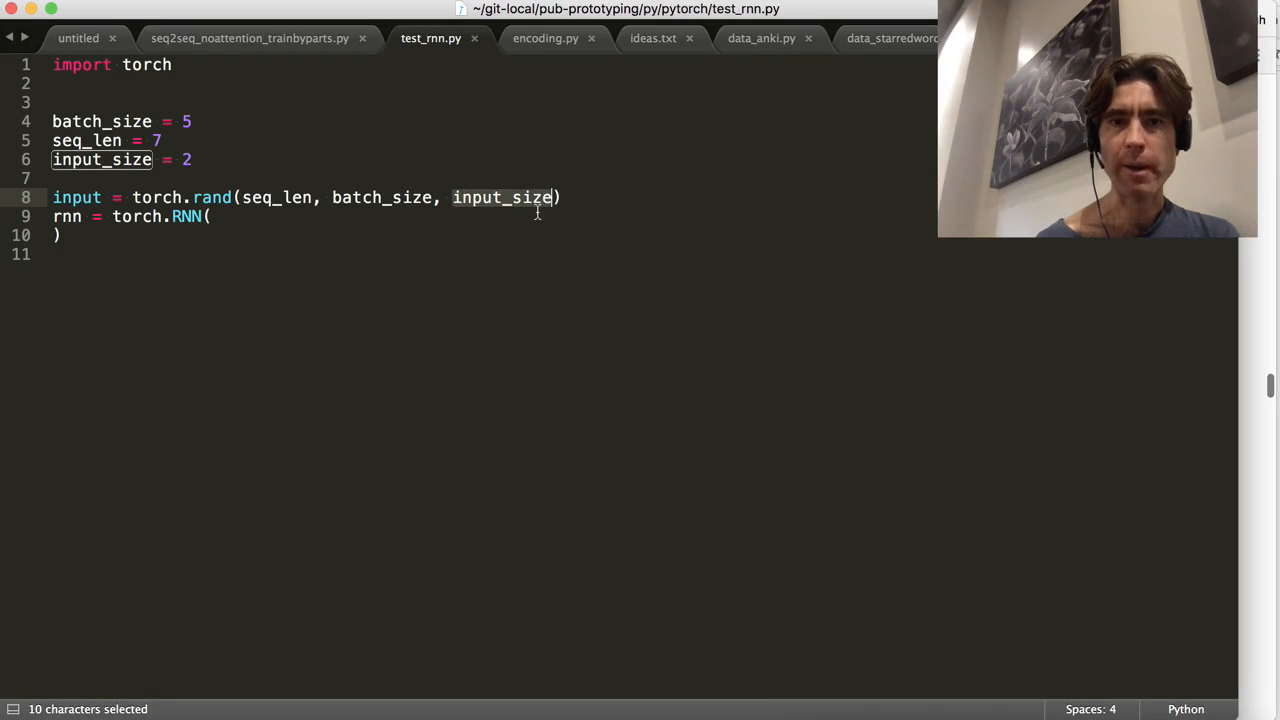
pyautogui.click(476, 248)
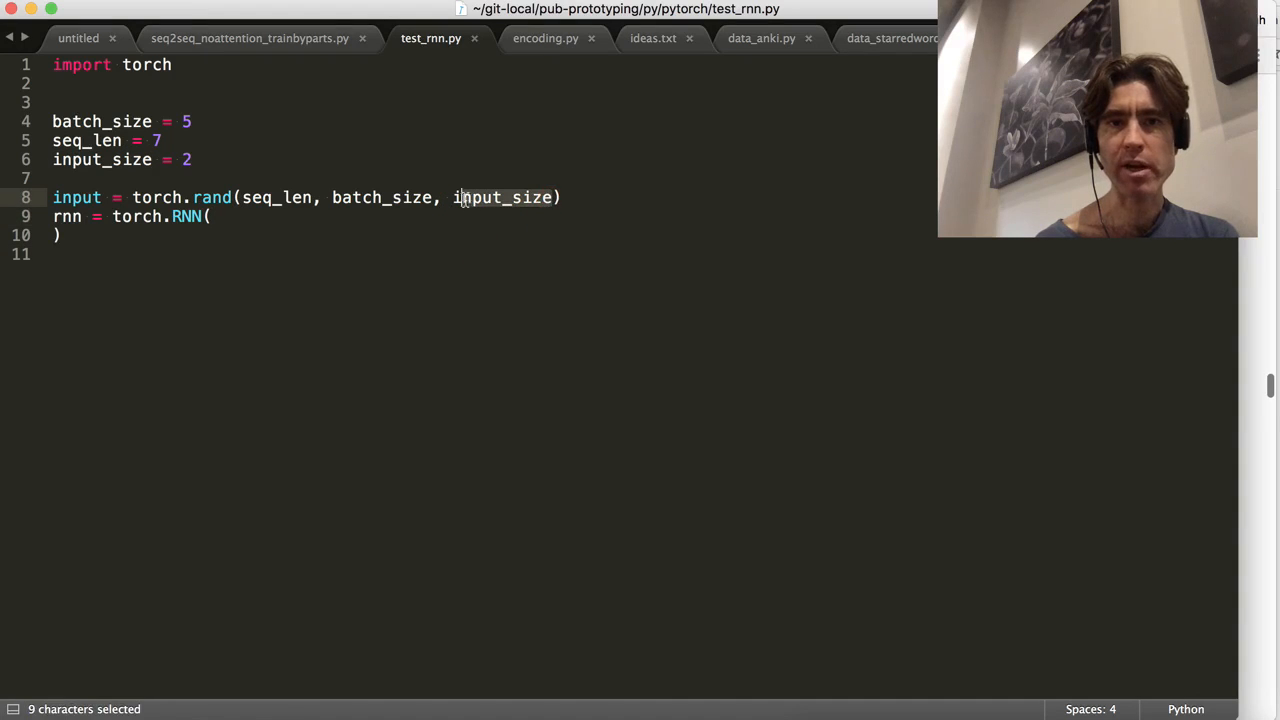
pyautogui.click(426, 254)
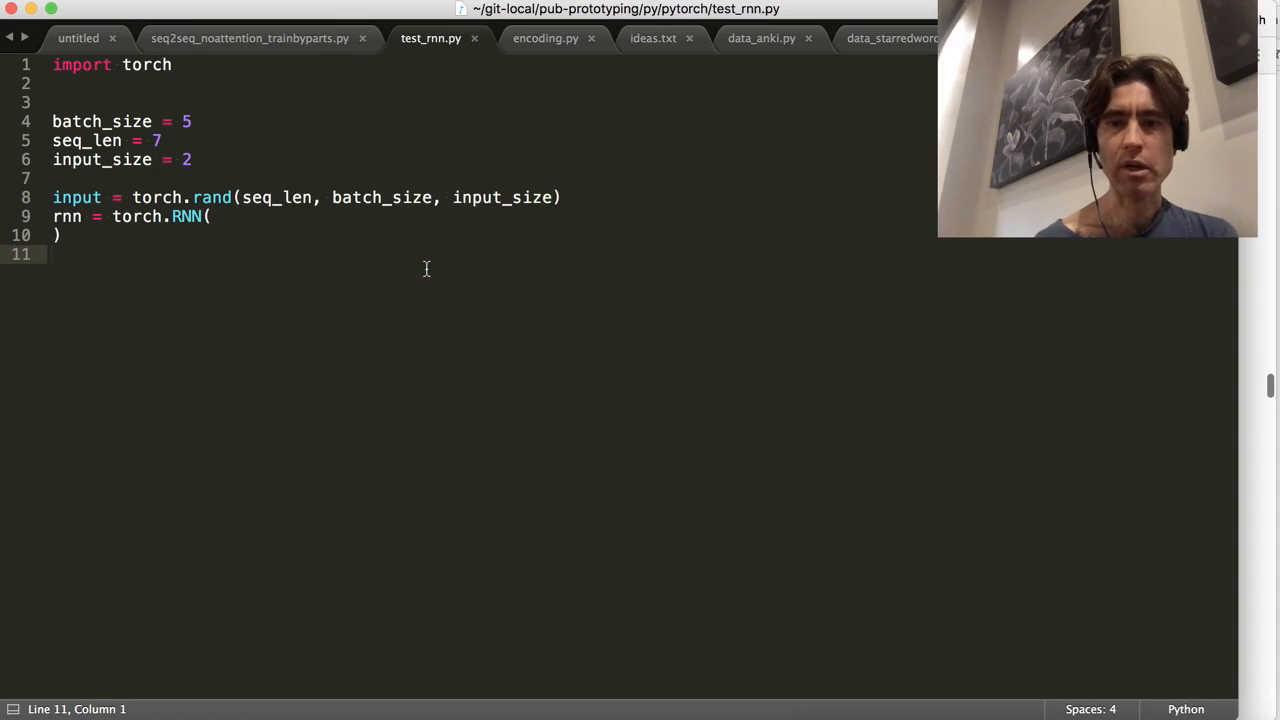
pyautogui.moveTo(578, 204)
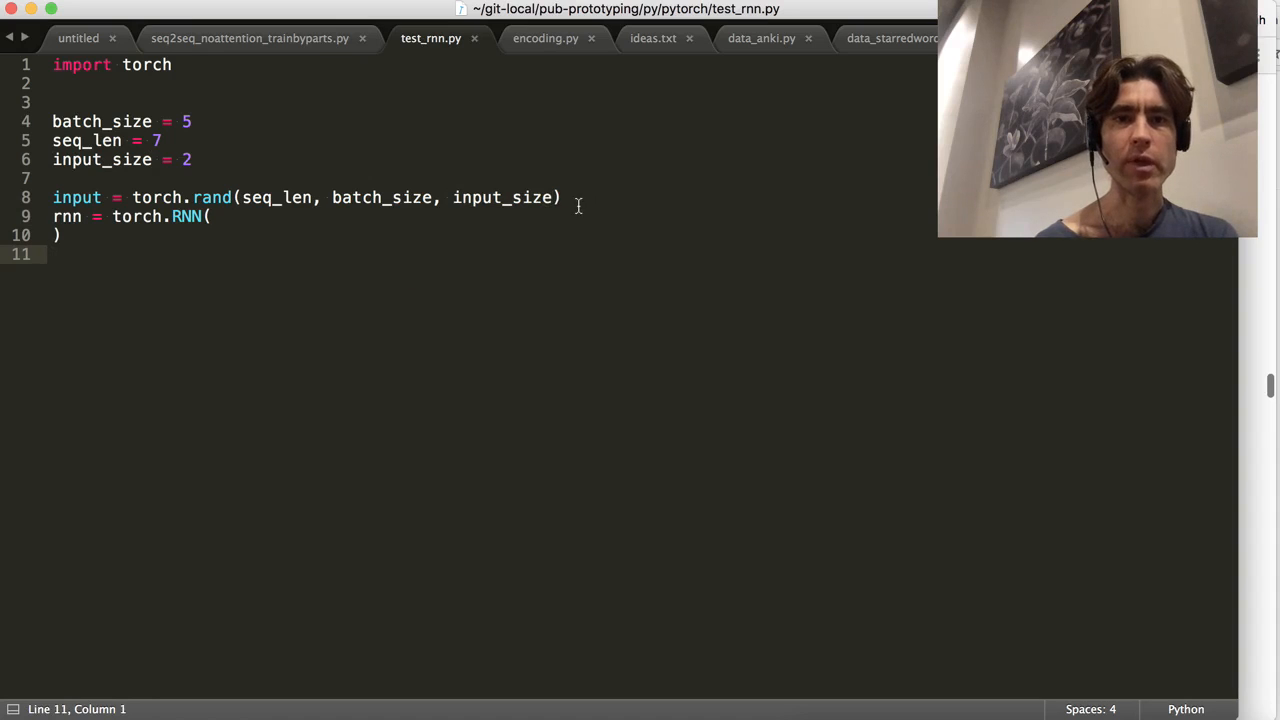
pyautogui.click(210, 216)
pyautogui.write('print(')
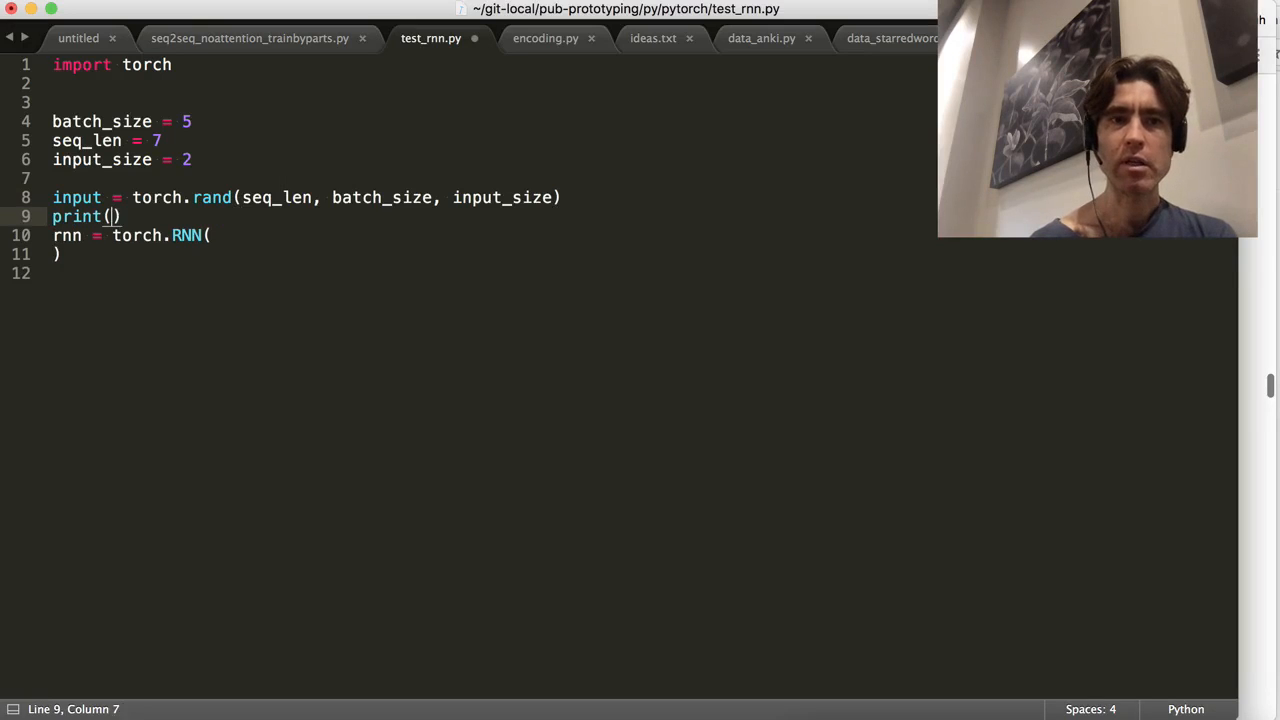
# Print 'input' with its tensor and run python test_rnn.py, showing a 7x5x2 FloatTensor.
pyautogui.write("'input', input")
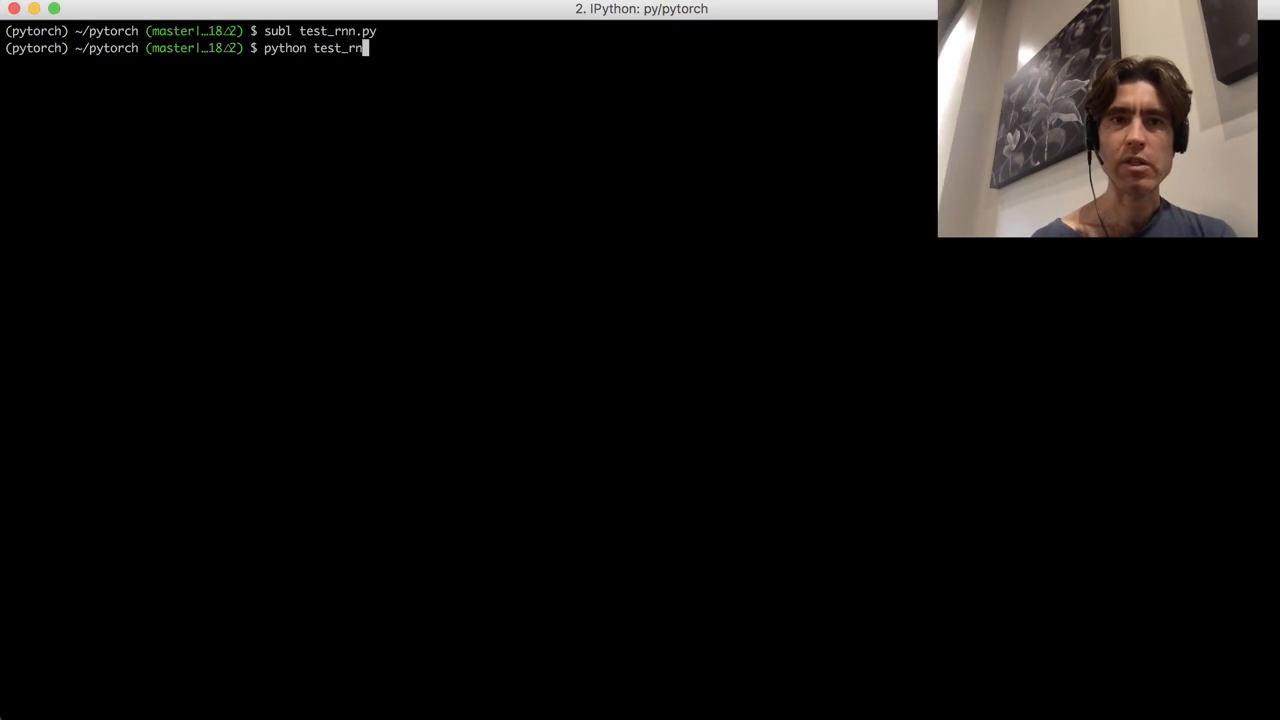
pyautogui.press('Return')
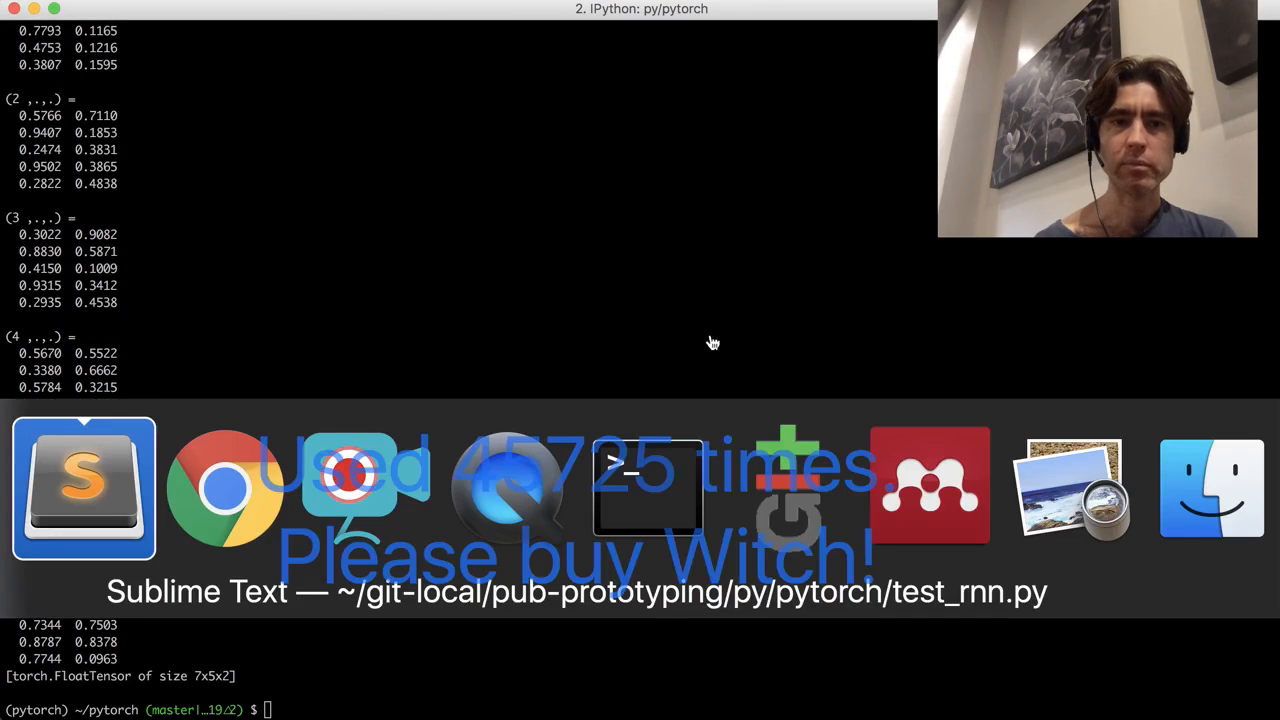
# Add print('input', input) and state = torch.rand(), then return to the RNN docs.
pyautogui.click(84, 488)
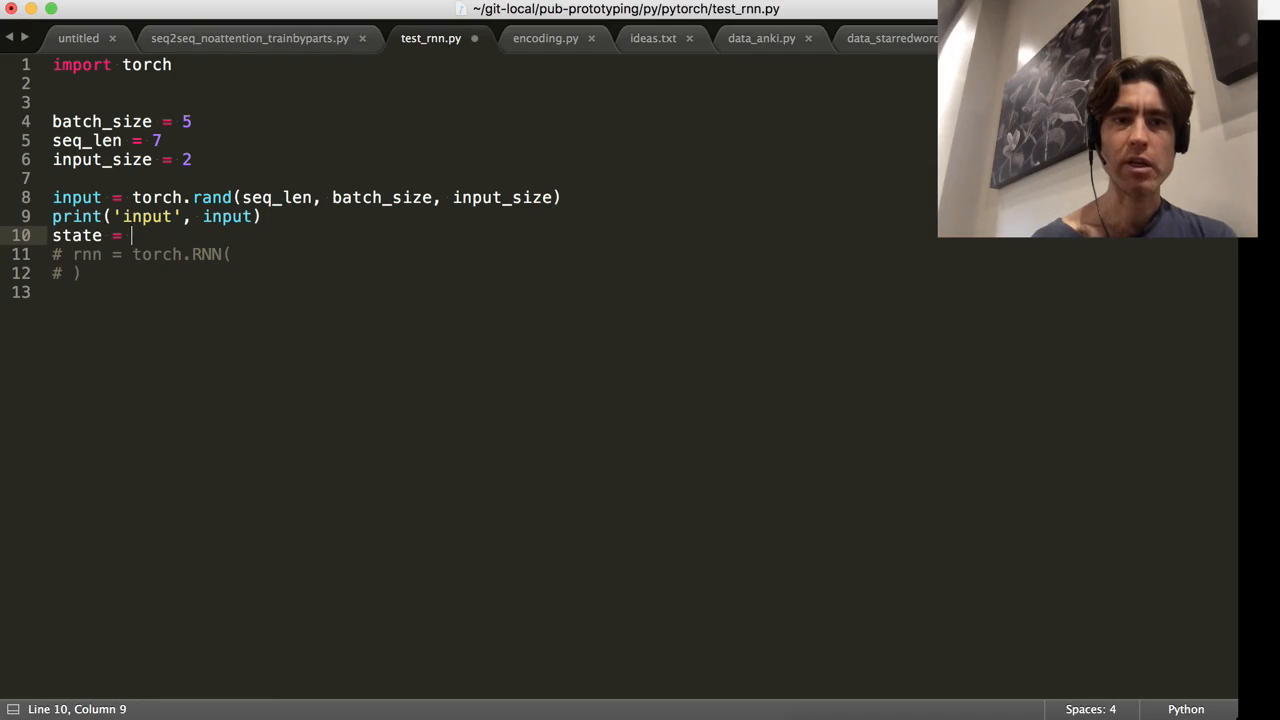
pyautogui.write('torch.rand()')
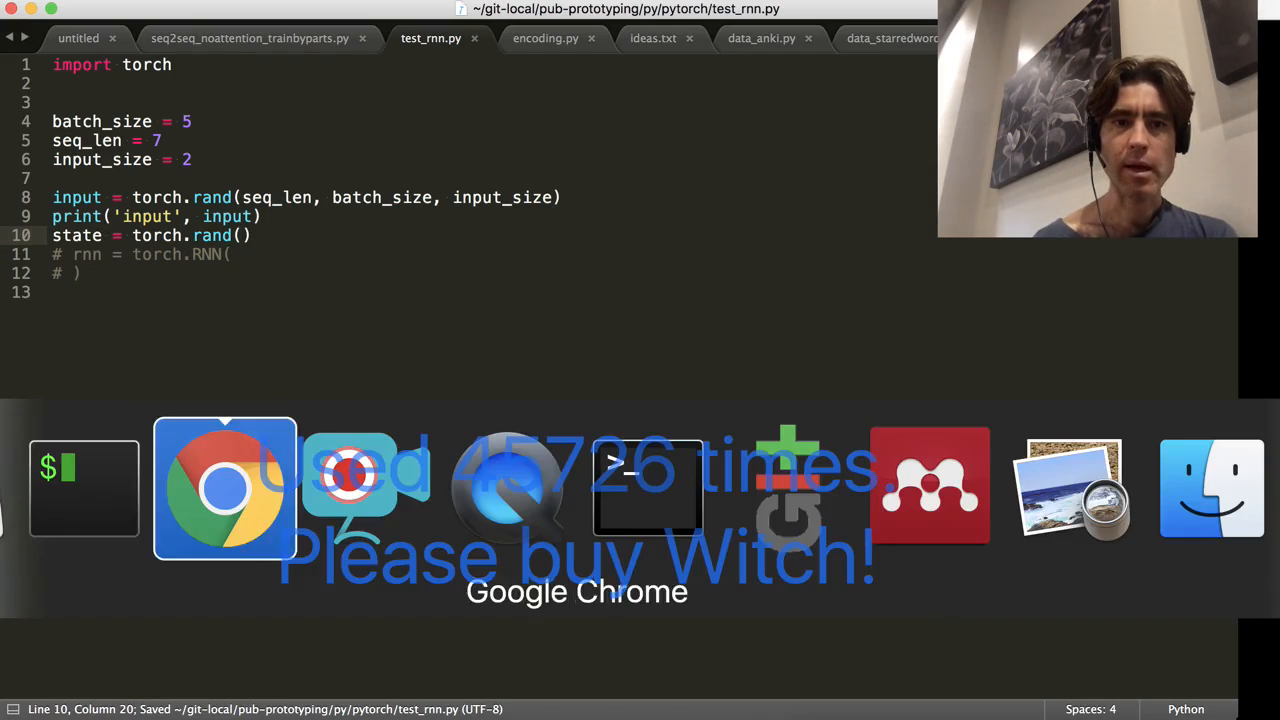
pyautogui.click(224, 488)
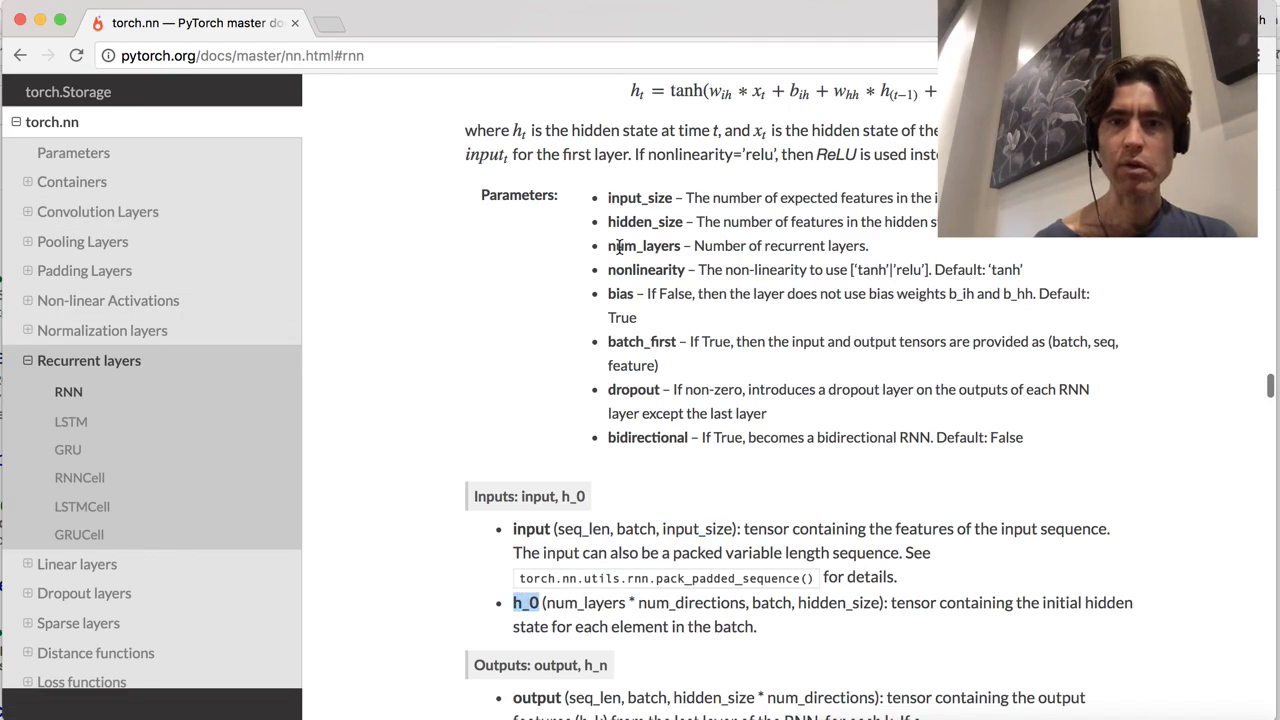
pyautogui.scroll(3)
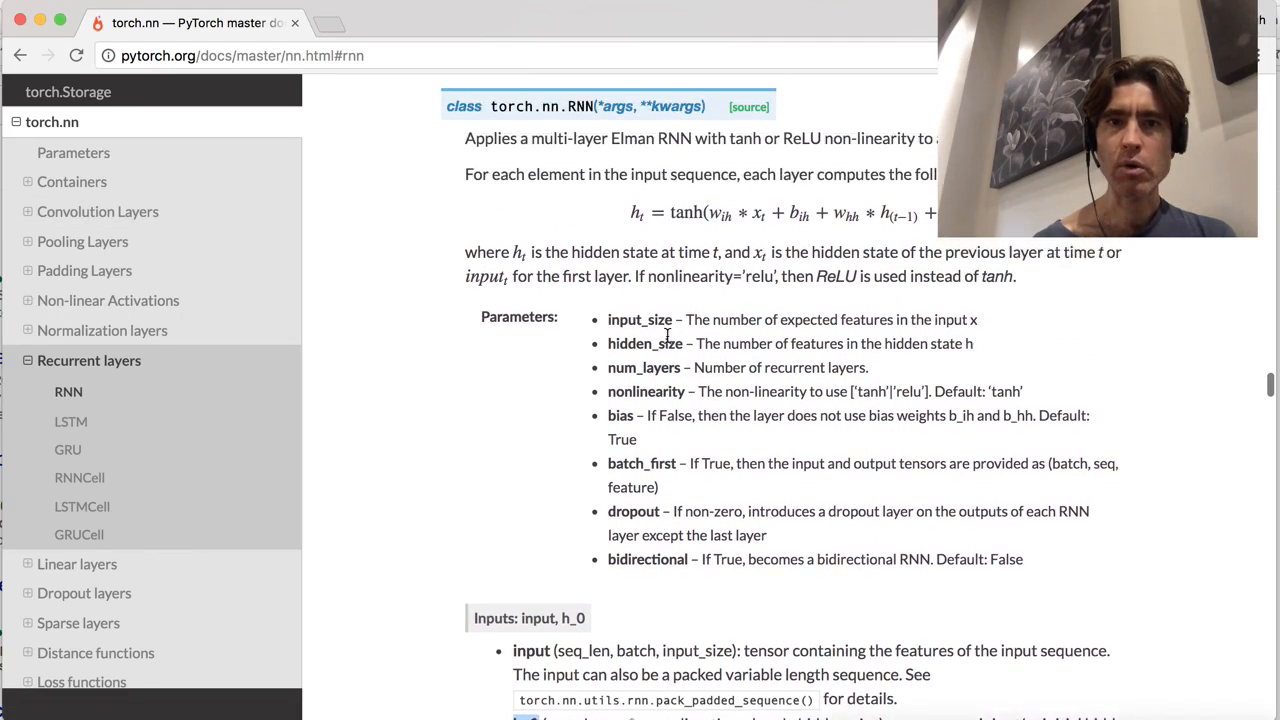
pyautogui.scroll(-3)
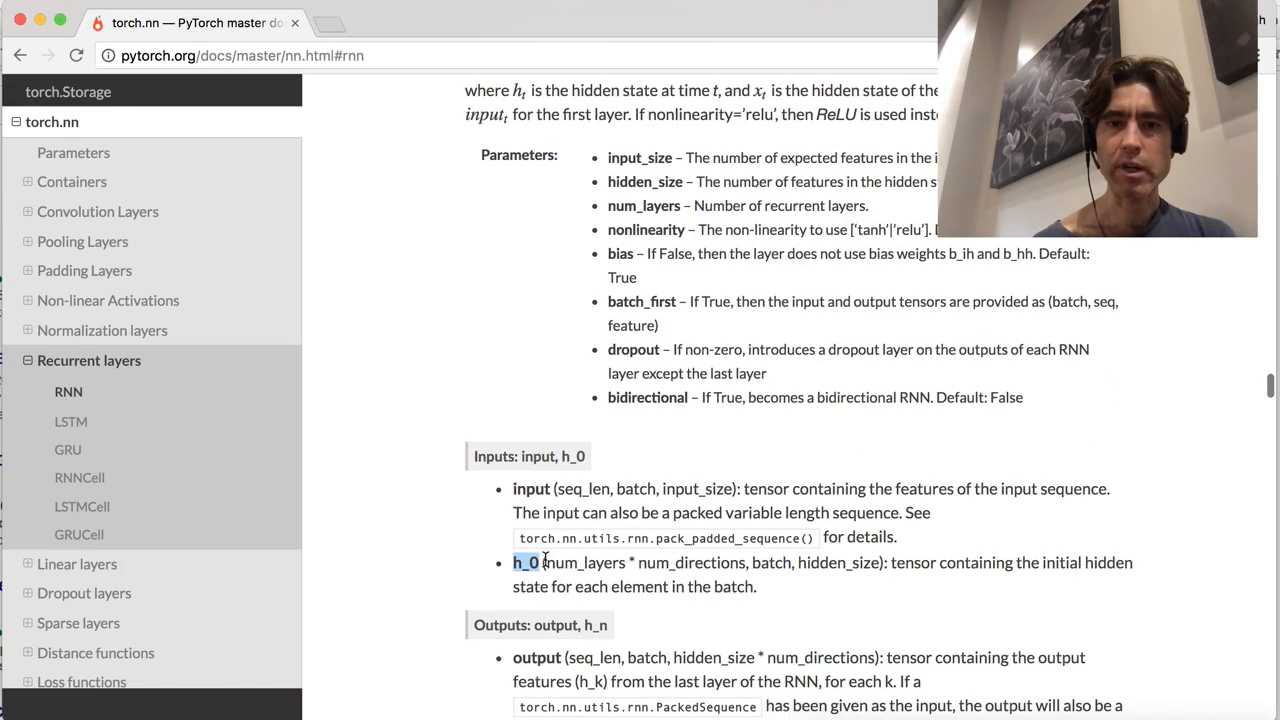
pyautogui.moveTo(544, 562); pyautogui.dragTo(756, 586)
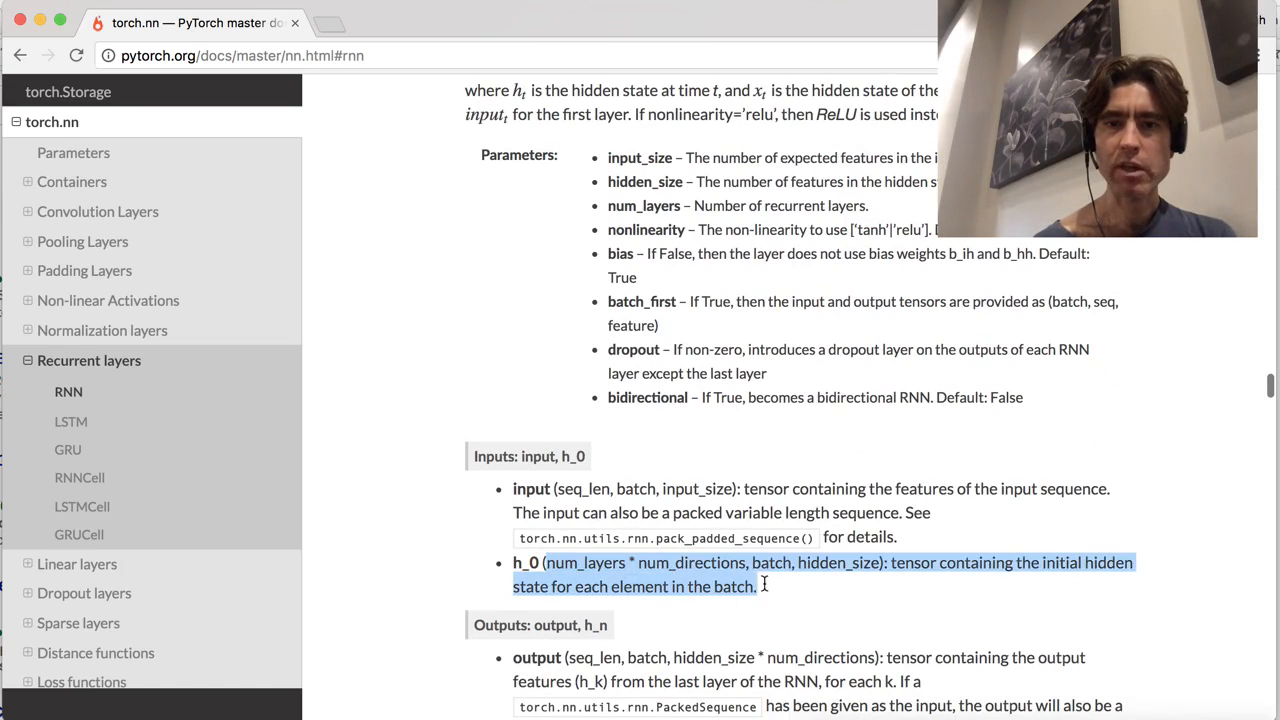
pyautogui.doubleClick(690, 562)
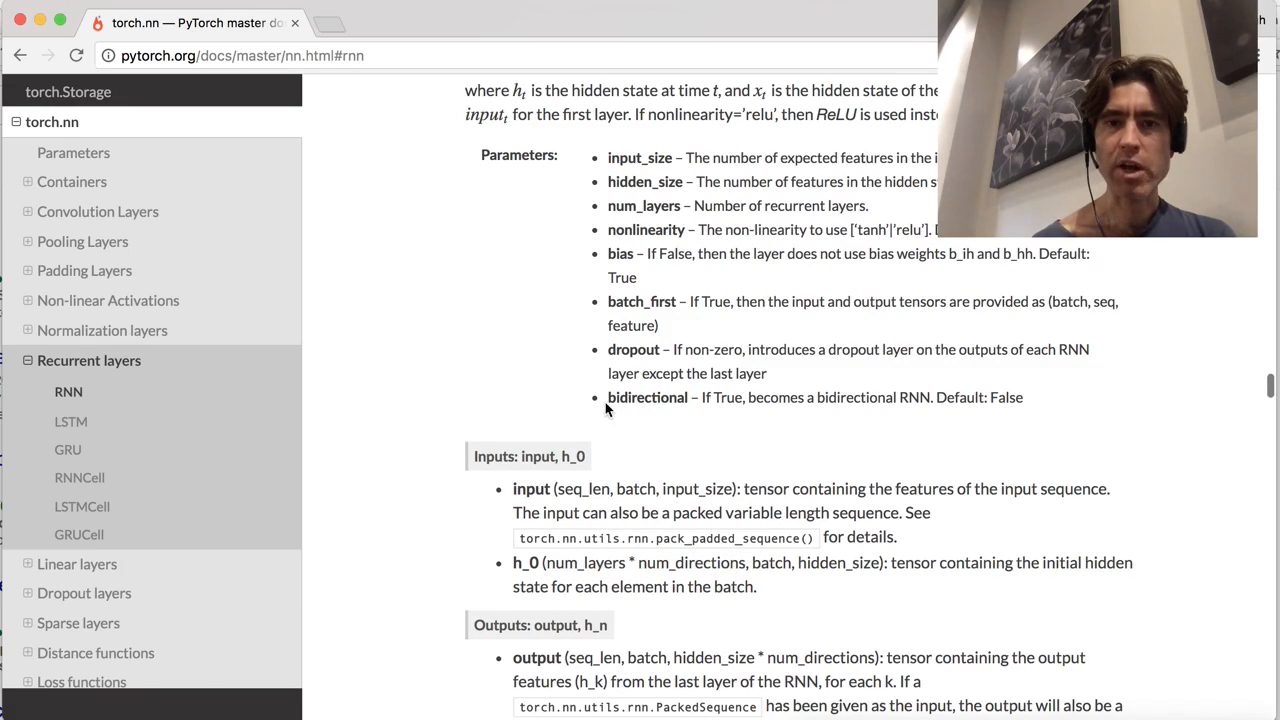
pyautogui.doubleClick(648, 396)
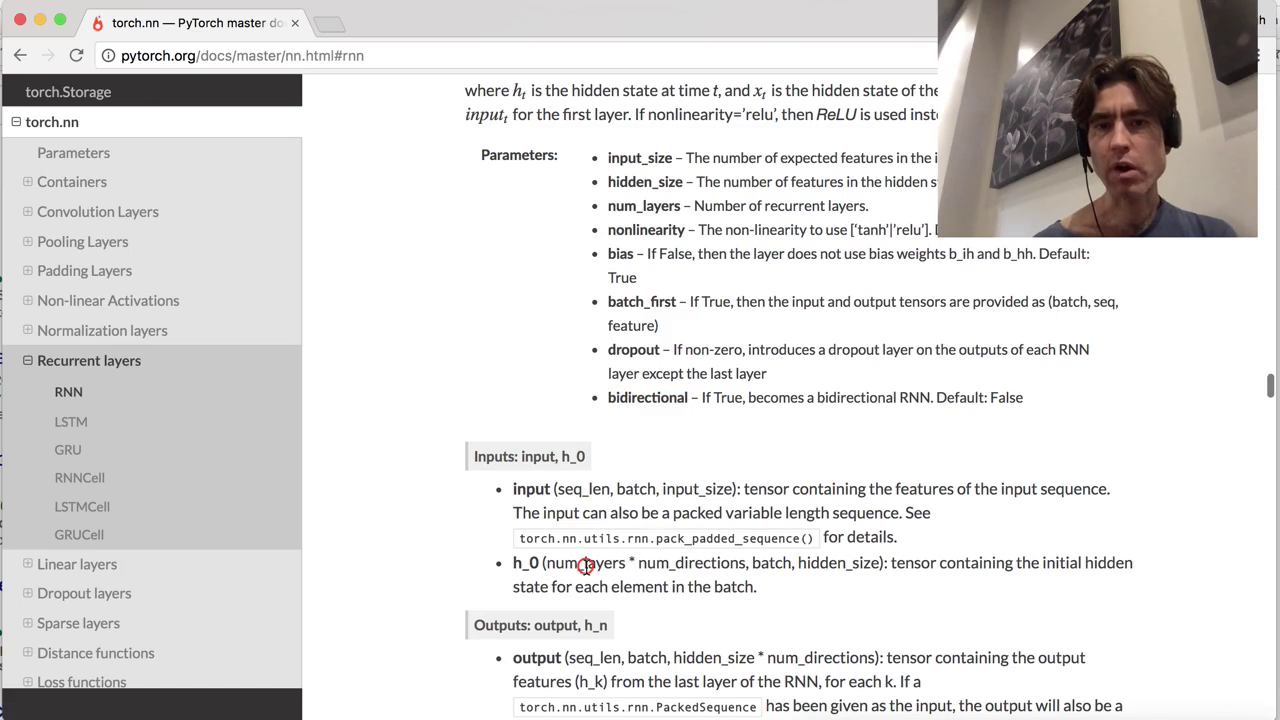
pyautogui.doubleClick(690, 562)
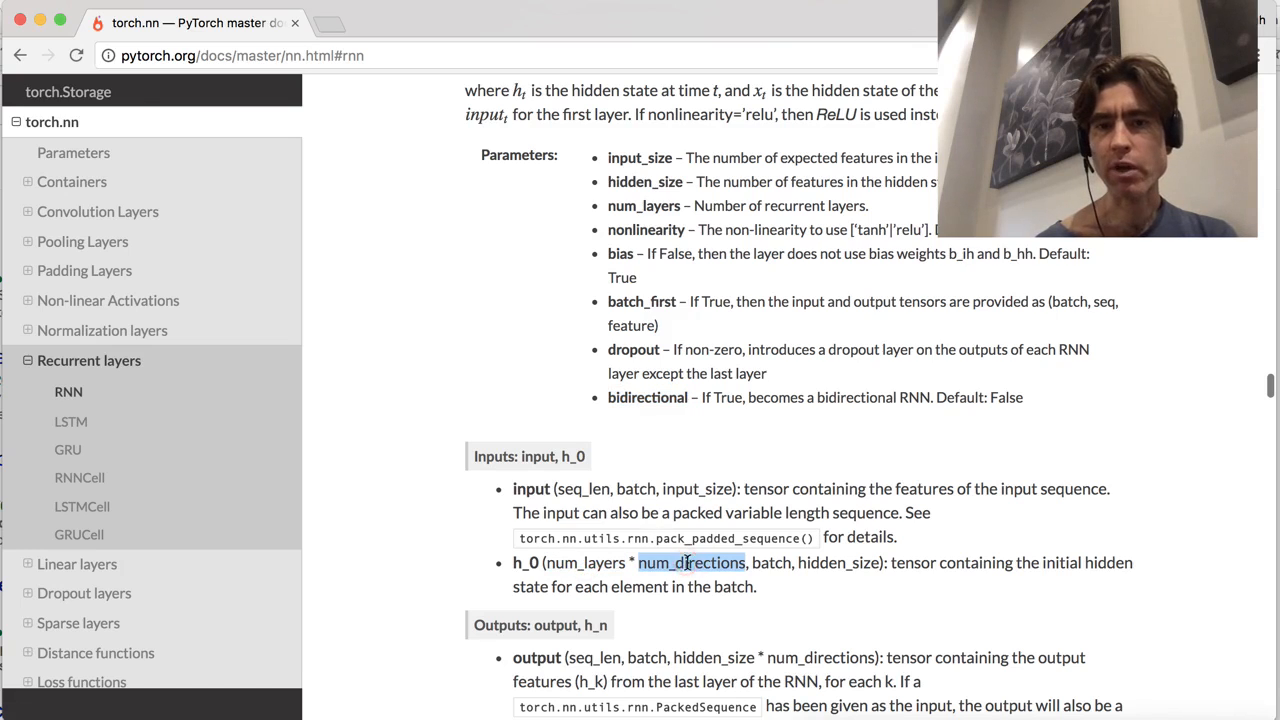
pyautogui.doubleClick(770, 562)
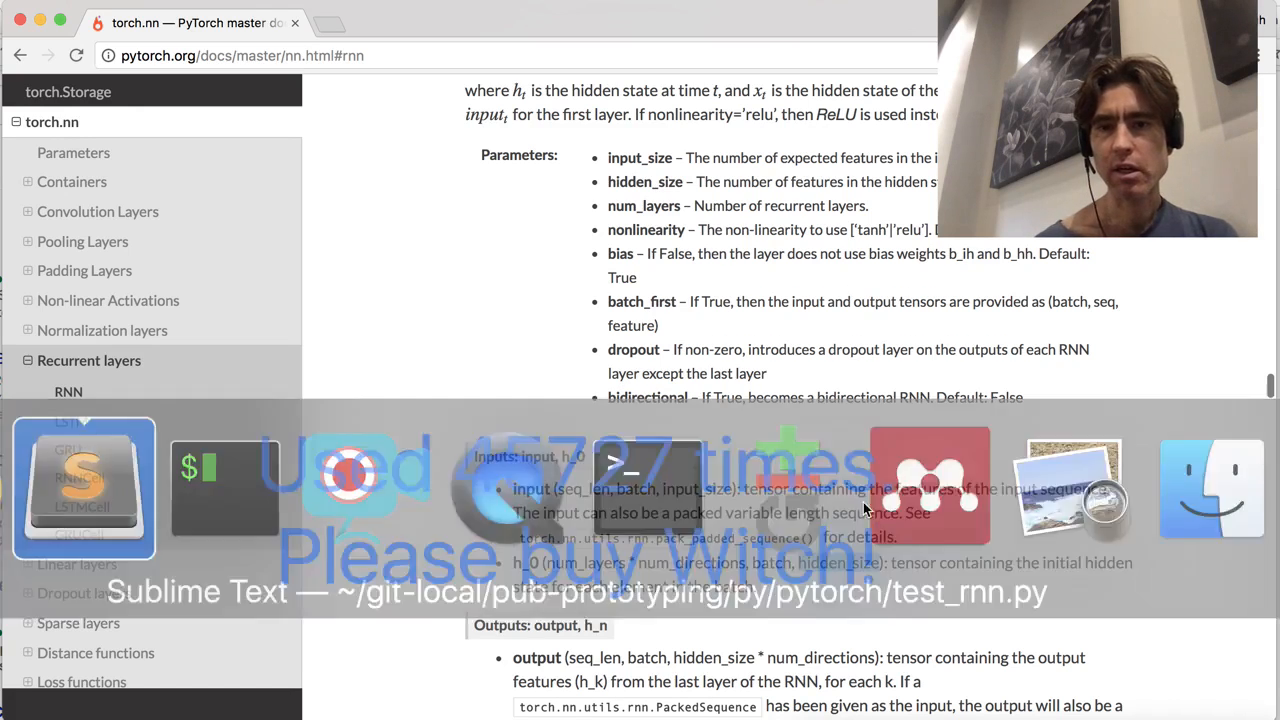
# Define hidden_size = 32 below the input_size line.
pyautogui.click(84, 488)
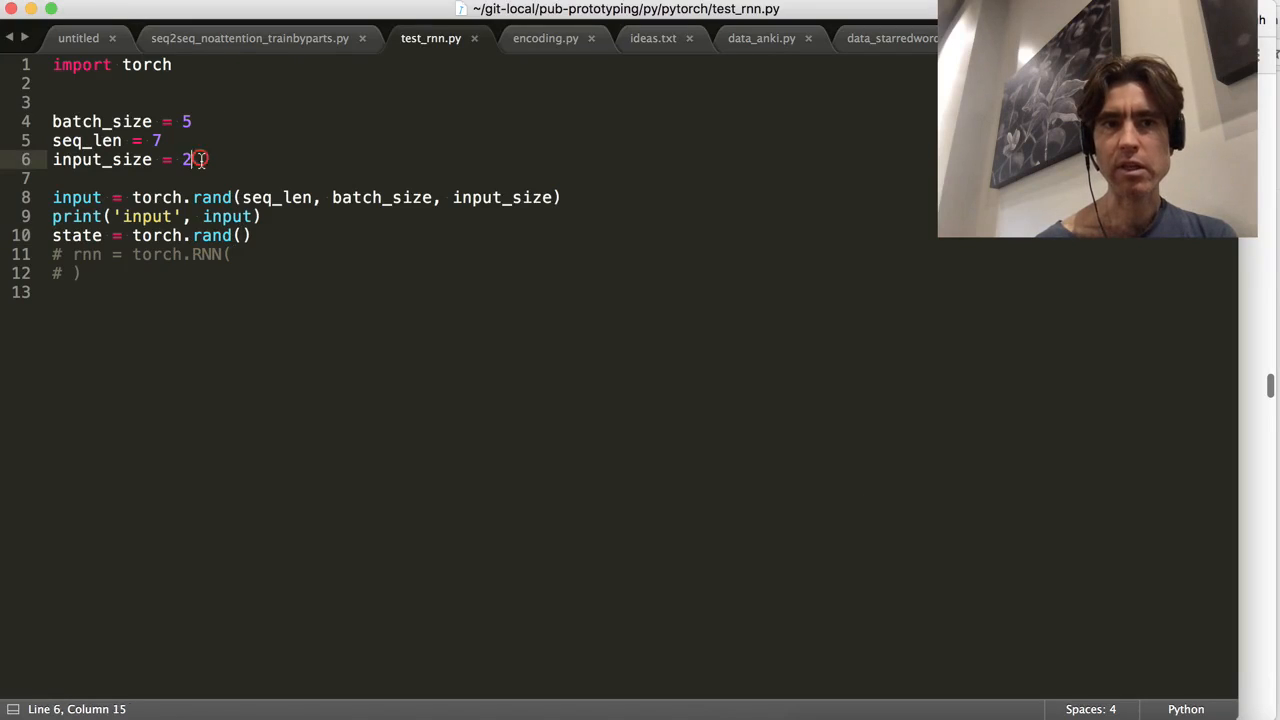
pyautogui.write('hidden_s')
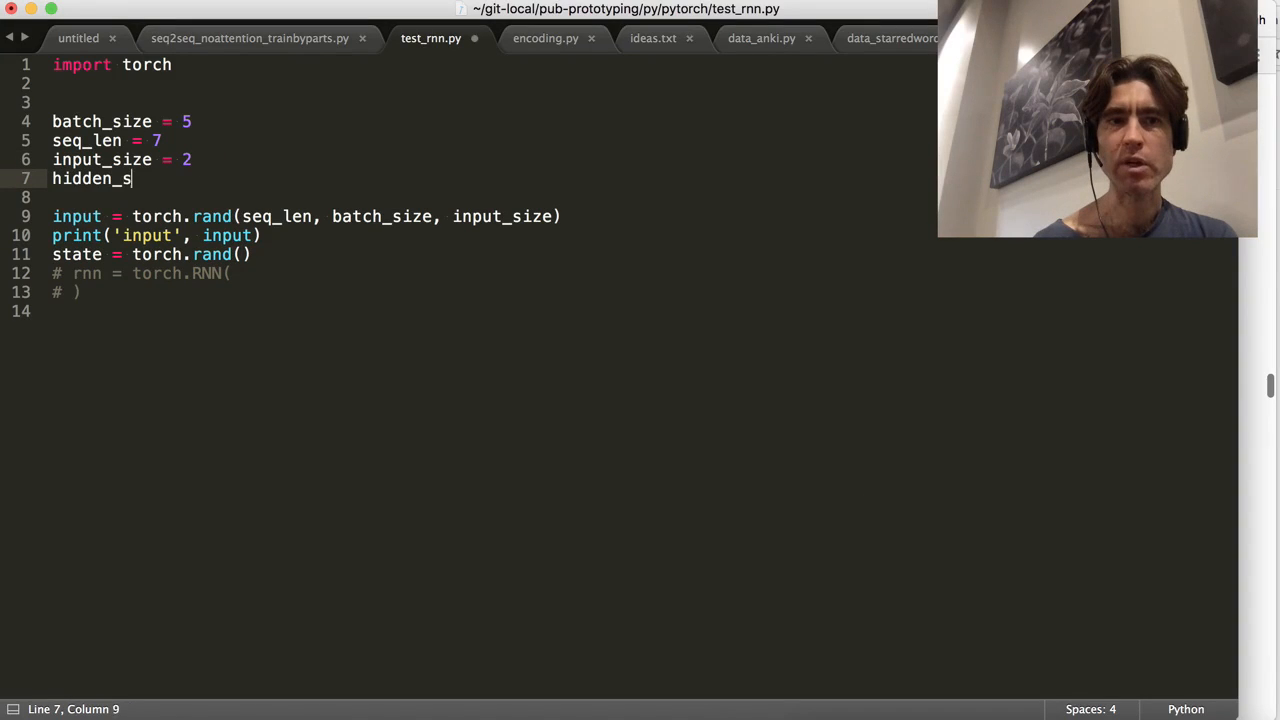
pyautogui.write('ize = 32')
pyautogui.click(156, 254)
pyautogui.write('1, batch_size, hidden_si')
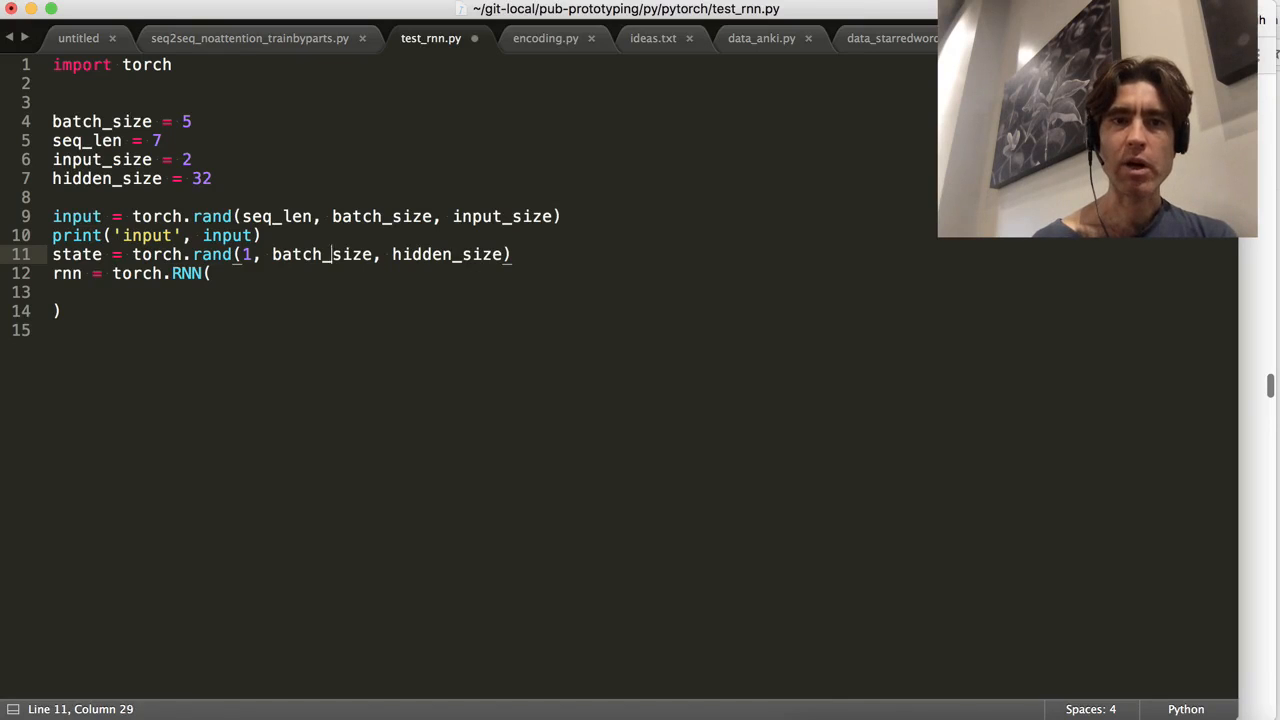
# Change state to torch.zeros(1, batch_size, hidden_size) and uncomment the torch.RNN( call.
pyautogui.write('zero')
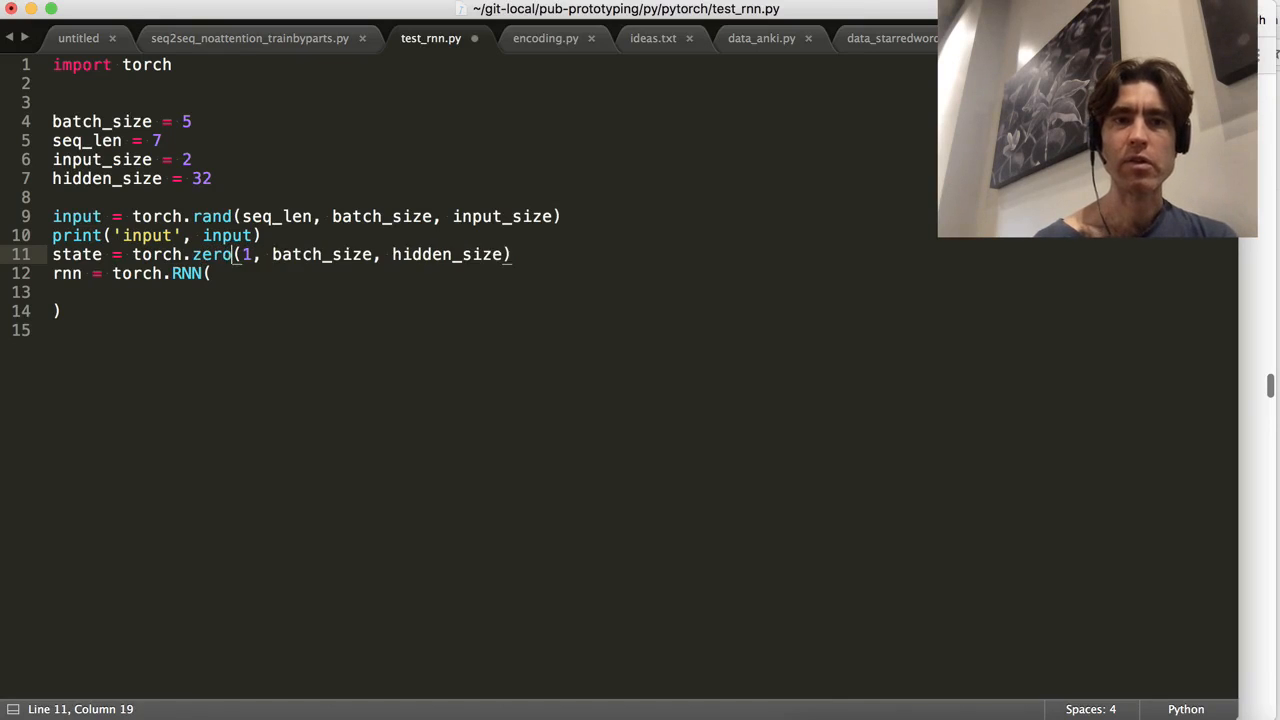
pyautogui.write('s')
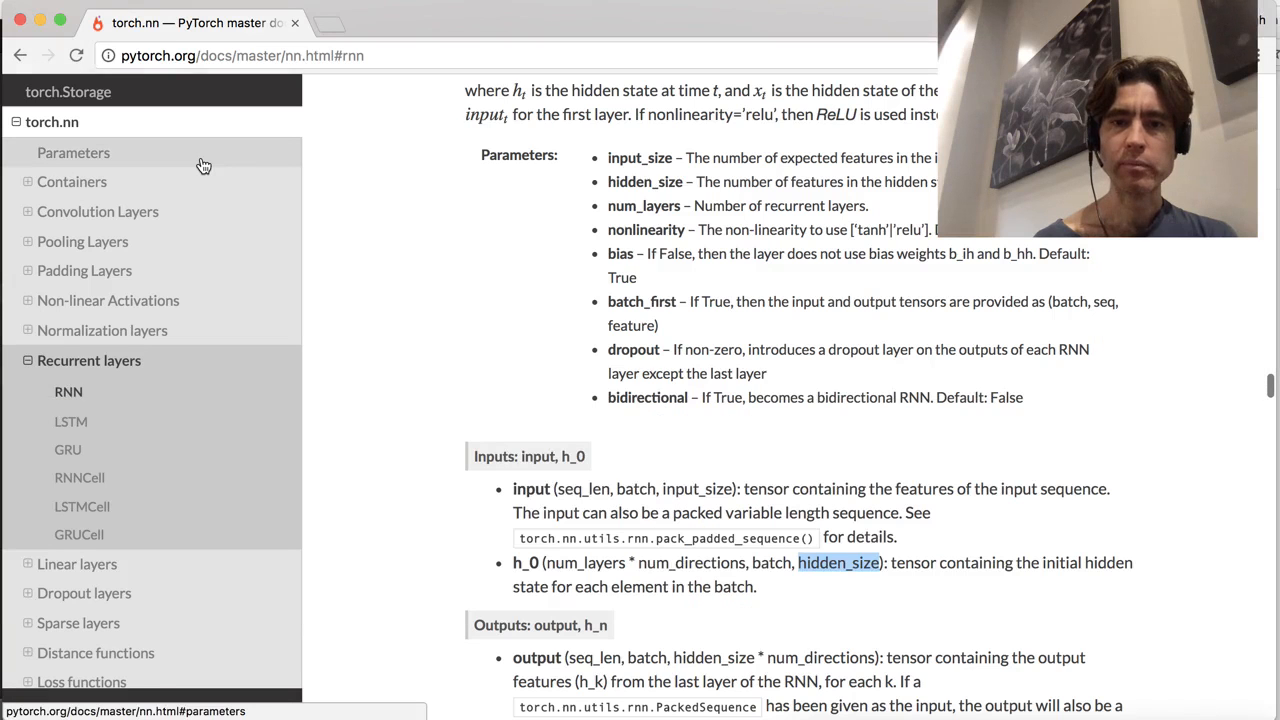
pyautogui.scroll(3)
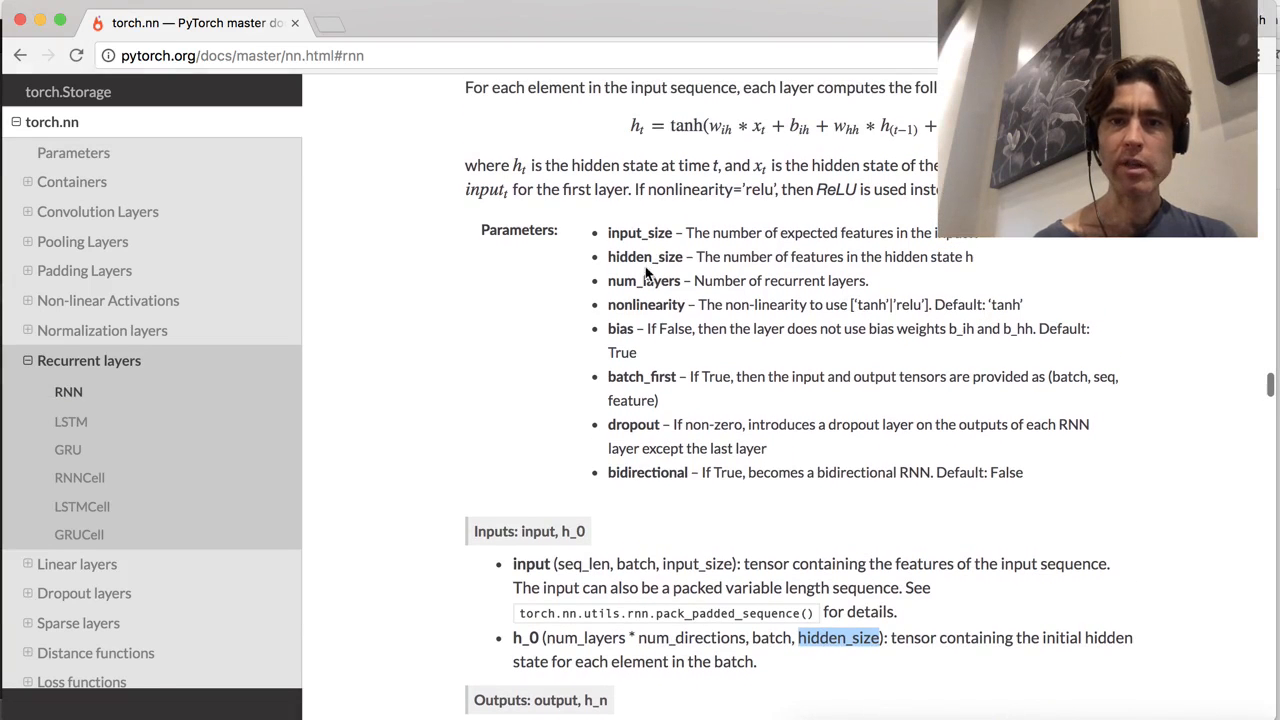
pyautogui.moveTo(652, 304)
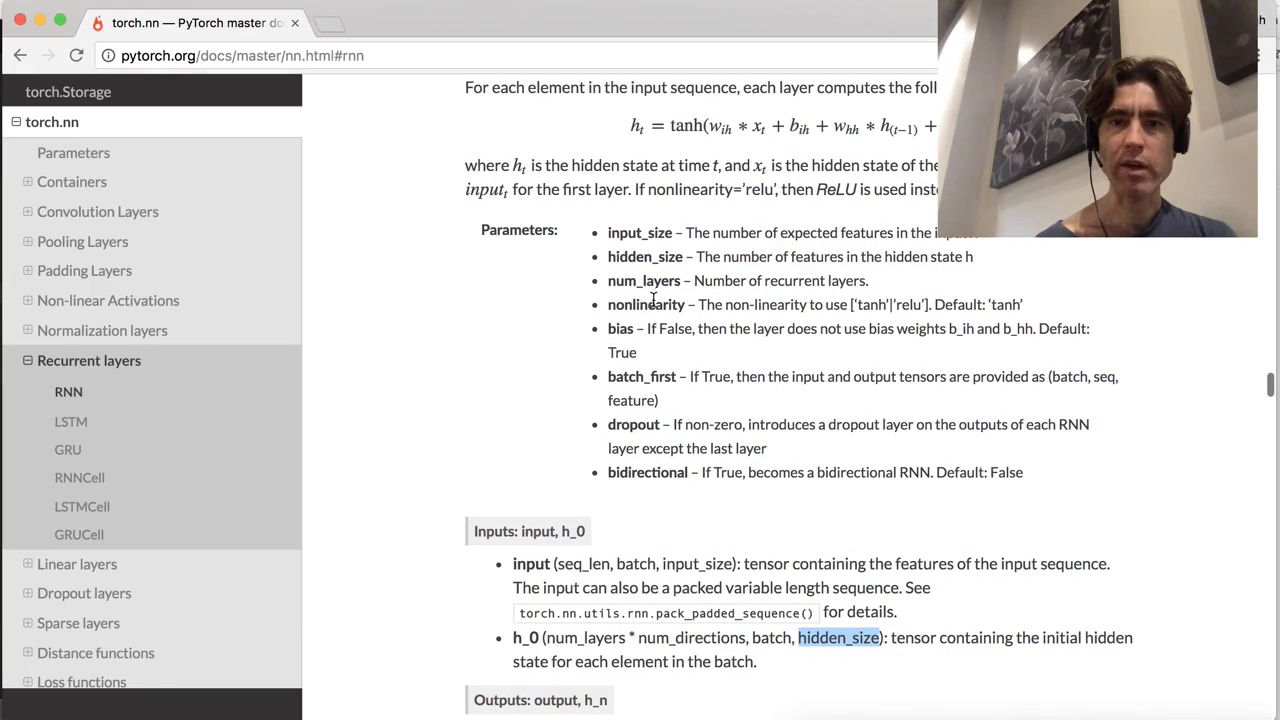
pyautogui.moveTo(128, 316)
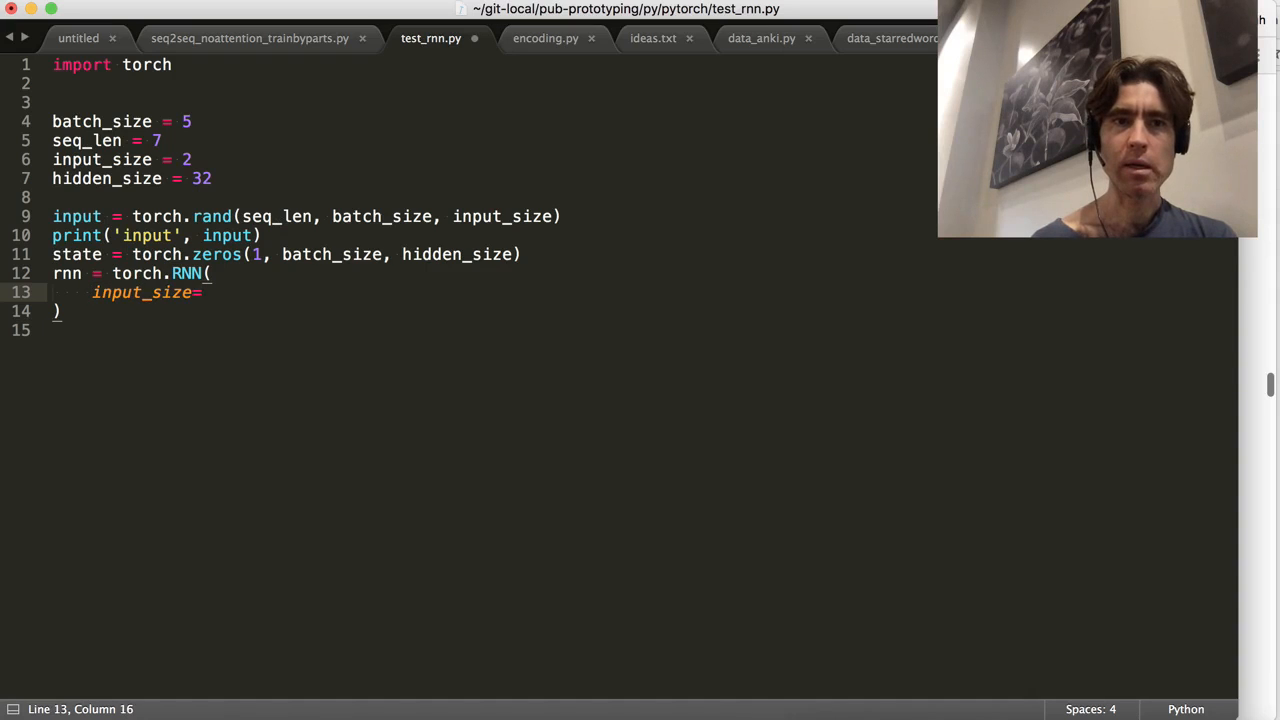
# Pass input_size, hidden_size, num_layers=1 and nonlinearity='tanh' into torch.RNN().
pyautogui.write('input_size,')
pyautogui.write('hidden_size=hidden_size,')
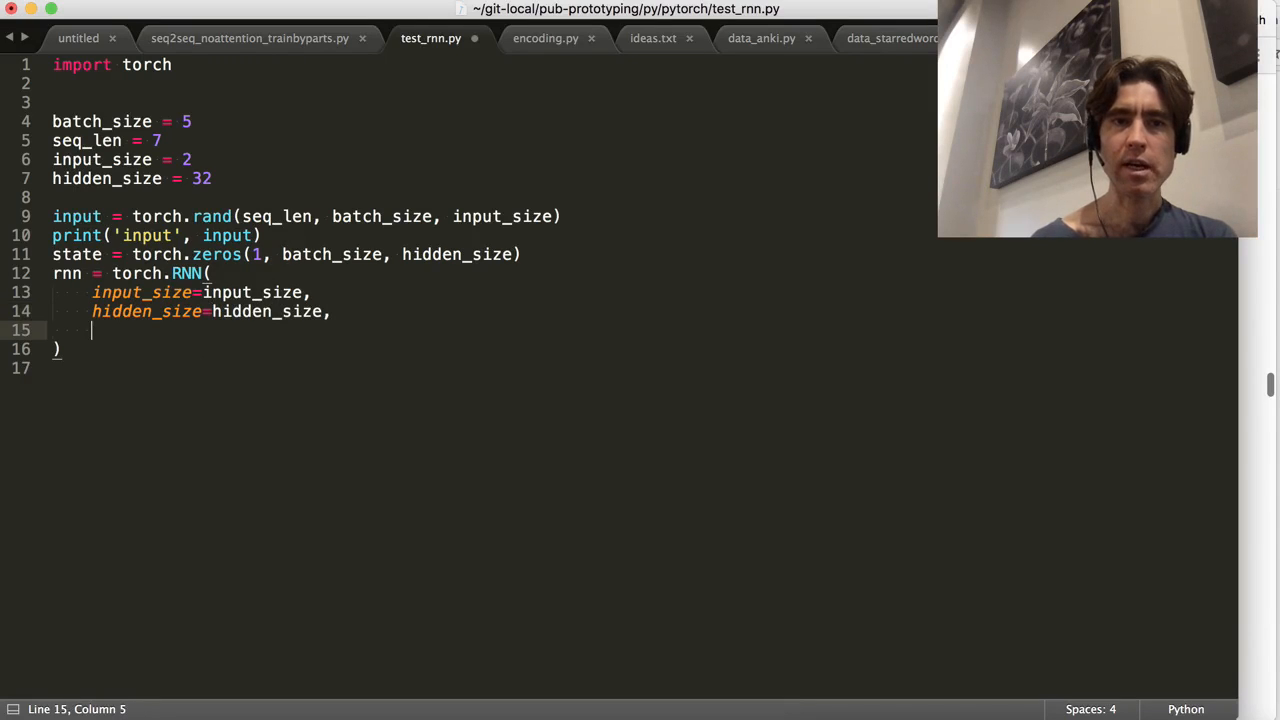
pyautogui.write('u')
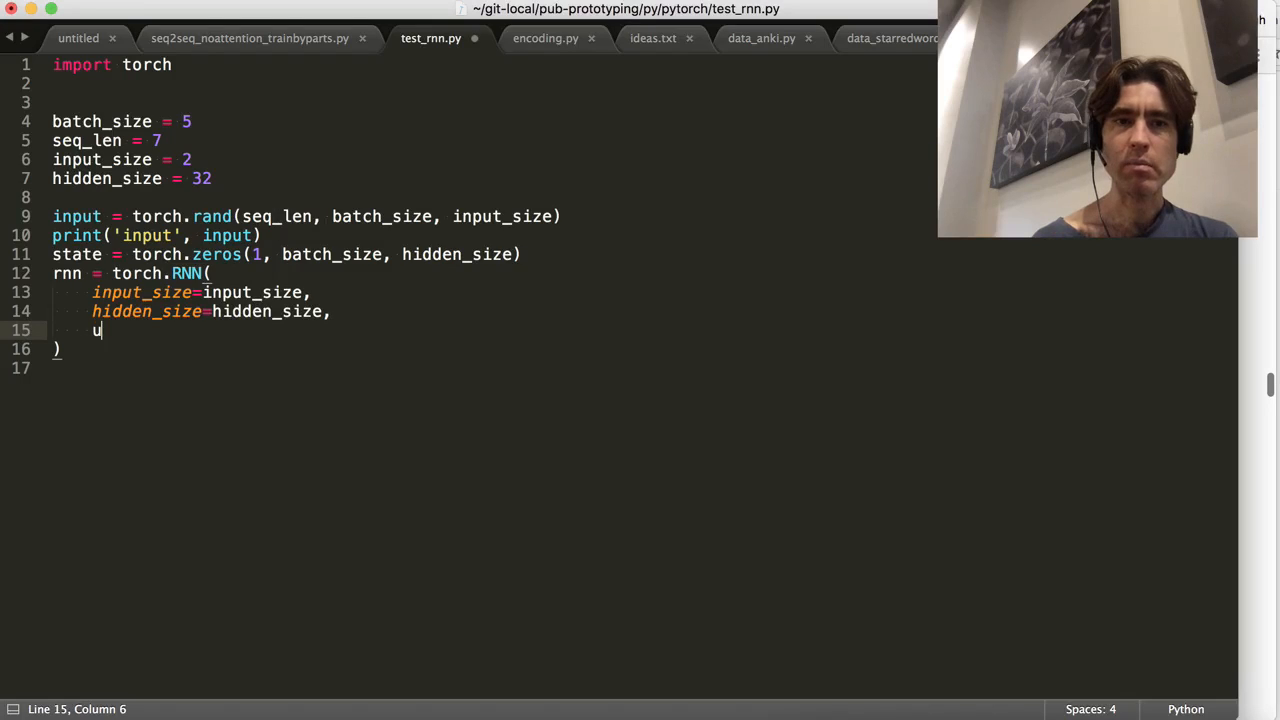
pyautogui.write('num_layers=')
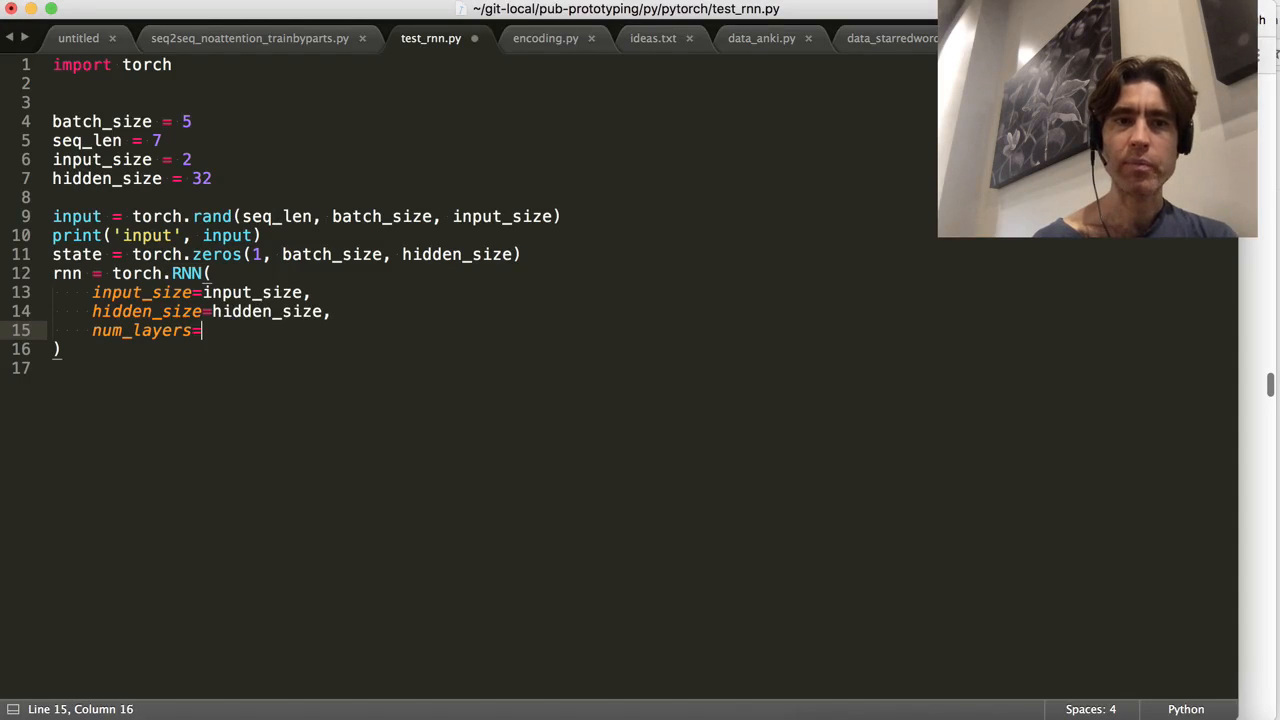
pyautogui.write('1,')
pyautogui.write('nonlinearity=')
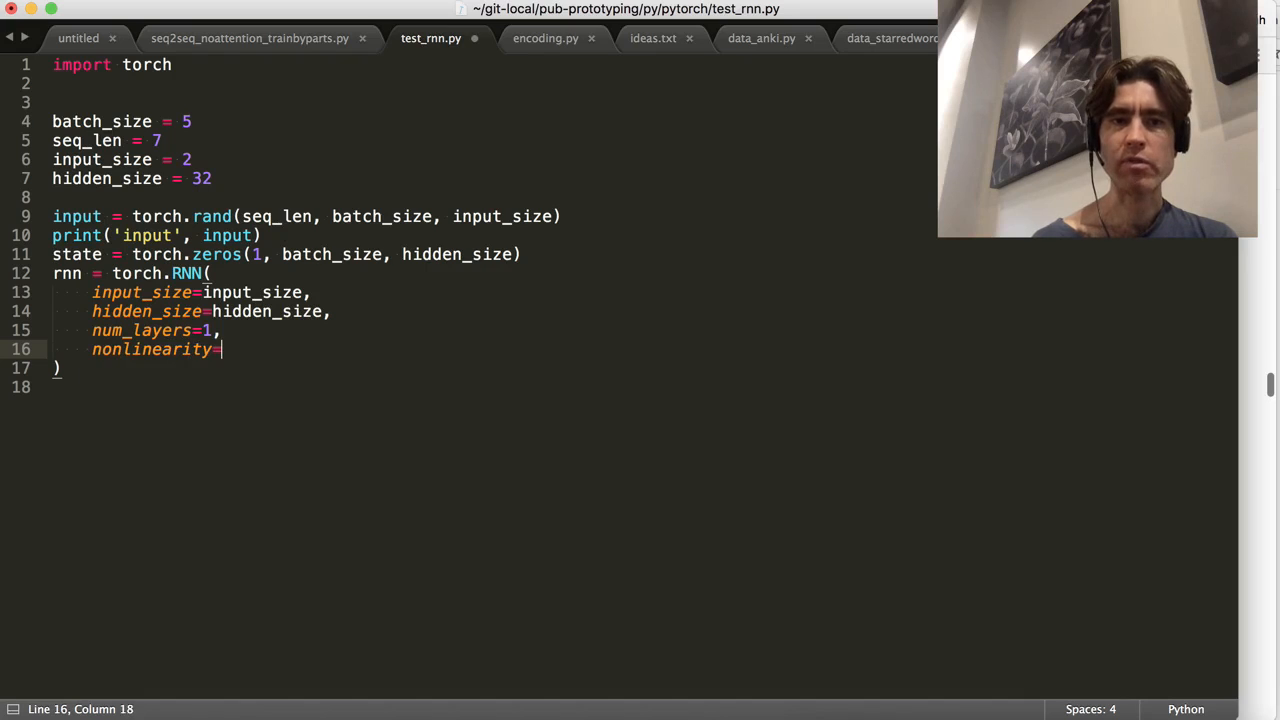
pyautogui.write("'tanh',")
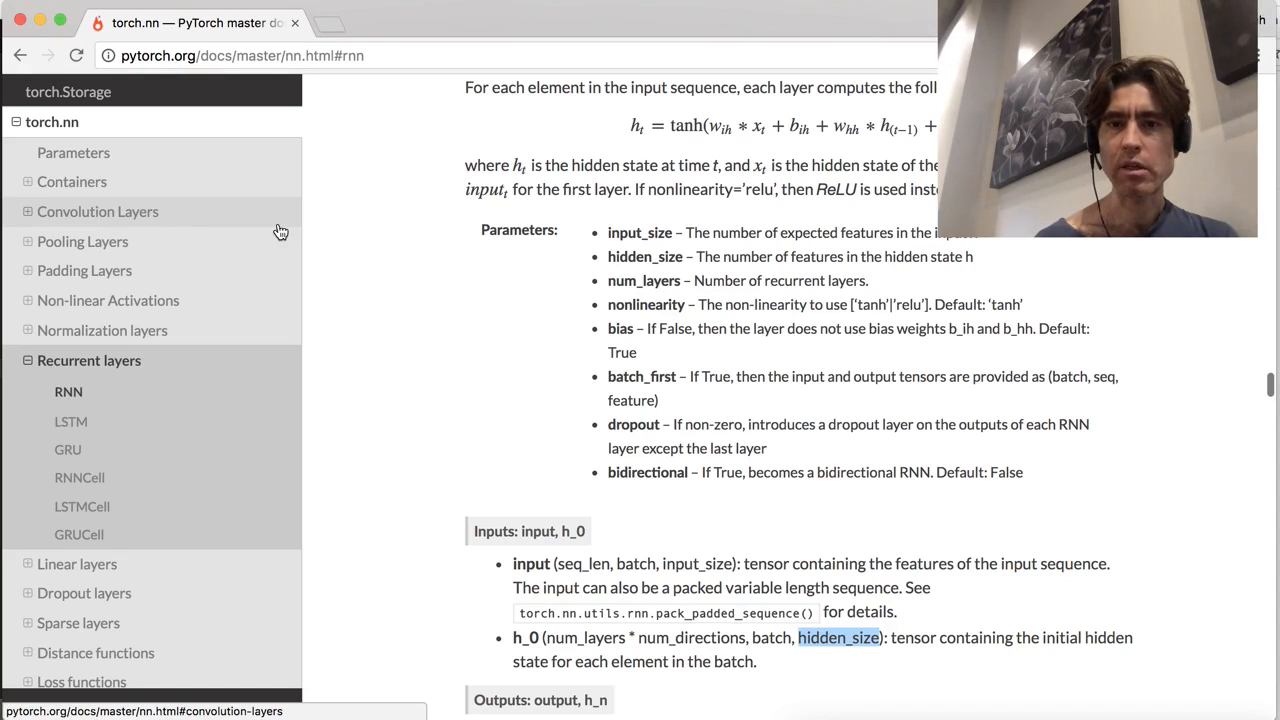
pyautogui.moveTo(942, 380)
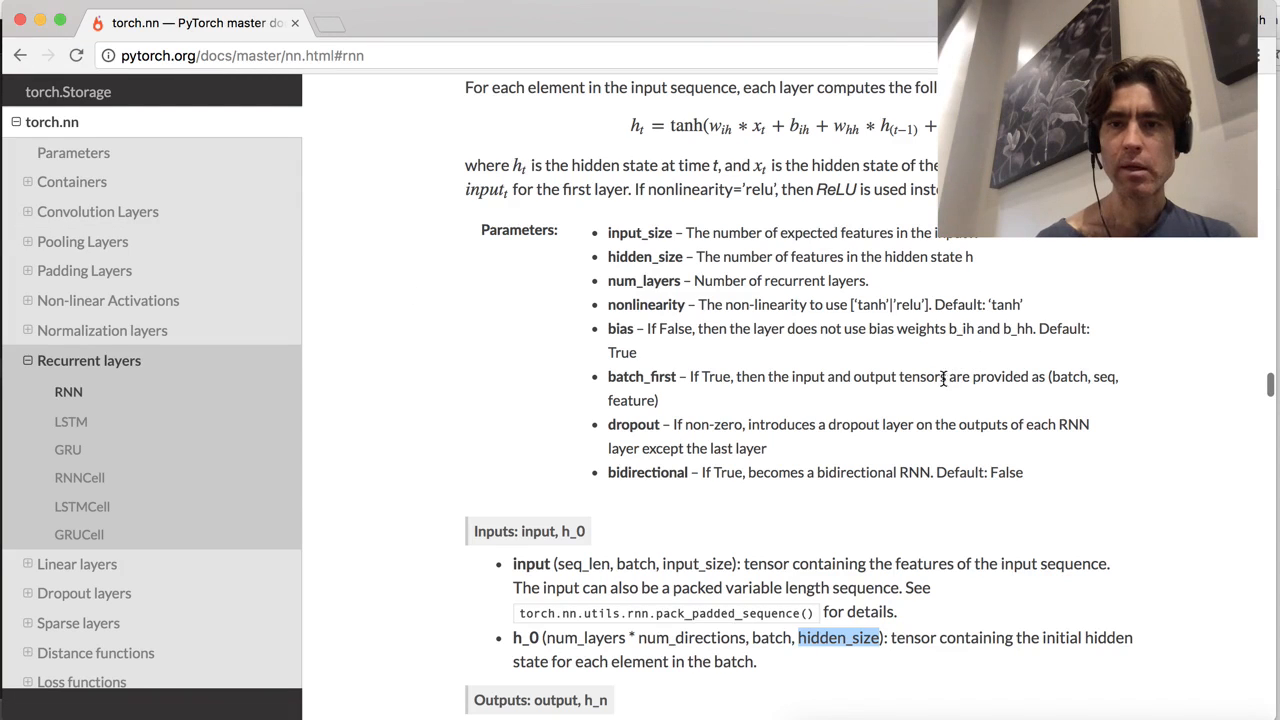
pyautogui.moveTo(664, 418)
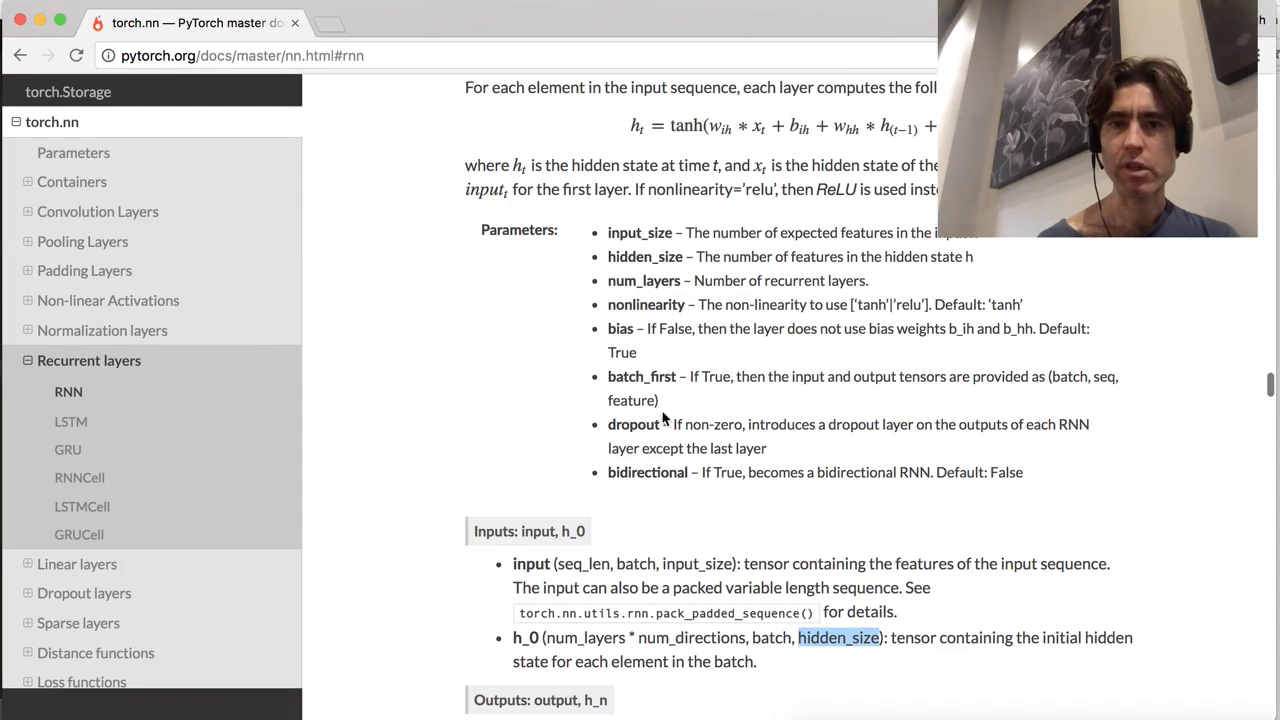
pyautogui.moveTo(656, 504)
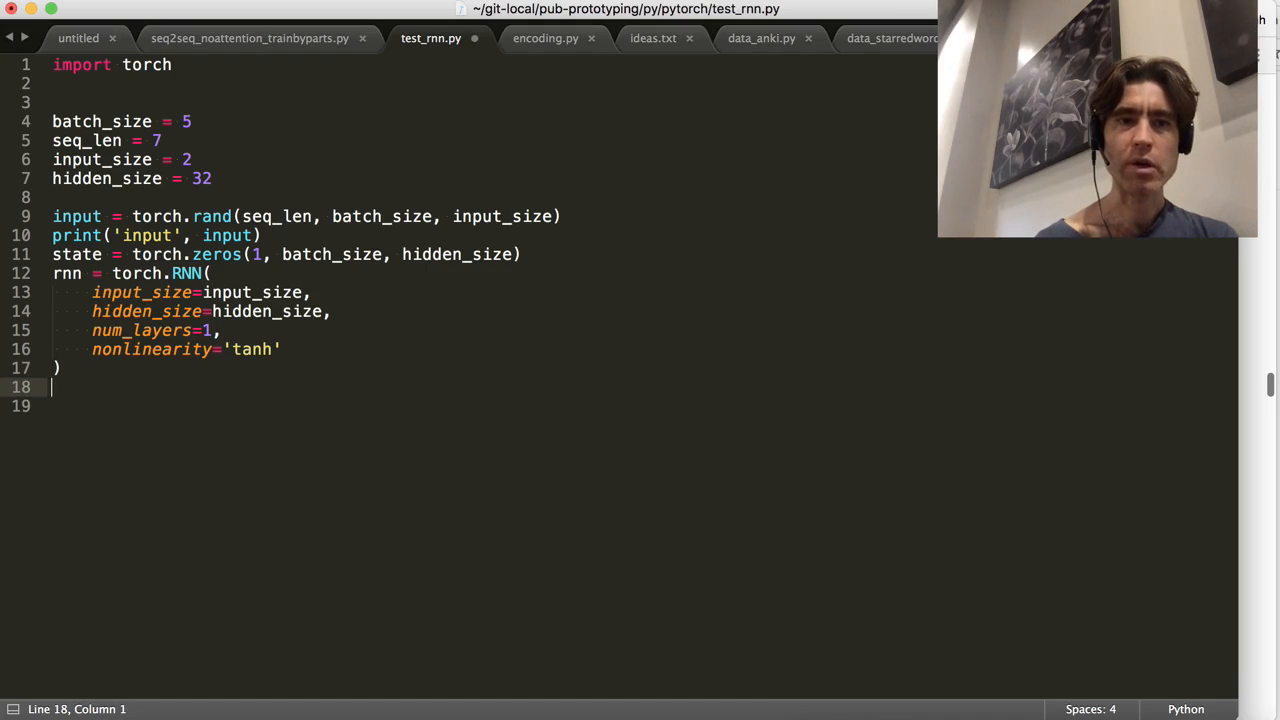
# Use torch.nn.RNN and add print('rnn', rnn) after the RNN is built.
pyautogui.write("print('rnn')")
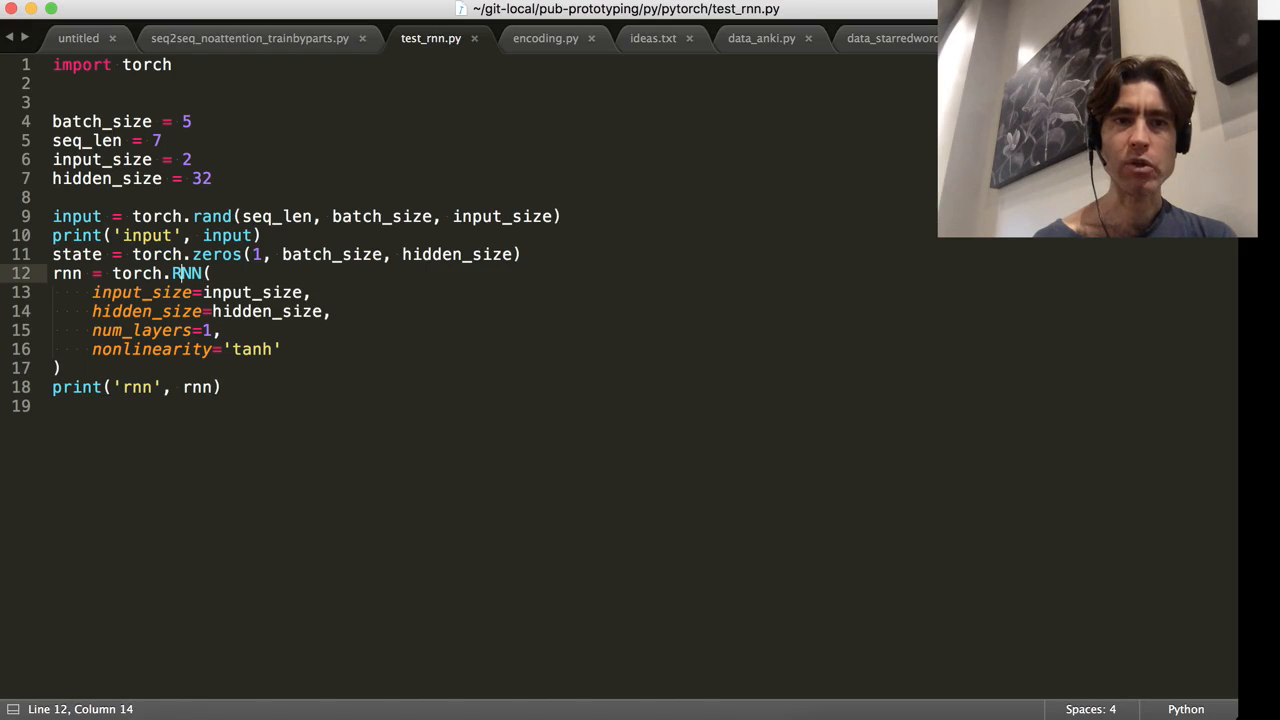
pyautogui.write('nn.')
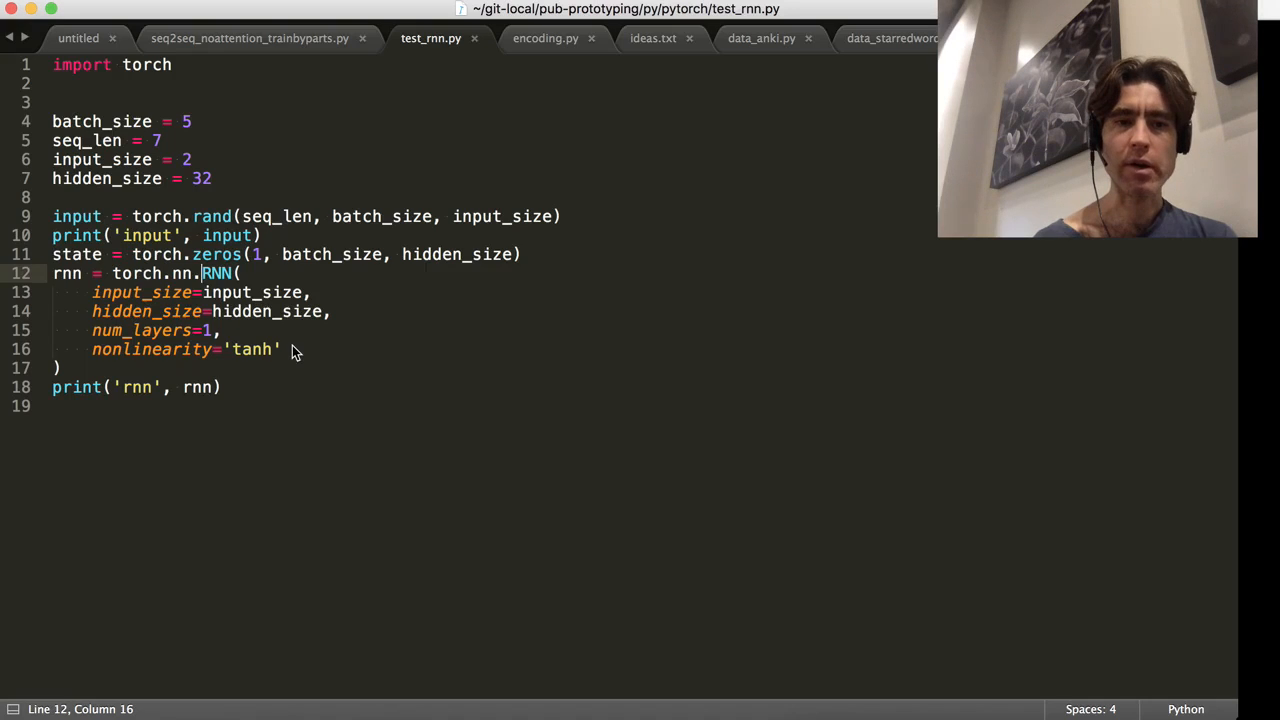
# Change the input print to print('input.size()', input.size()).
pyautogui.click(200, 216)
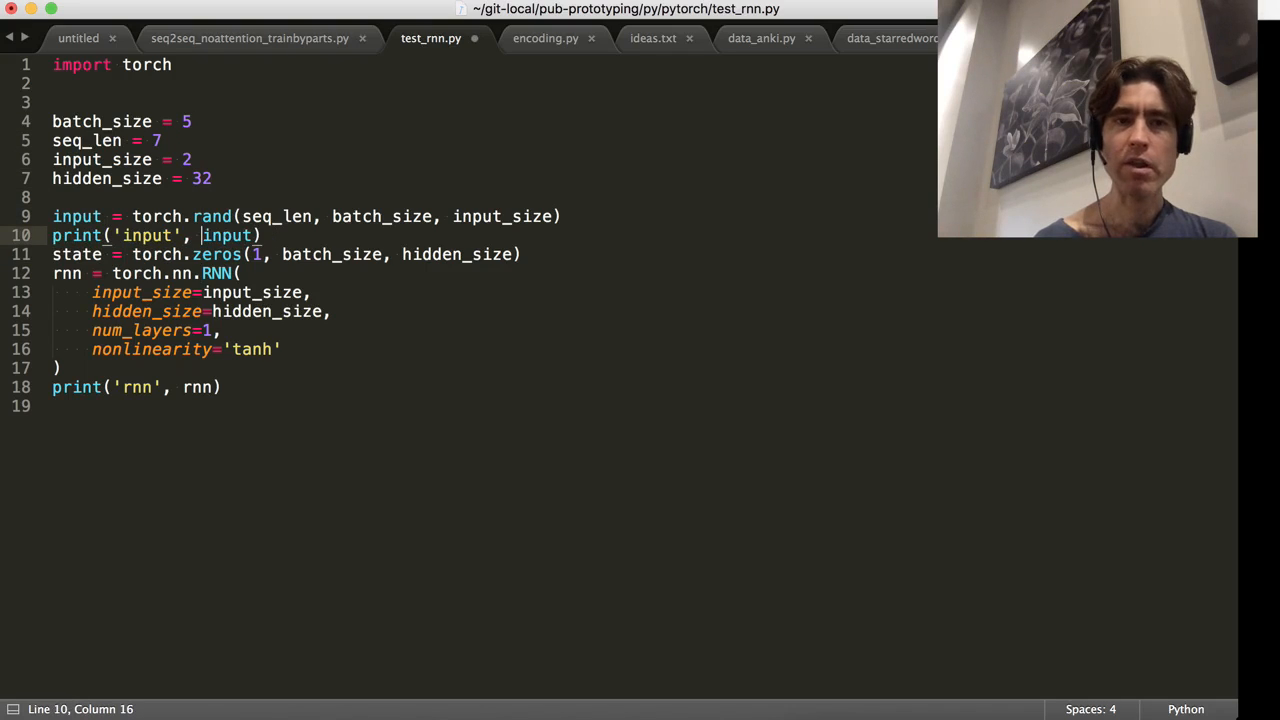
pyautogui.write('.si')
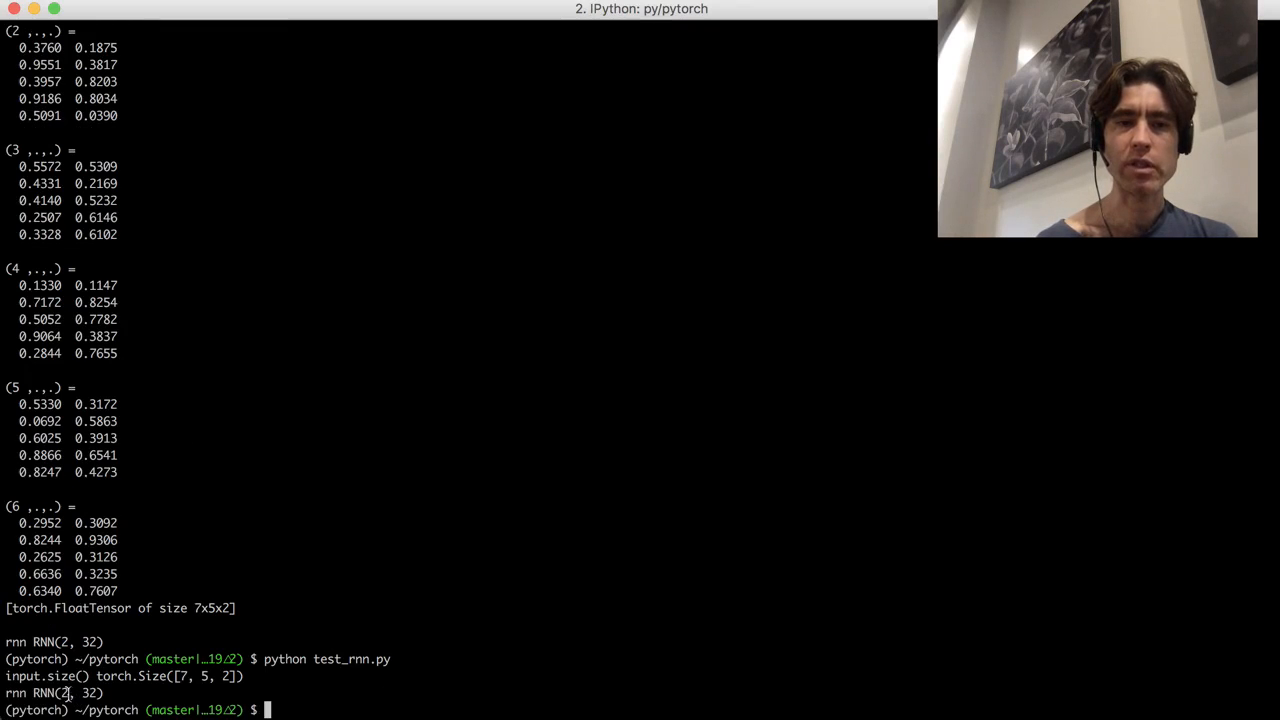
pyautogui.moveTo(348, 472)
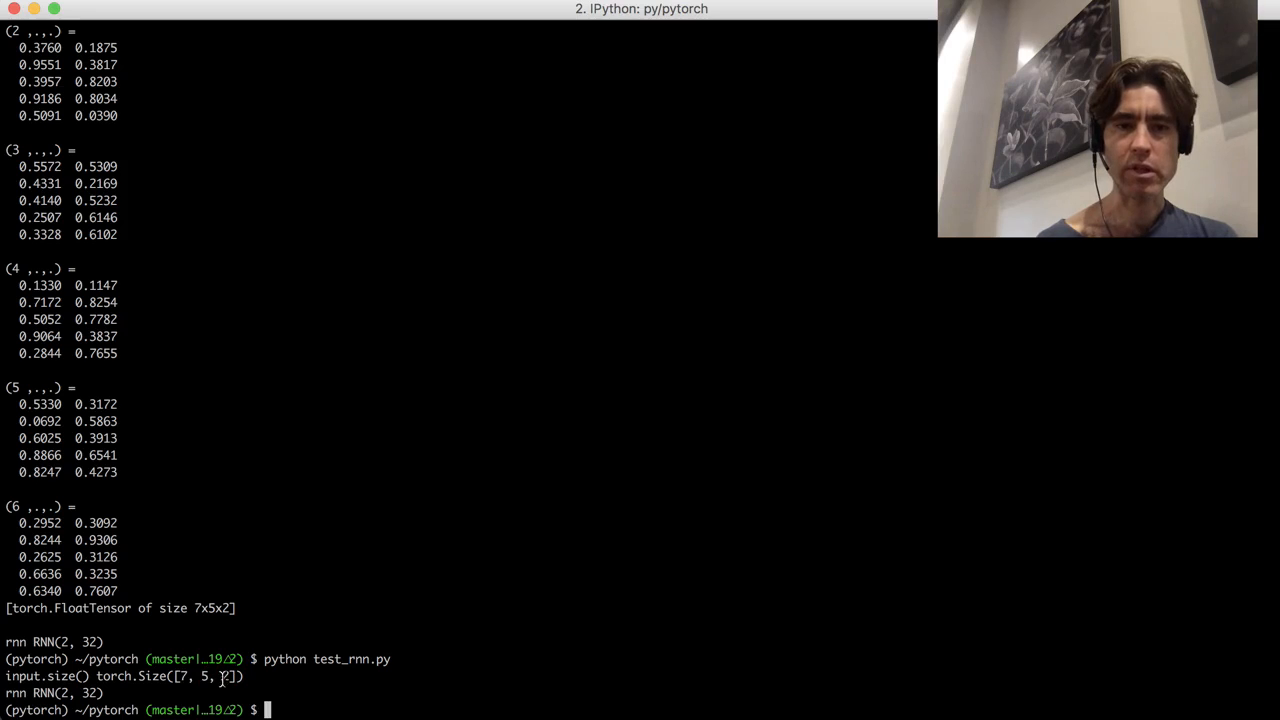
pyautogui.moveTo(580, 216)
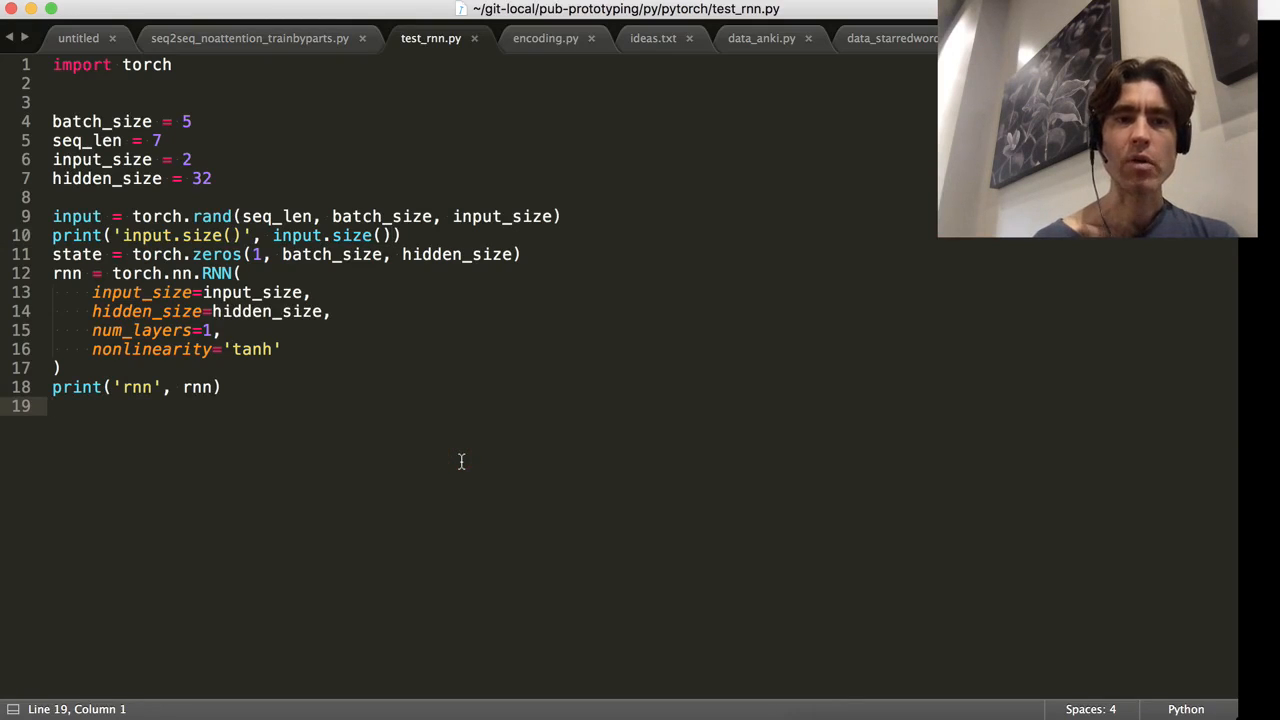
# Start a new line calling rnn() in test_rnn.py.
pyautogui.write('rnn(')
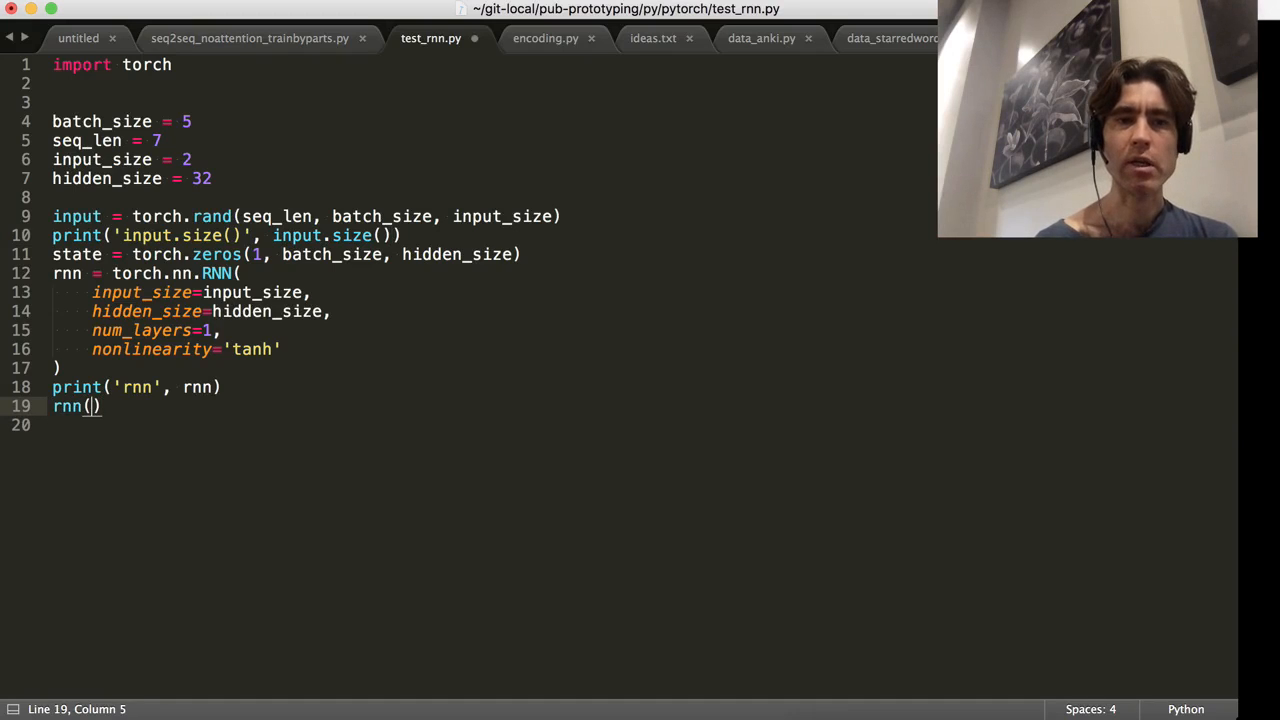
pyautogui.press('Home')
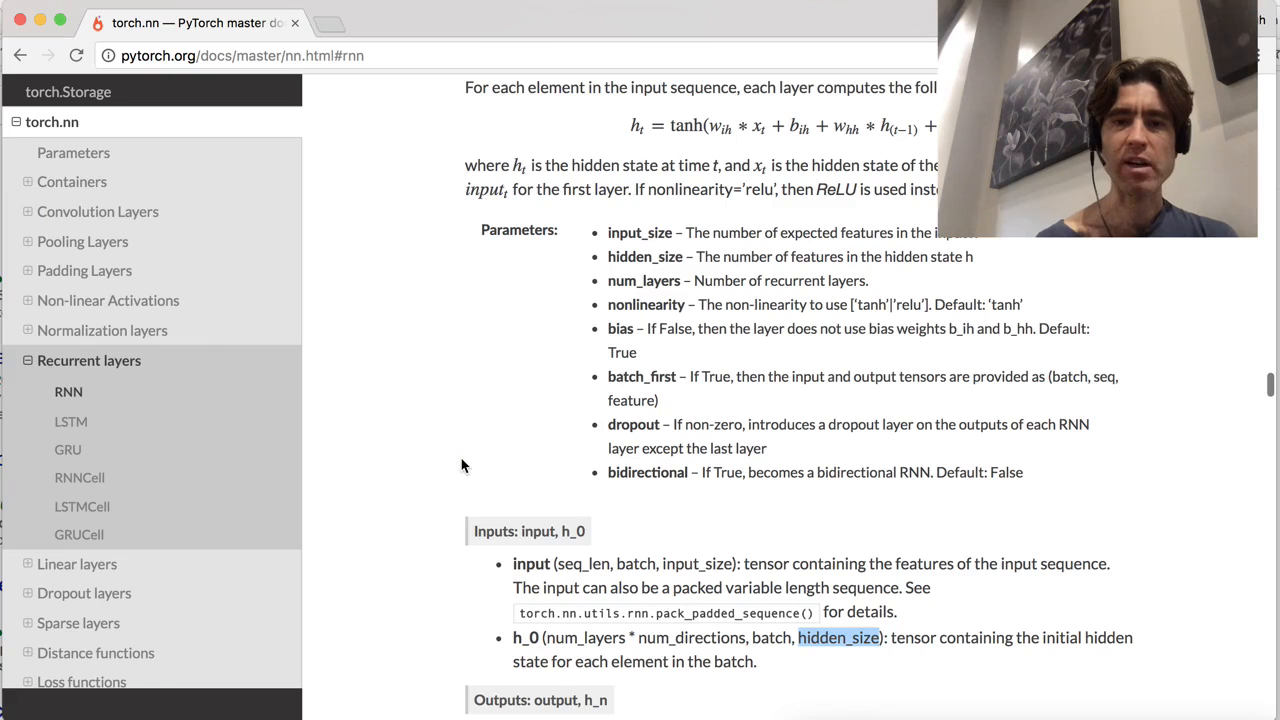
# Scroll the RNN docs to Inputs/Outputs and highlight the h_n hidden state description.
pyautogui.scroll(-3)
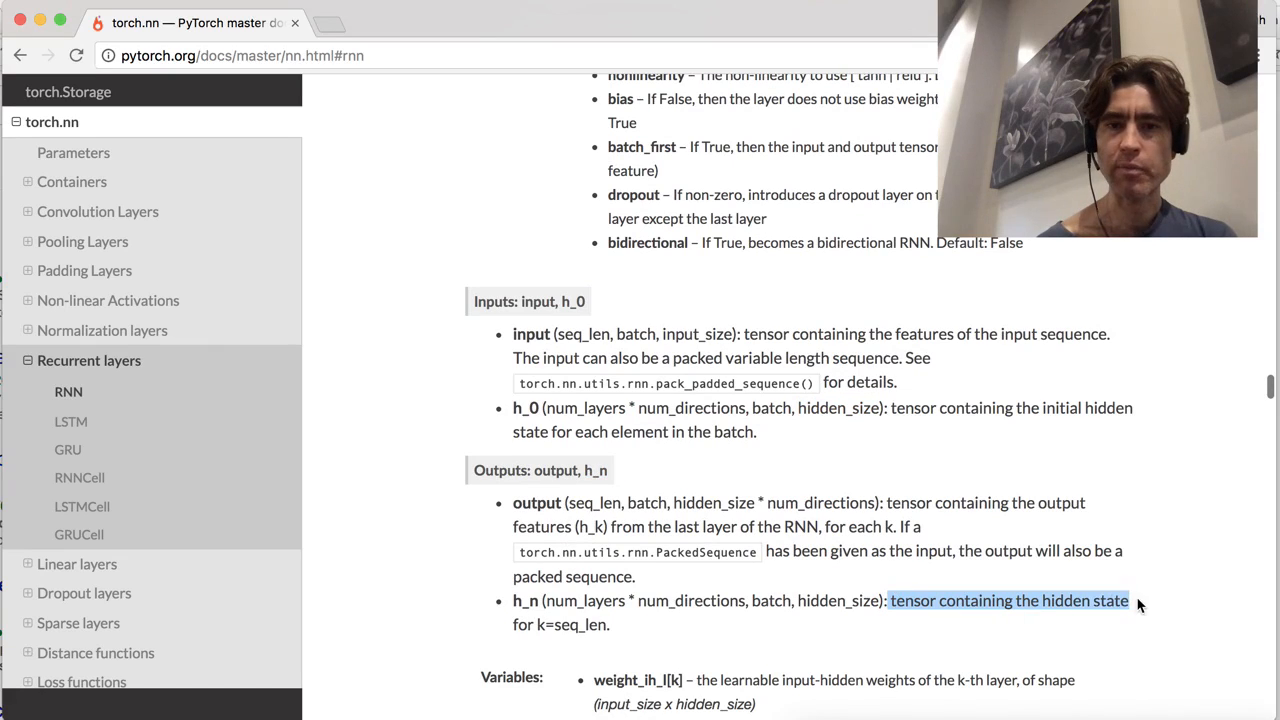
pyautogui.moveTo(1136, 600); pyautogui.dragTo(600, 624)
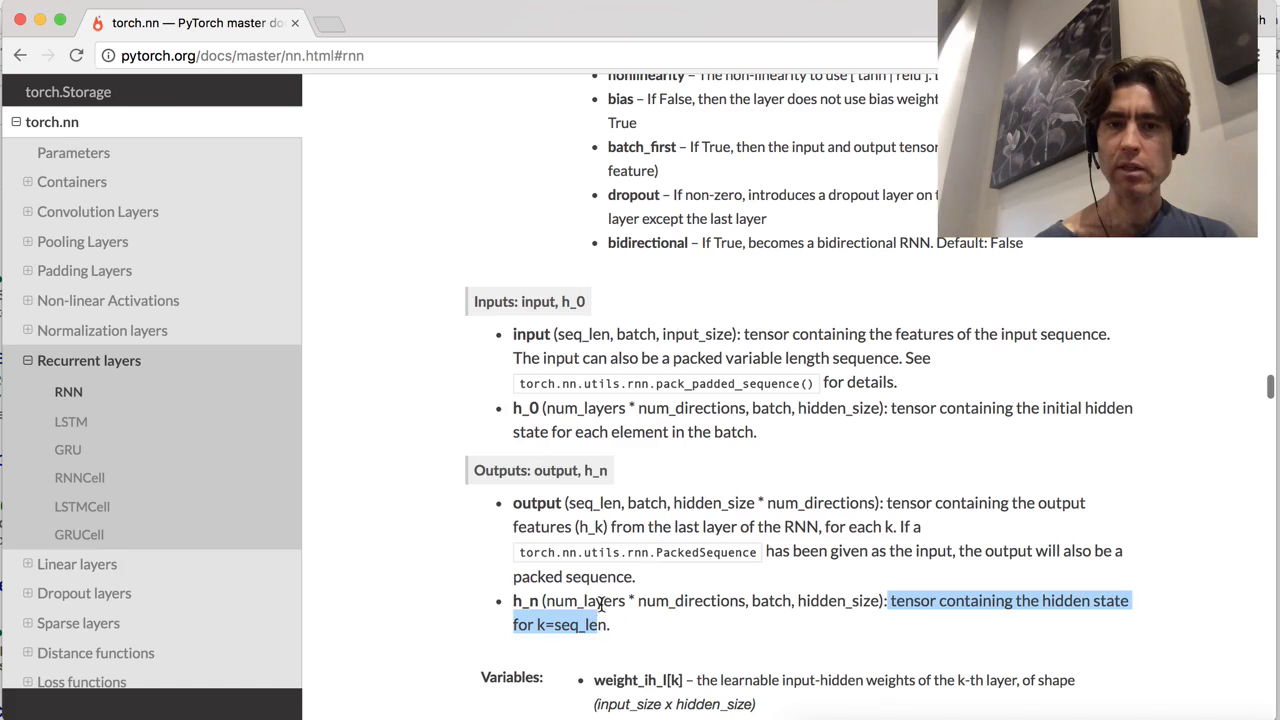
pyautogui.click(900, 520)
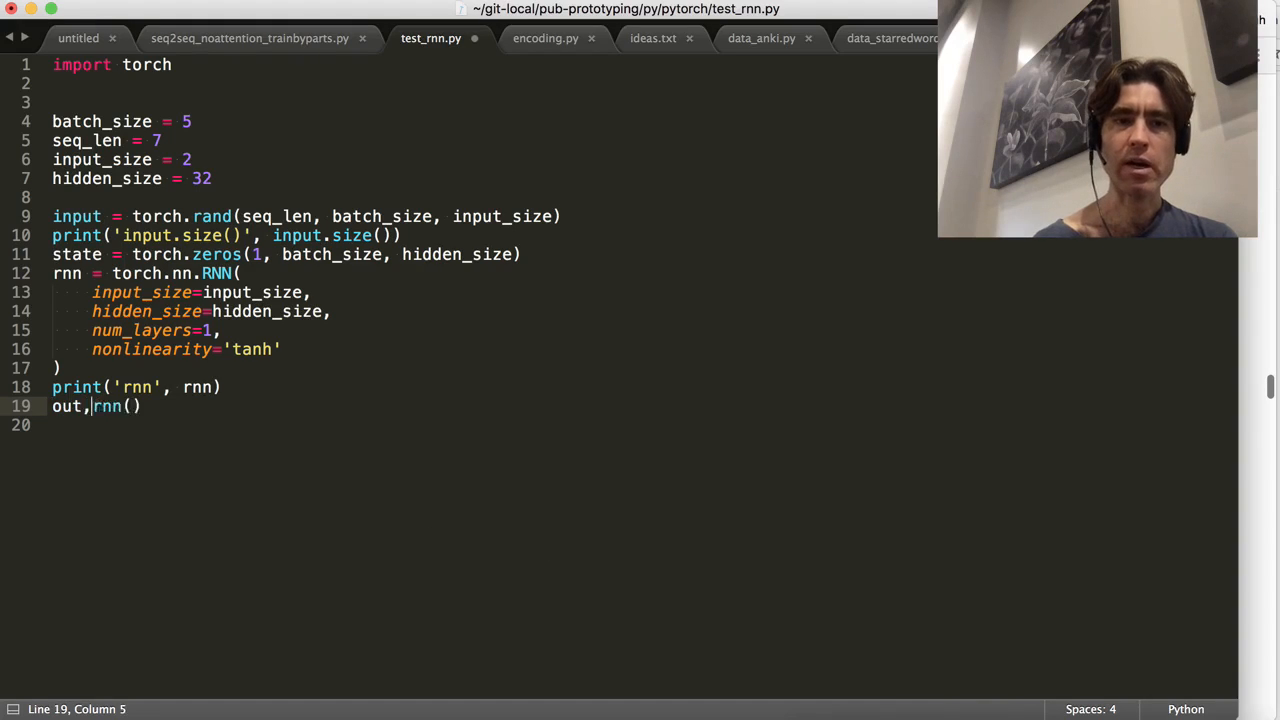
# Write out, state = rnn(input, state), checking where state is defined.
pyautogui.write('state = rnn(')
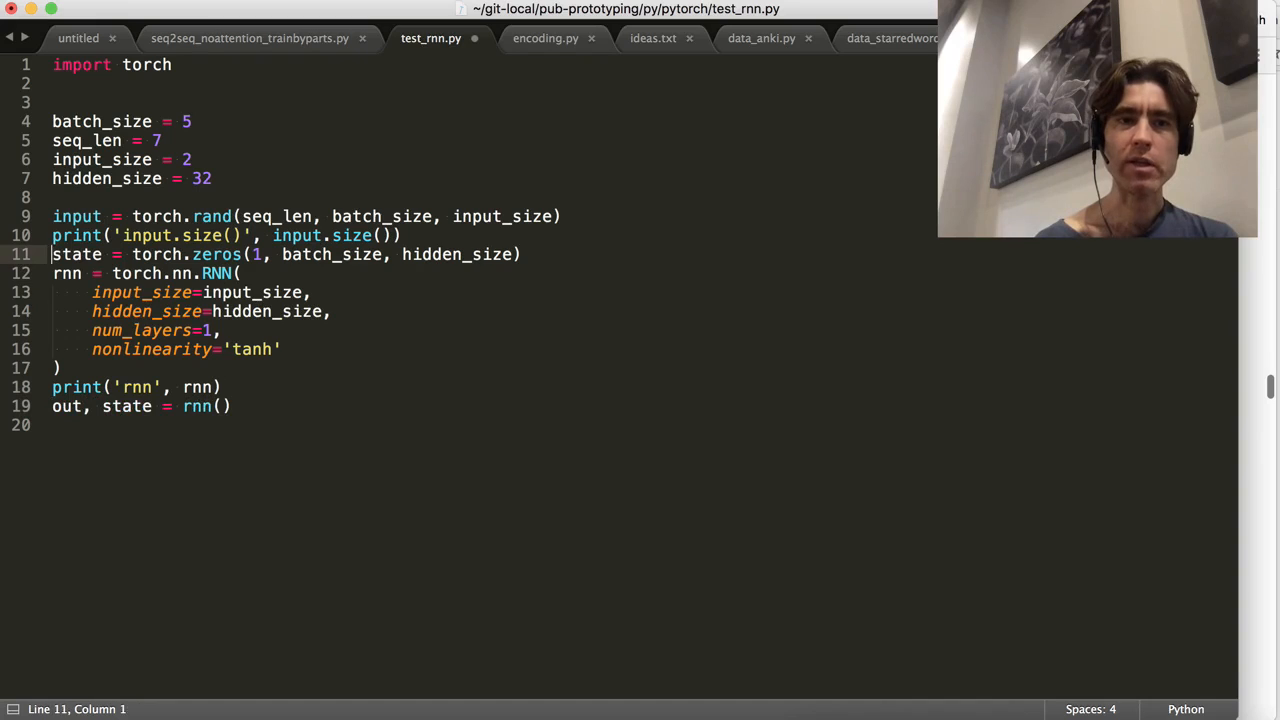
pyautogui.click(100, 292)
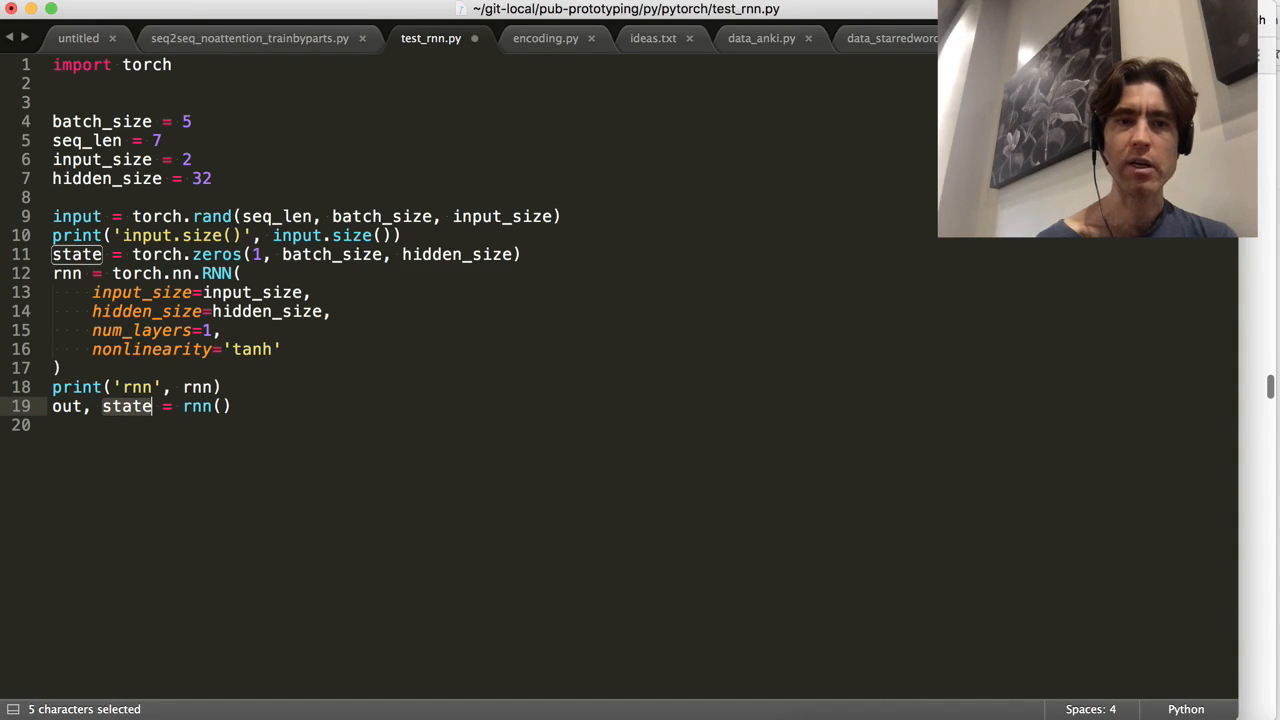
pyautogui.write('inpu')
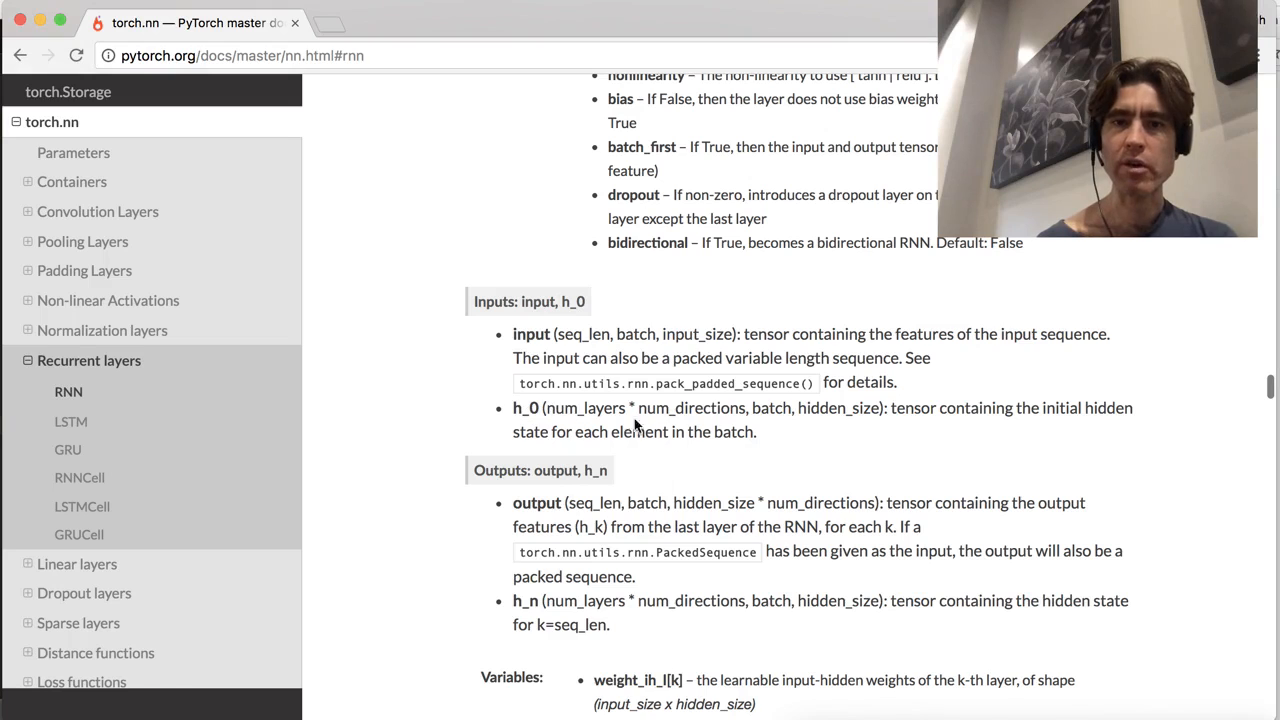
pyautogui.moveTo(628, 414)
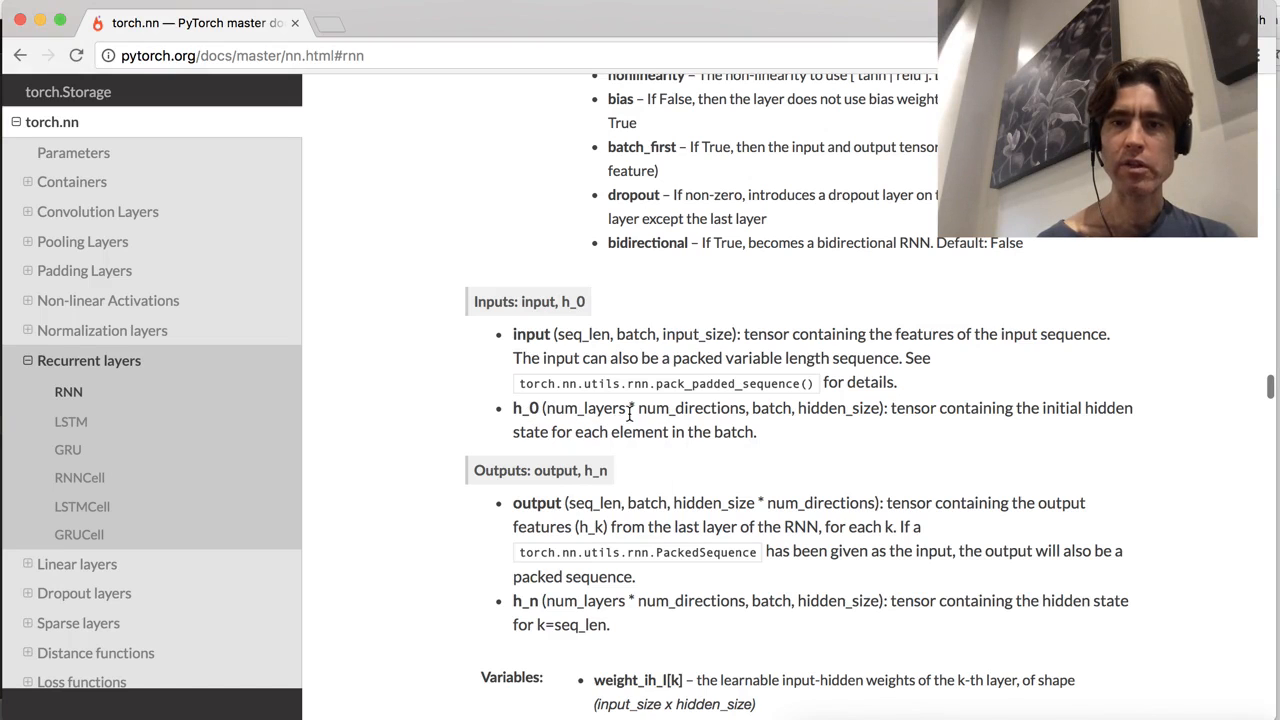
pyautogui.moveTo(578, 590)
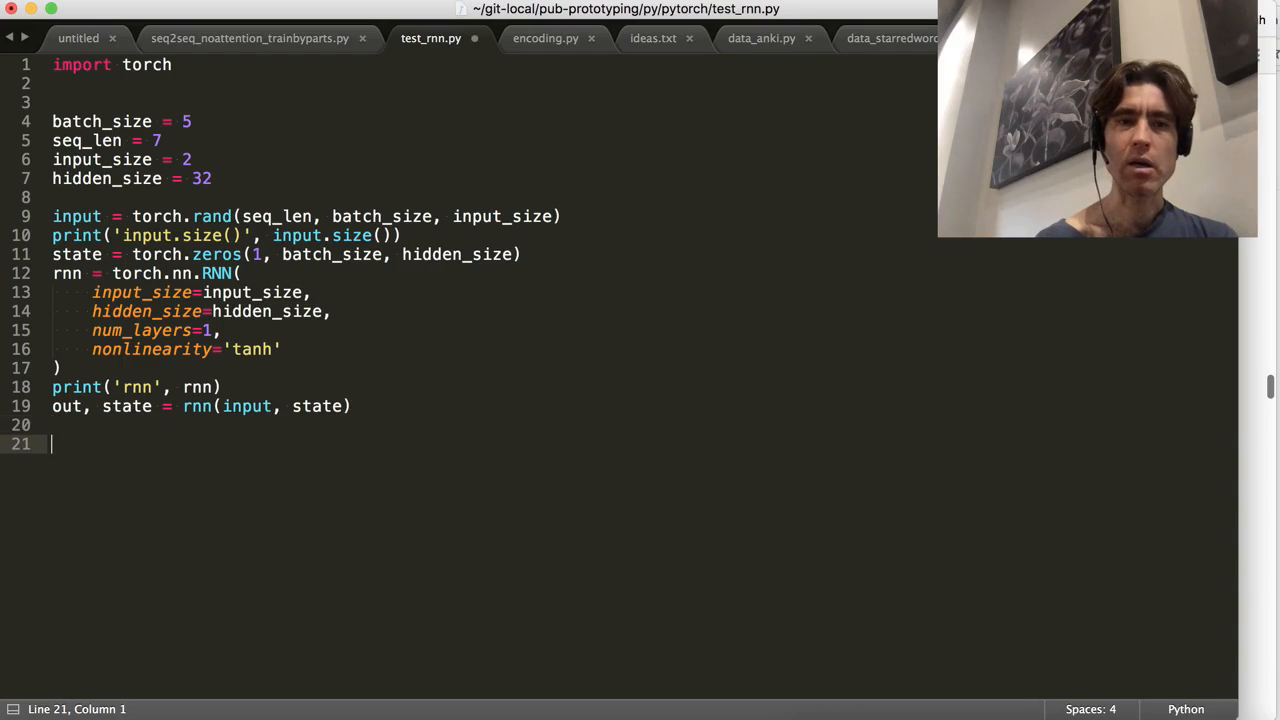
# Add print('out.size()', out.size()) and print('state.size()', state.size()) after the rnn call.
pyautogui.write("print('out')")
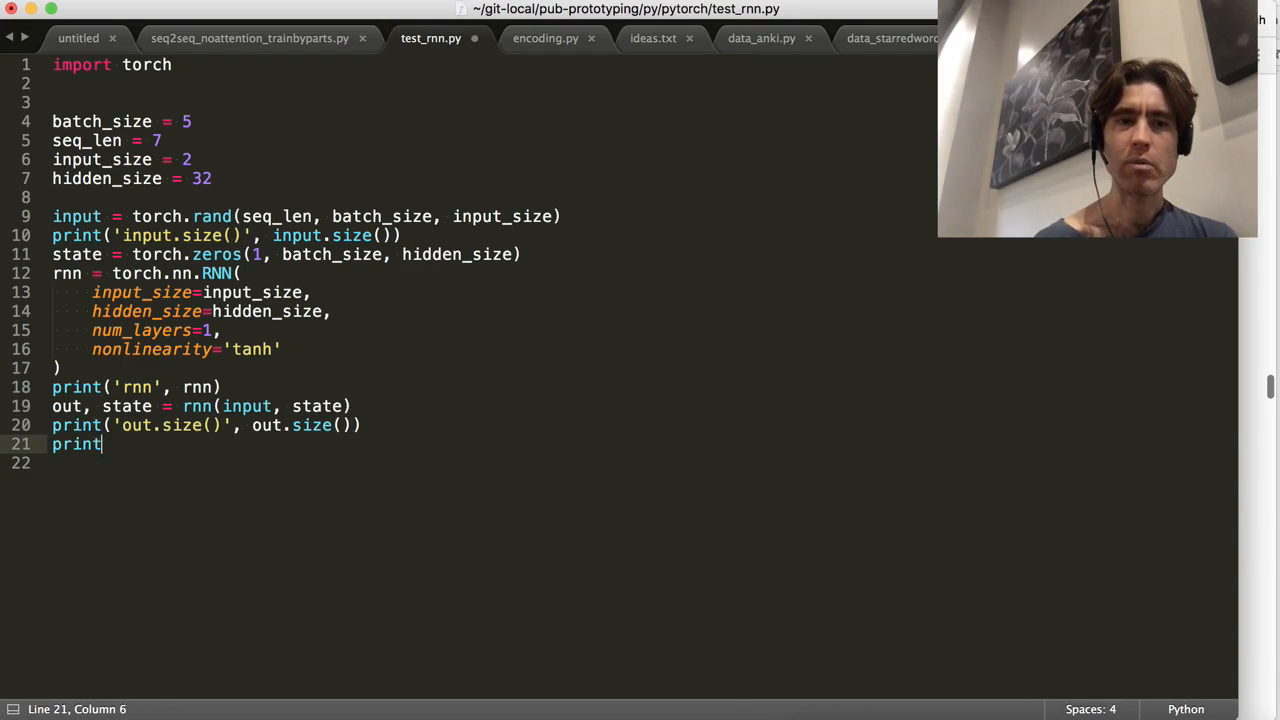
pyautogui.write("('state.size')")
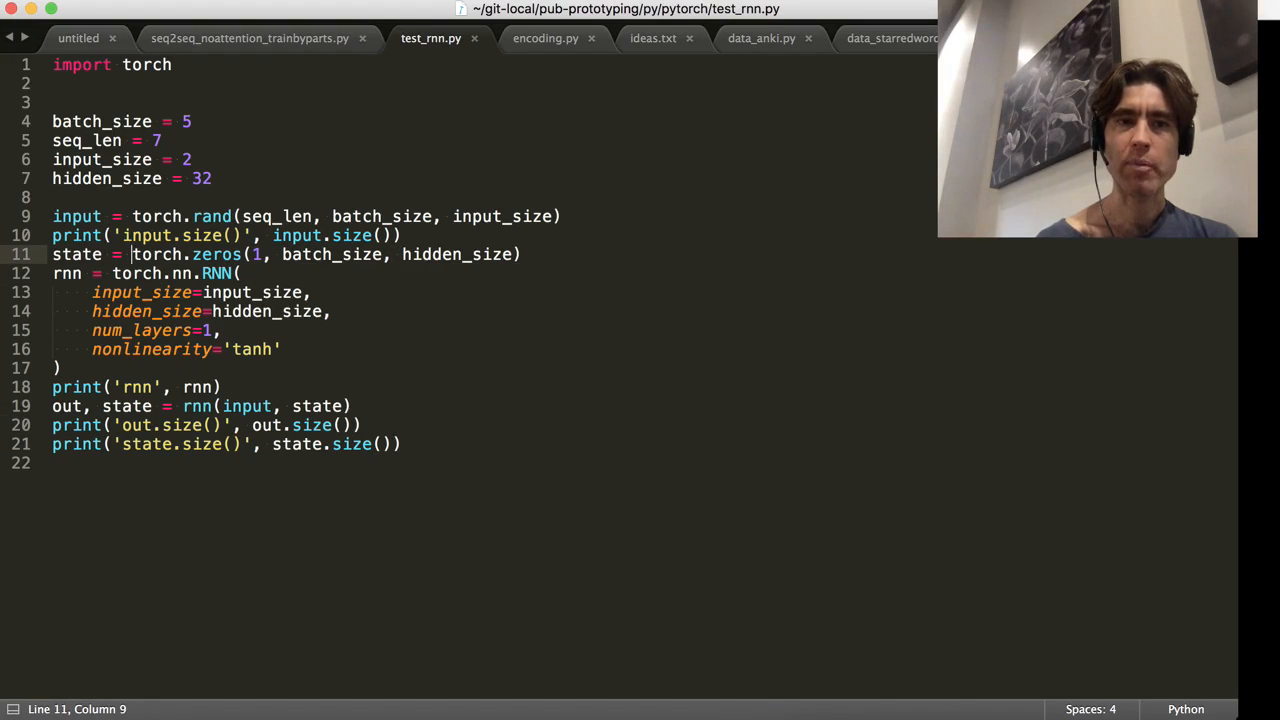
# Wrap the zero state tensor in autograd.Variable(...).
pyautogui.write('autograd.Vara')
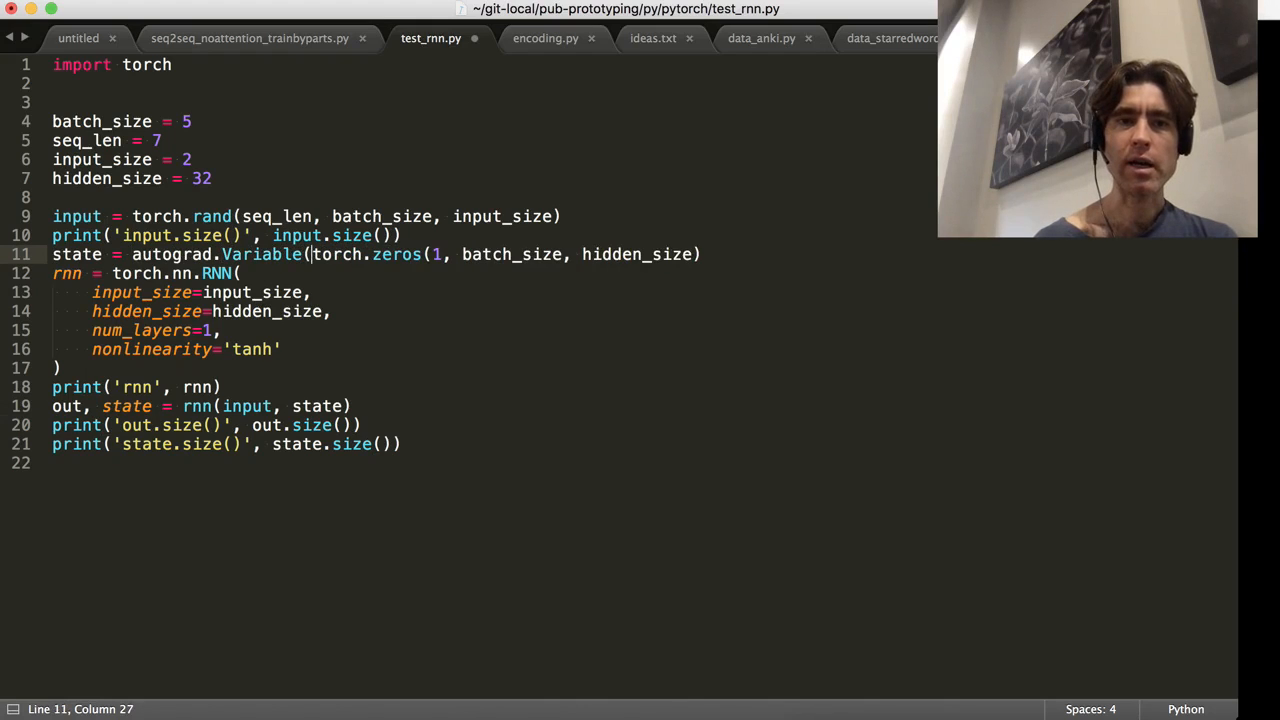
pyautogui.click(700, 254)
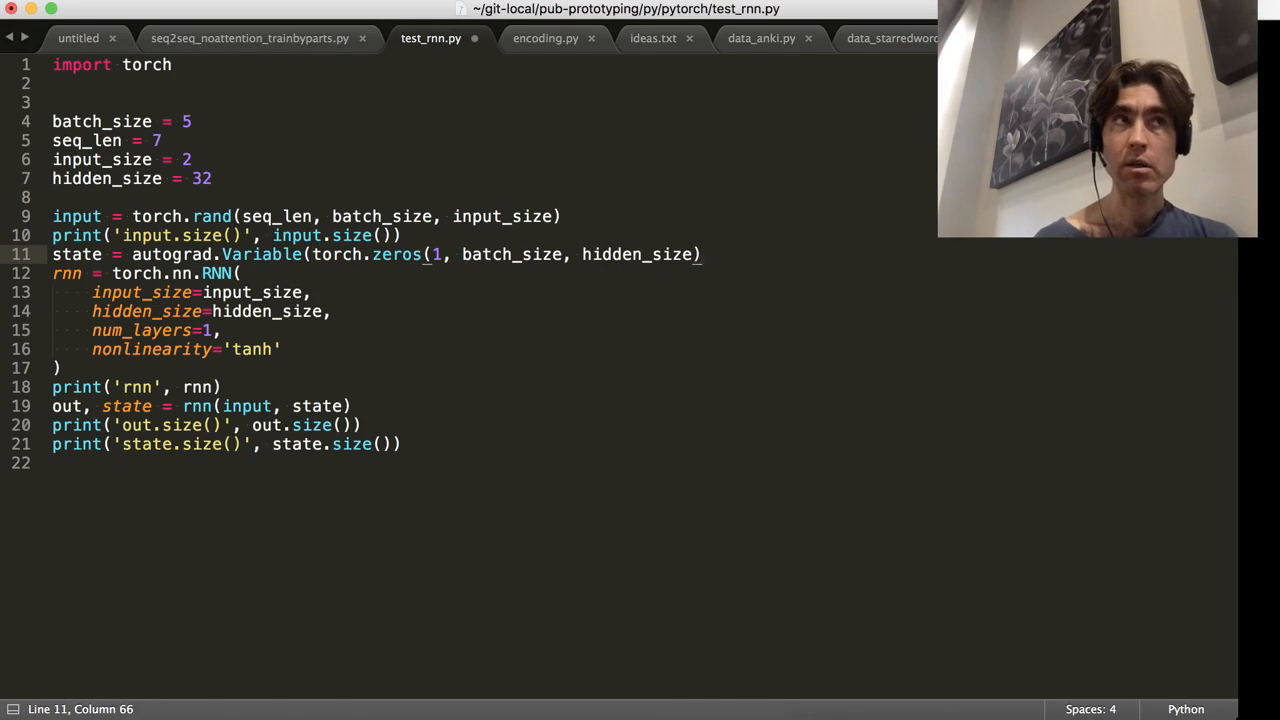
pyautogui.click(280, 236)
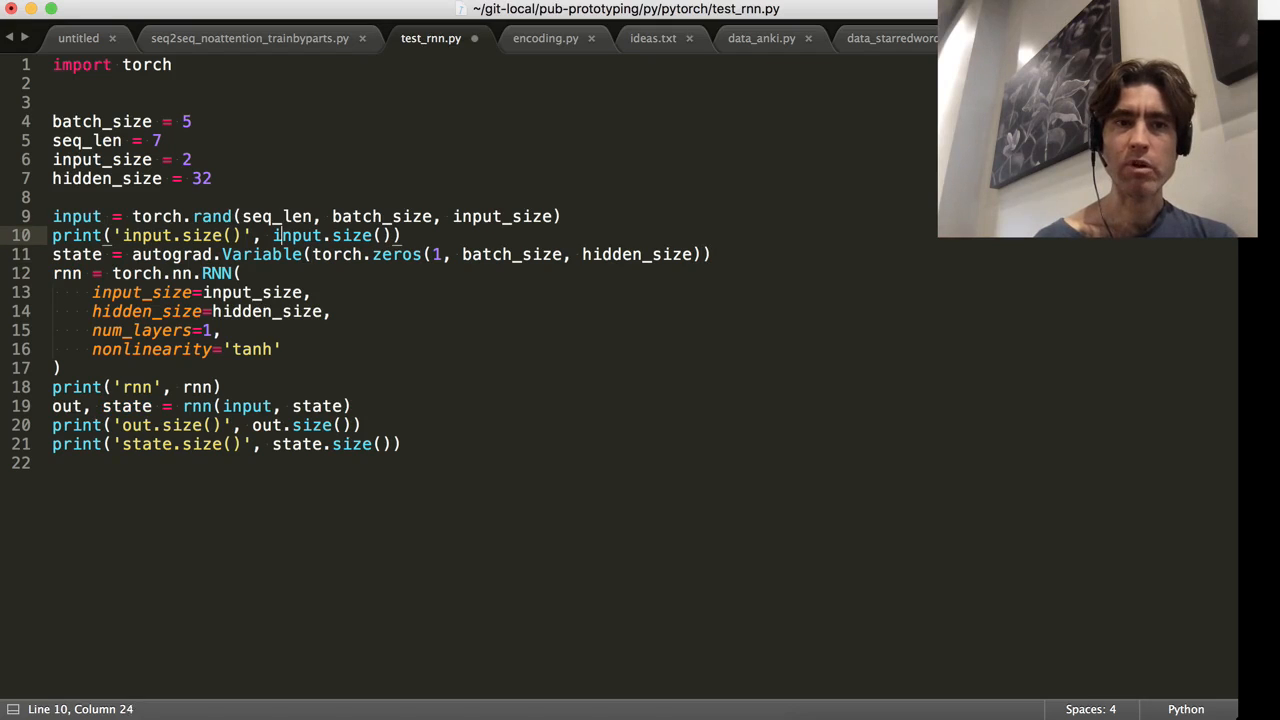
pyautogui.click(276, 236)
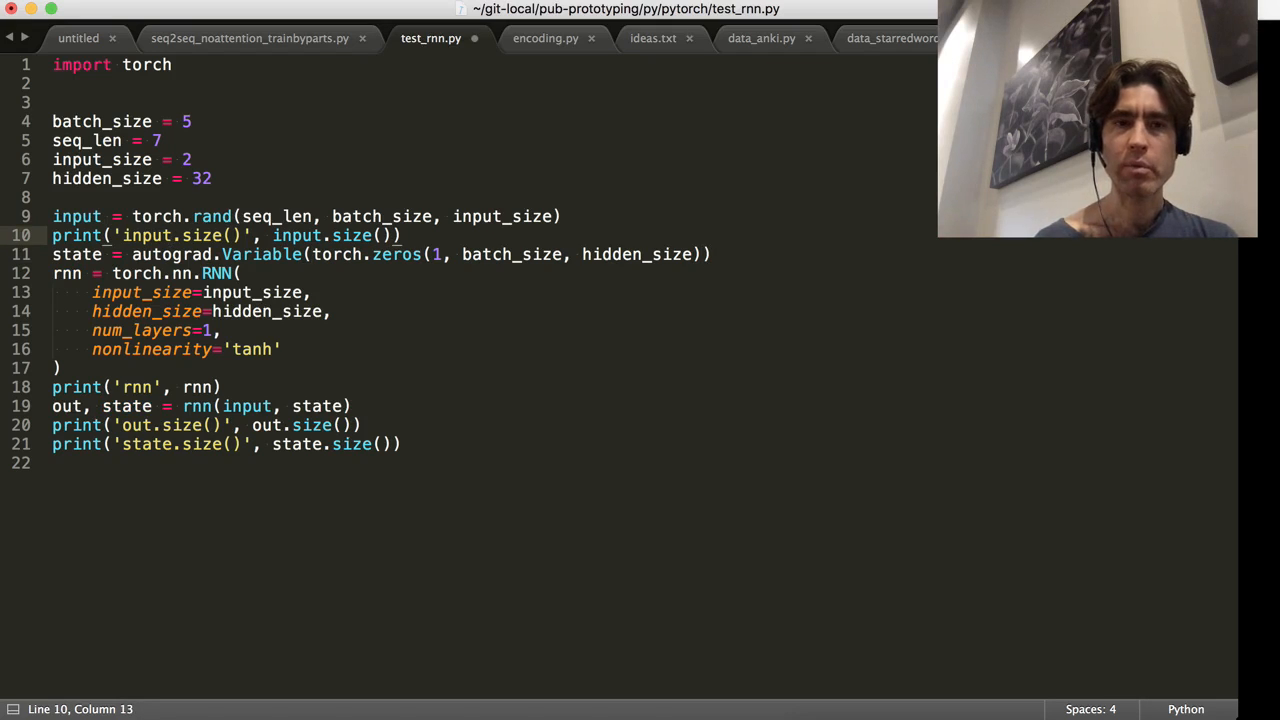
pyautogui.click(52, 272)
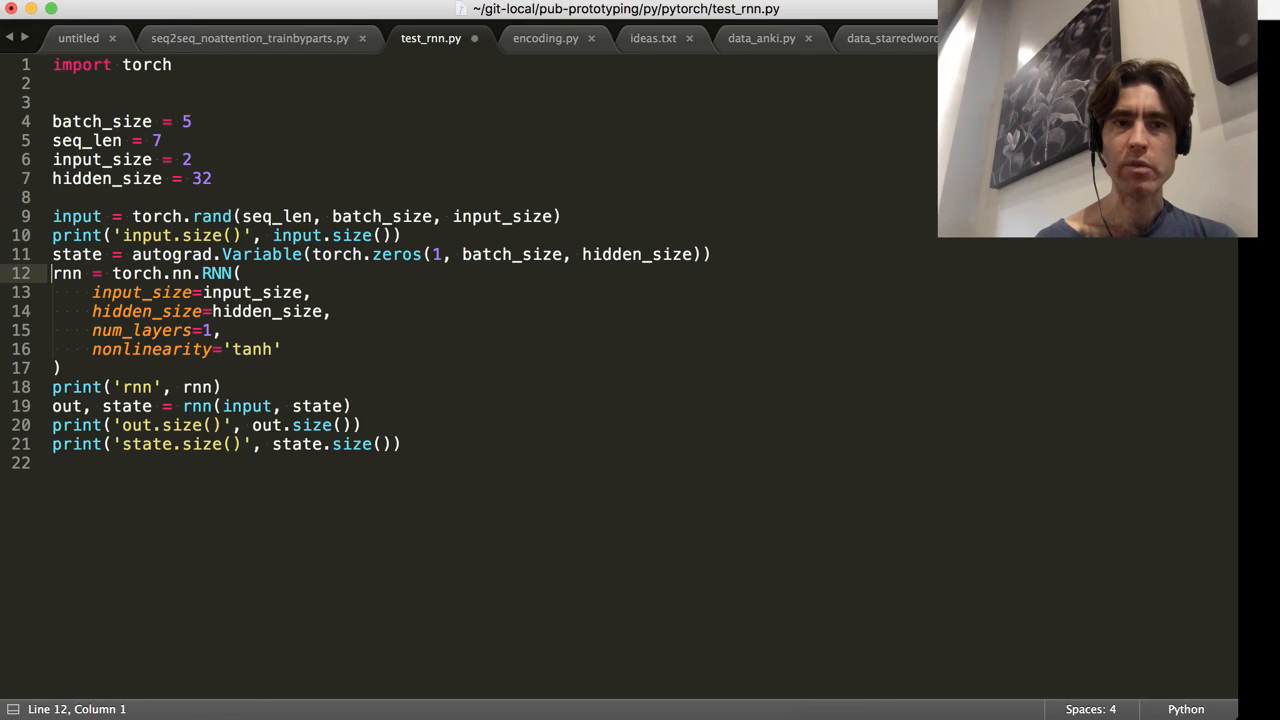
# Wrap the random input in autograd.Variable(...) and add 'from torch import autograd'.
pyautogui.click(58, 216)
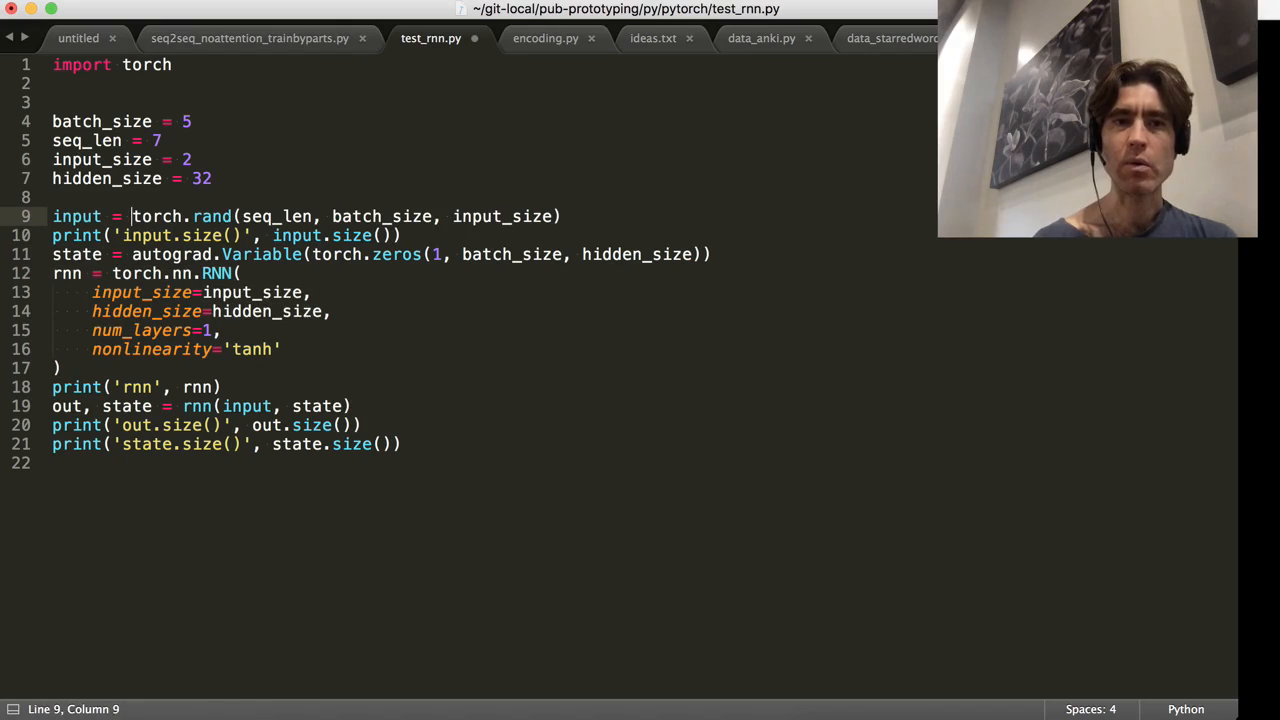
pyautogui.write('autograd.Variable(')
pyautogui.click(490, 82)
pyautogui.write('from tor')
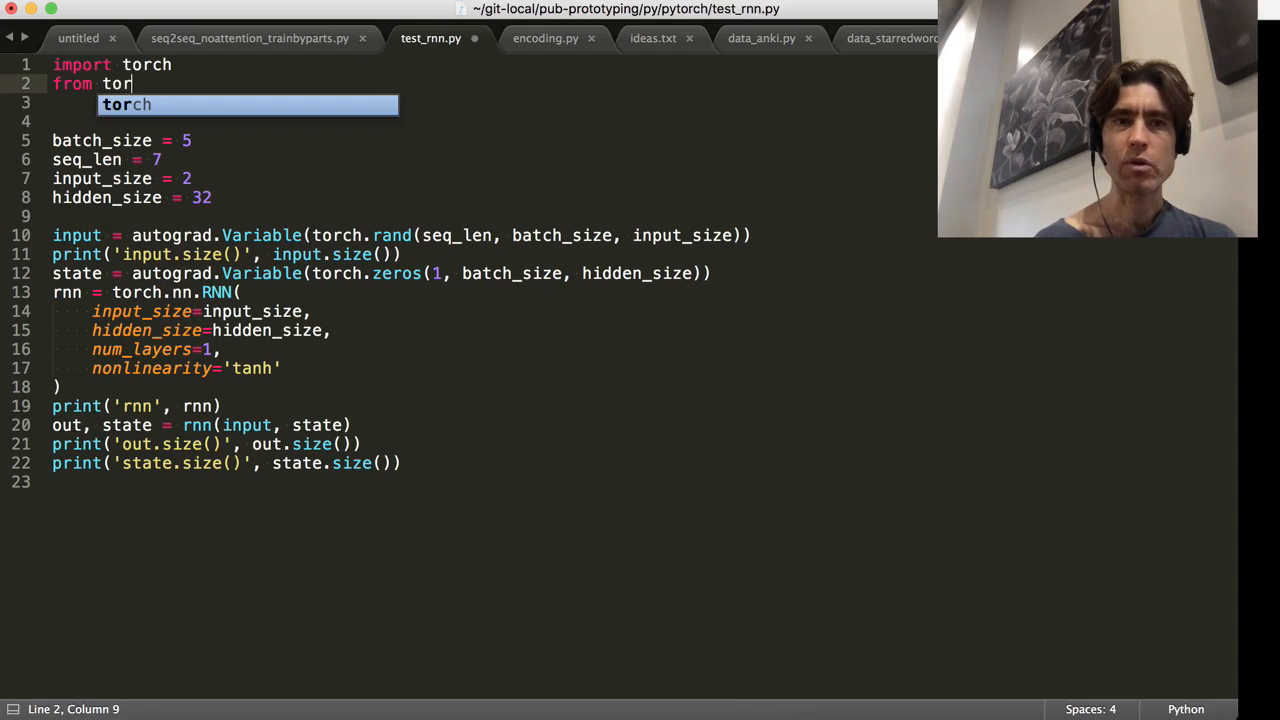
pyautogui.write('ch import autograd')
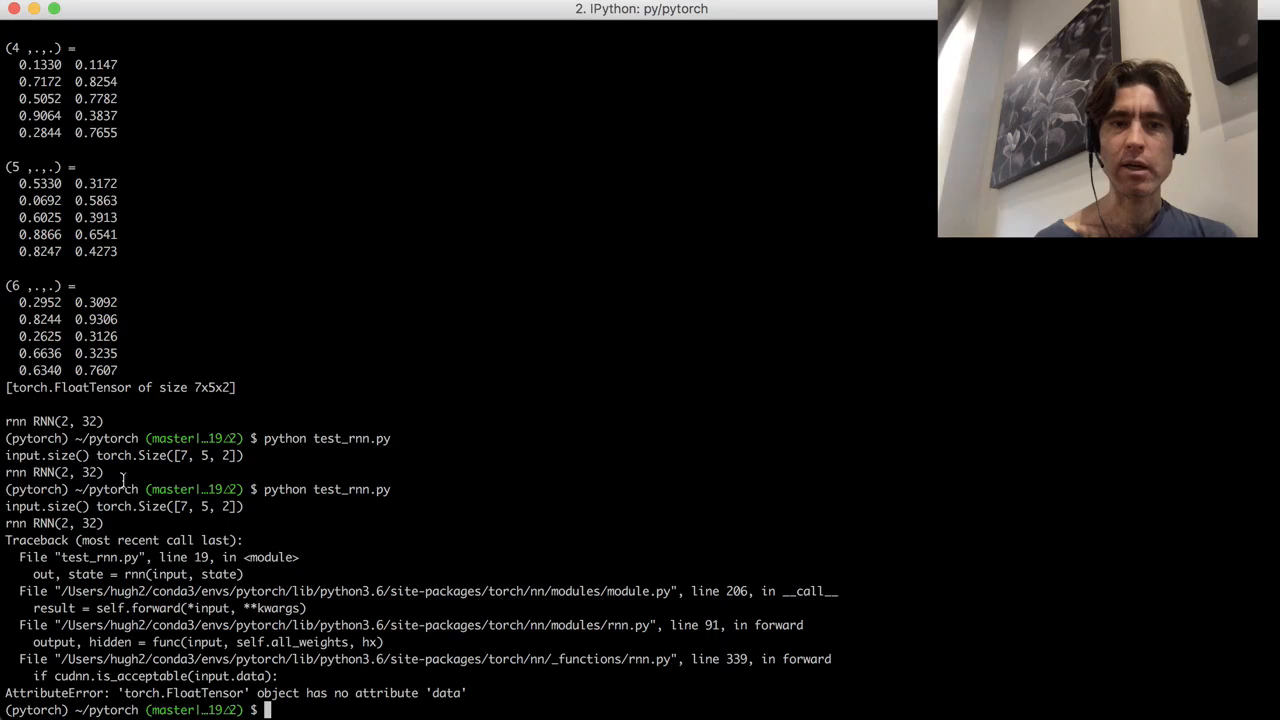
# Rerun python test_rnn.py, printing out.size() [7, 5, 32] and state.size() [1, 5, 32].
pyautogui.press('Return')
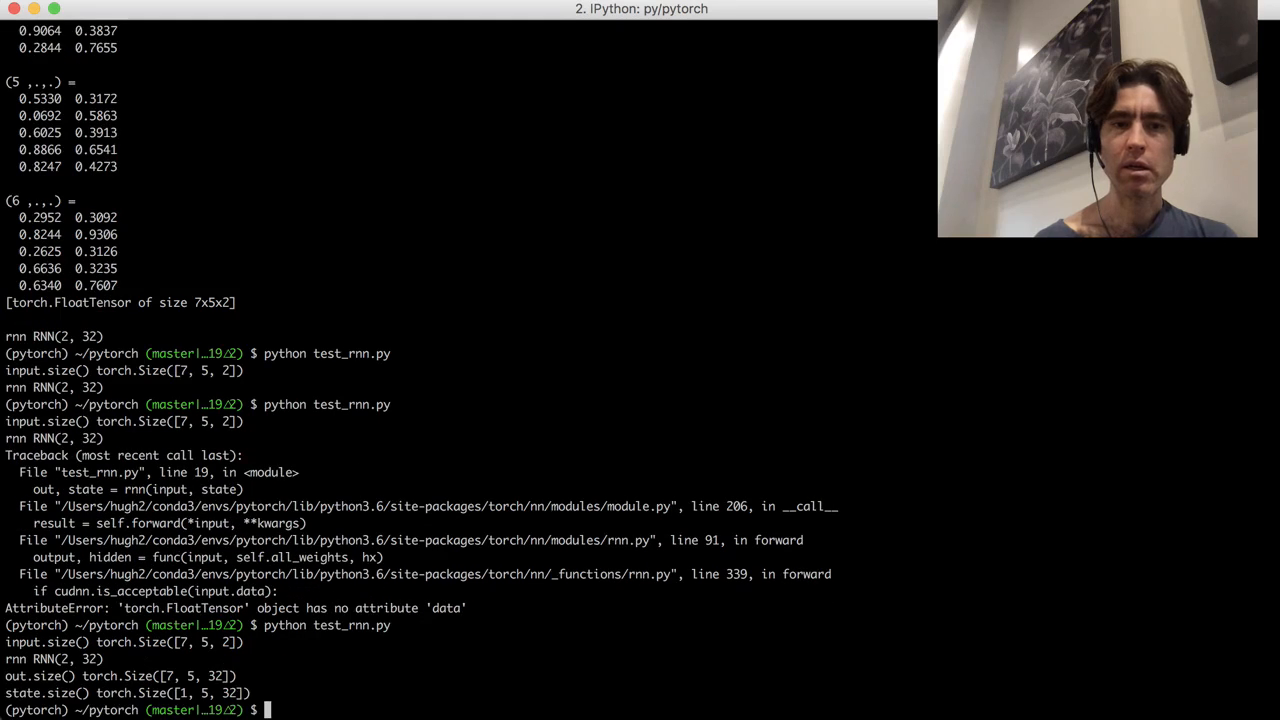
pyautogui.moveTo(160, 676)
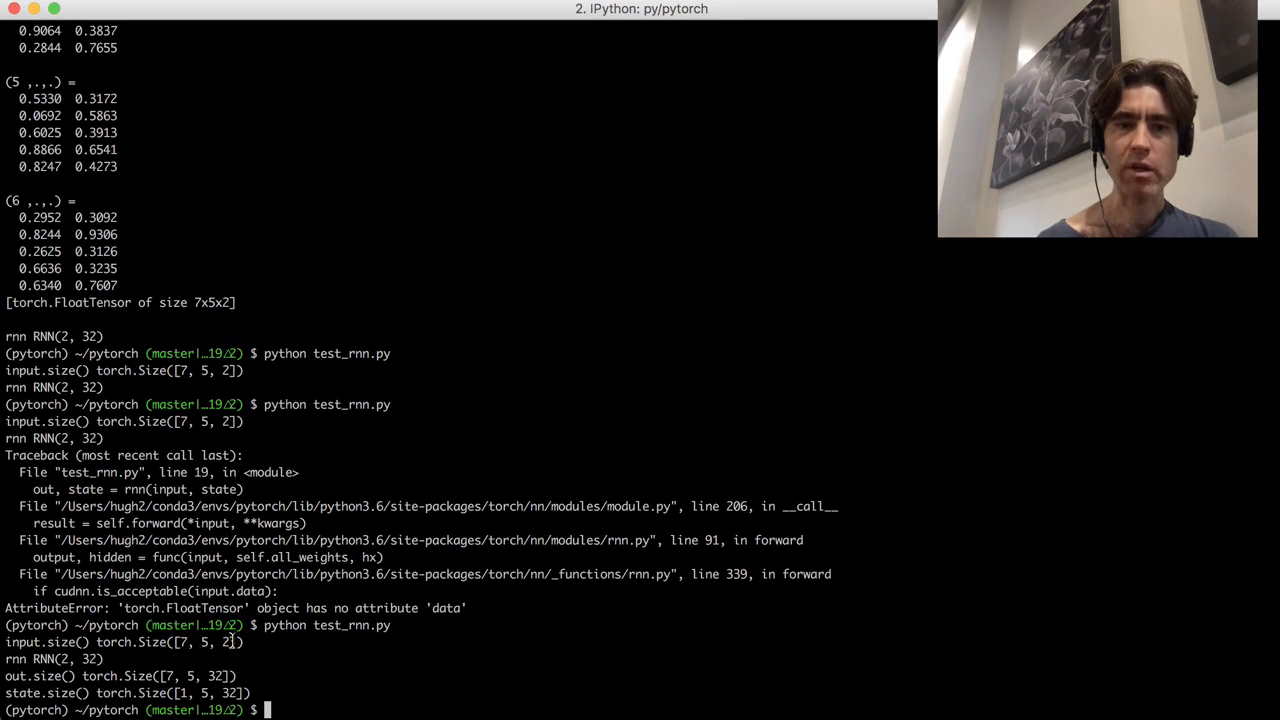
pyautogui.doubleClick(218, 676)
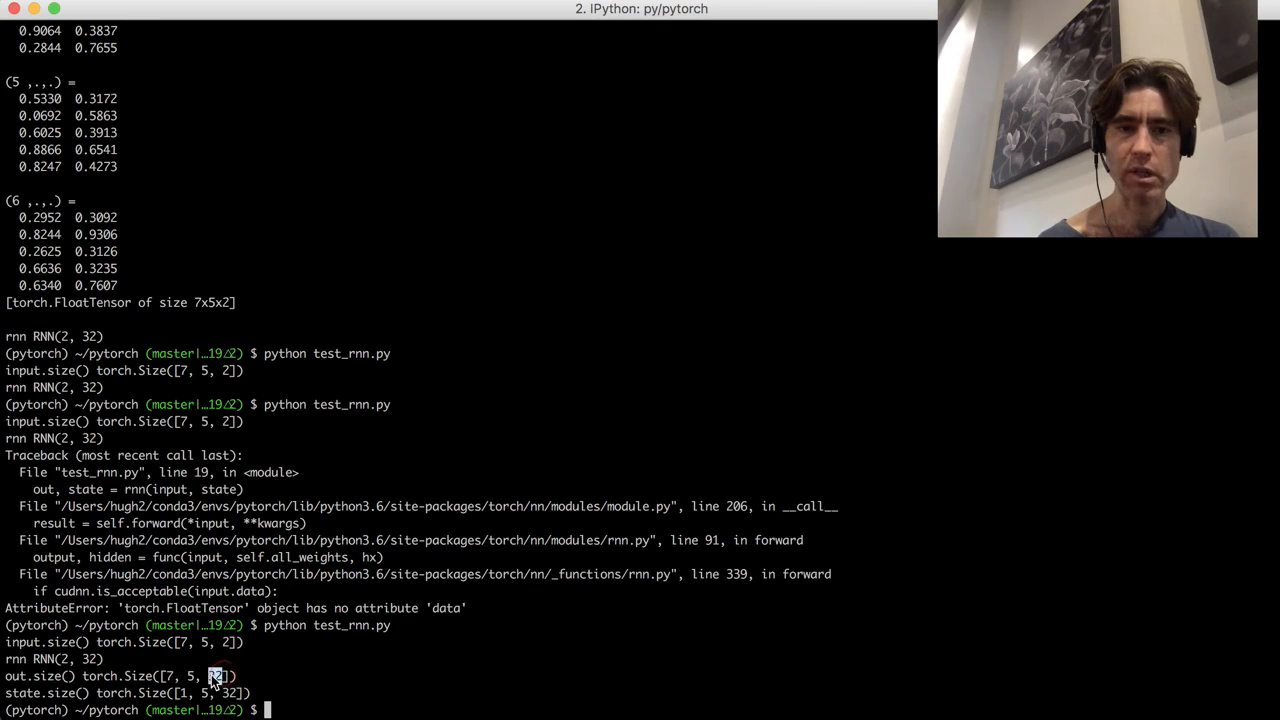
pyautogui.doubleClick(216, 676)
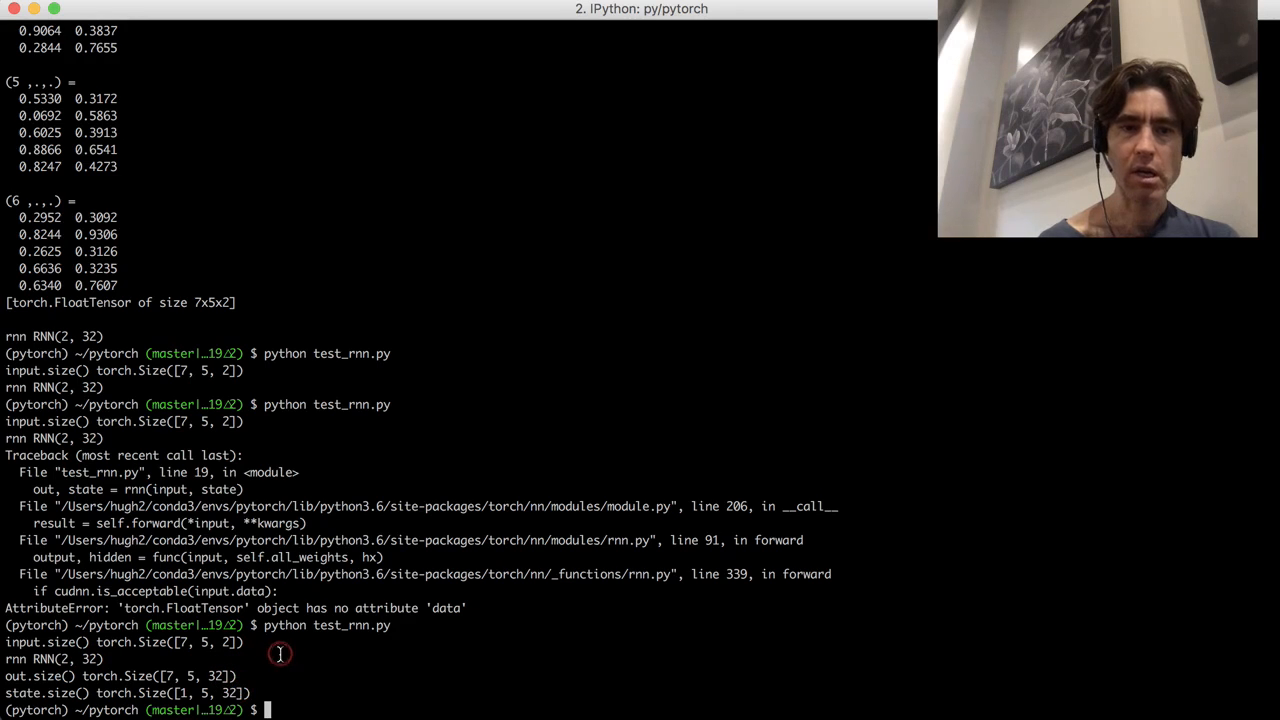
pyautogui.moveTo(420, 508)
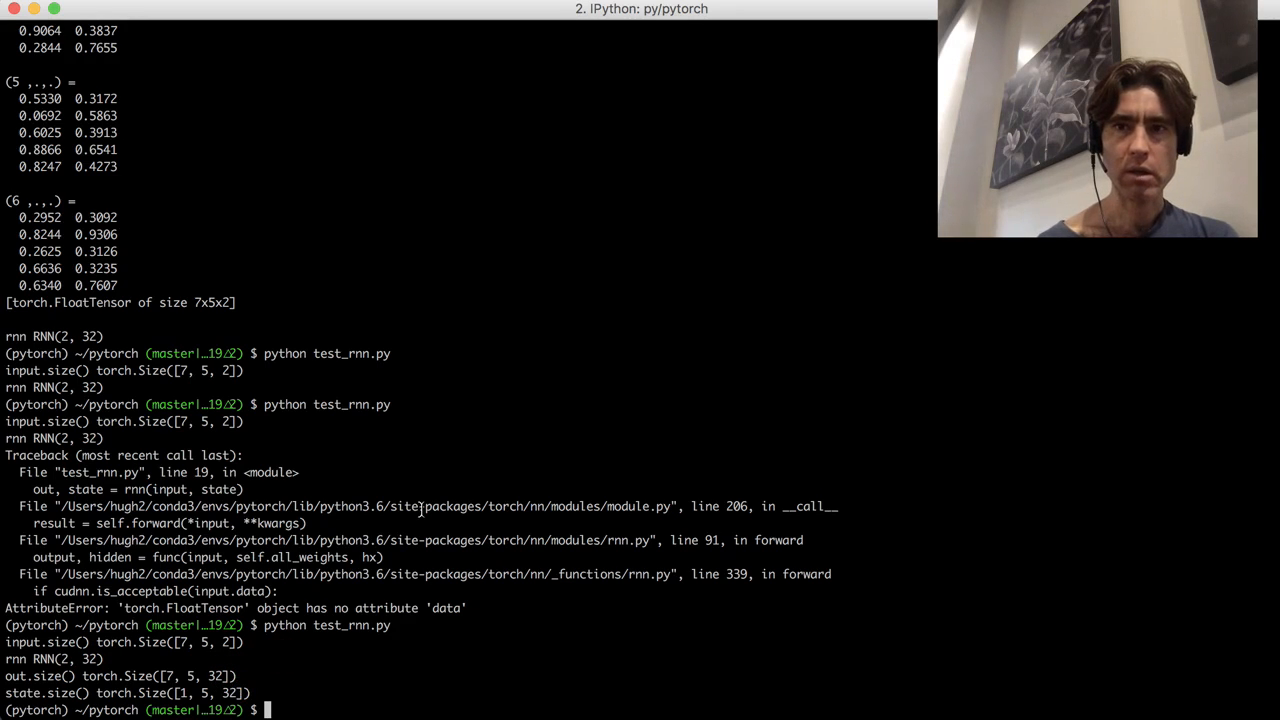